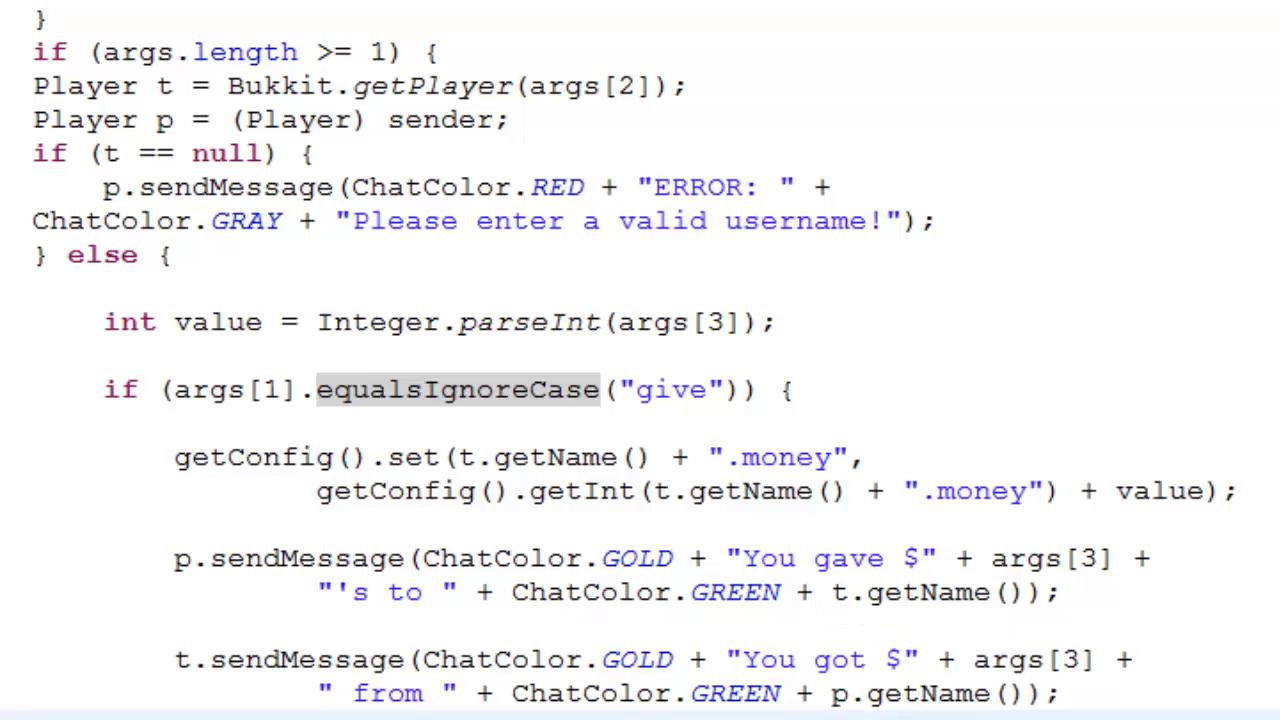
Scroll through the pasted silver-reward code to review the leftover diff plus markers.
{"action": "scroll", "scroll_direction": "down", "scroll_amount": 3}
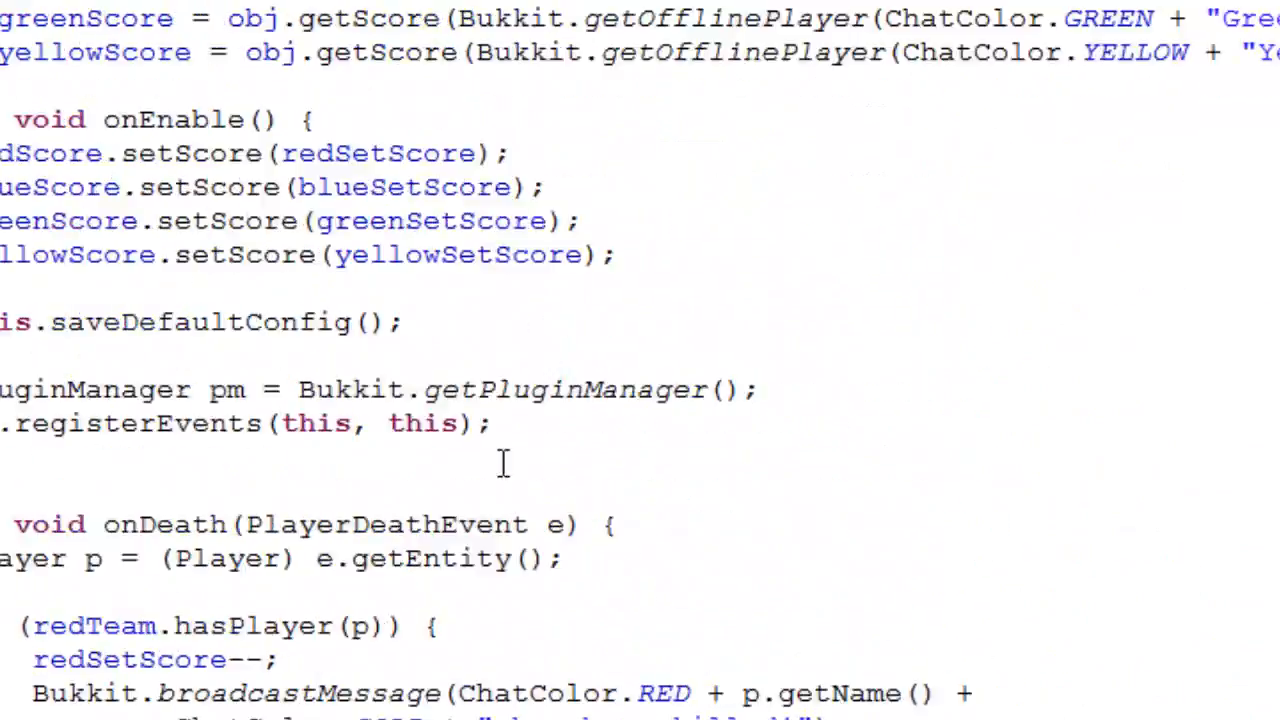
{"action": "scroll", "scroll_direction": "up", "scroll_amount": 3}
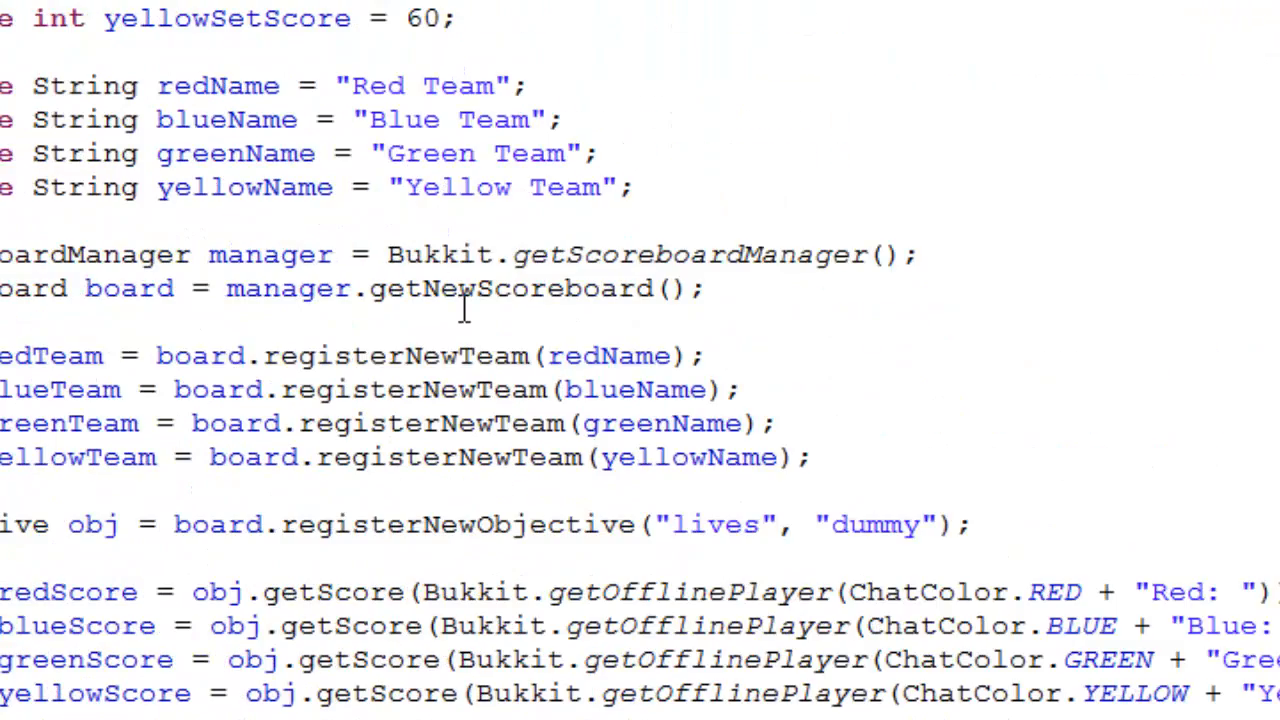
{"action": "scroll", "scroll_direction": "down", "scroll_amount": 3}
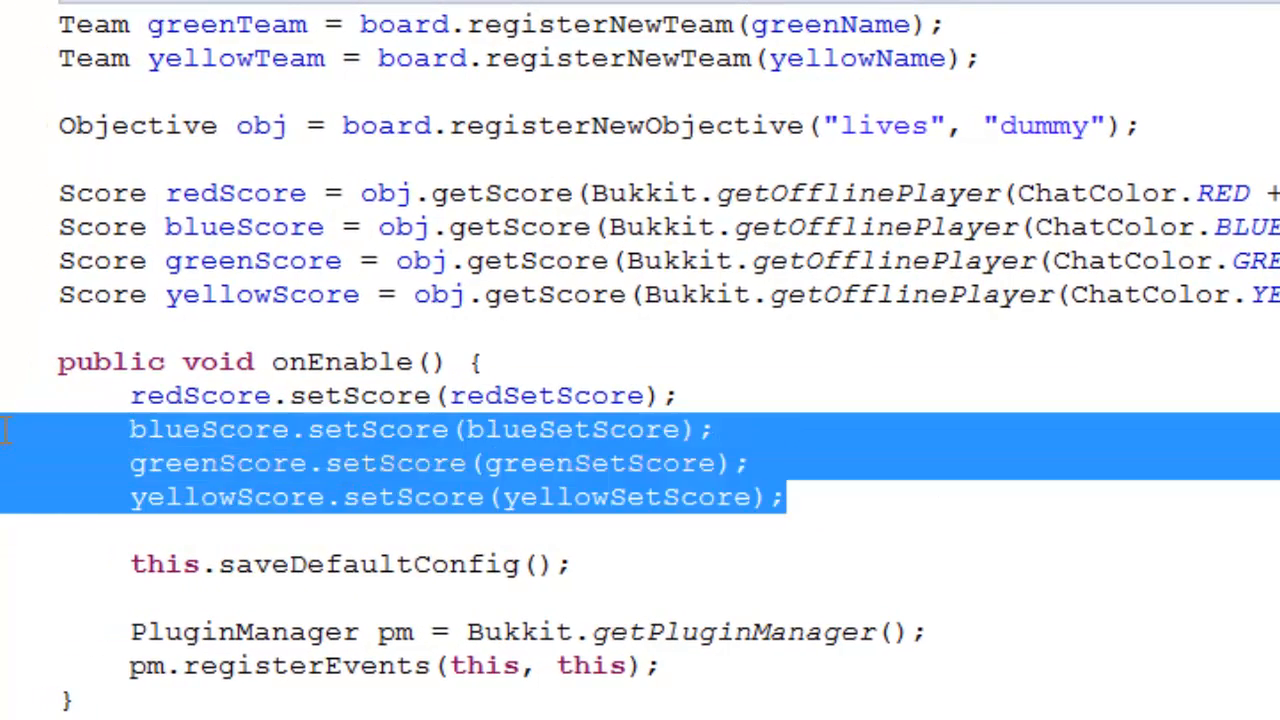
{"action": "left_click", "coordinate": [864, 504]}
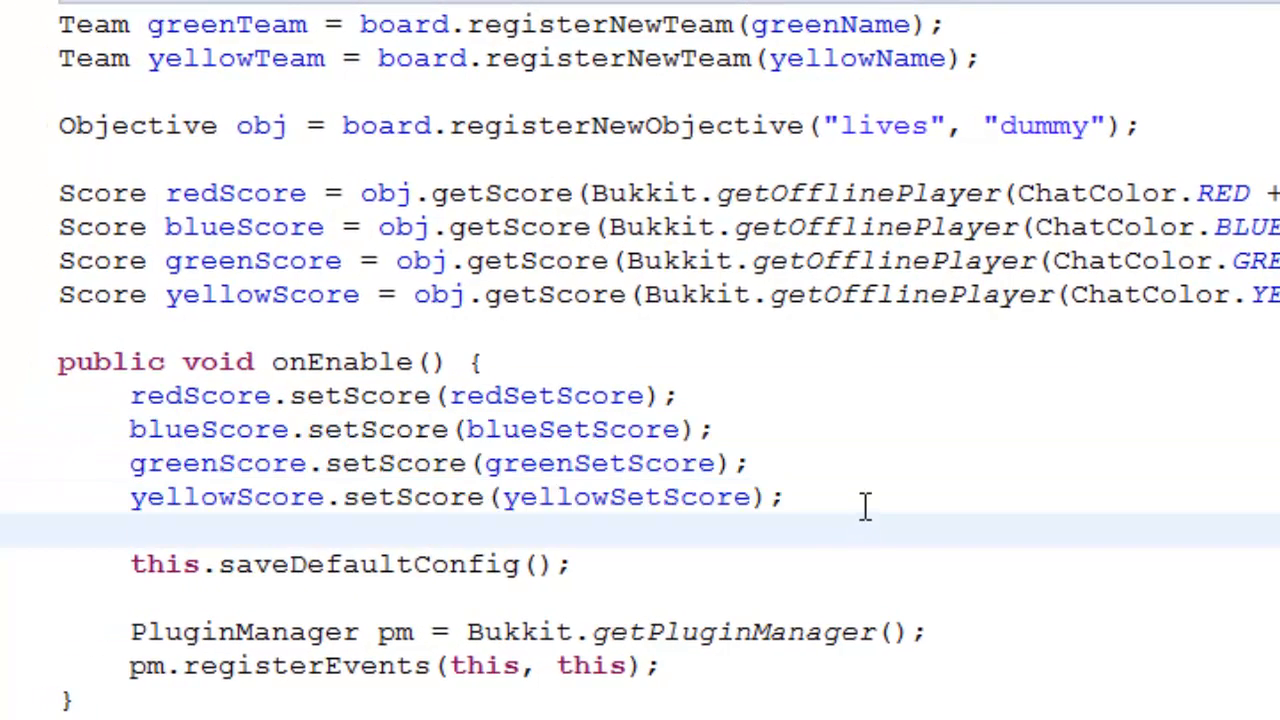
{"action": "scroll", "scroll_direction": "down", "scroll_amount": 3}
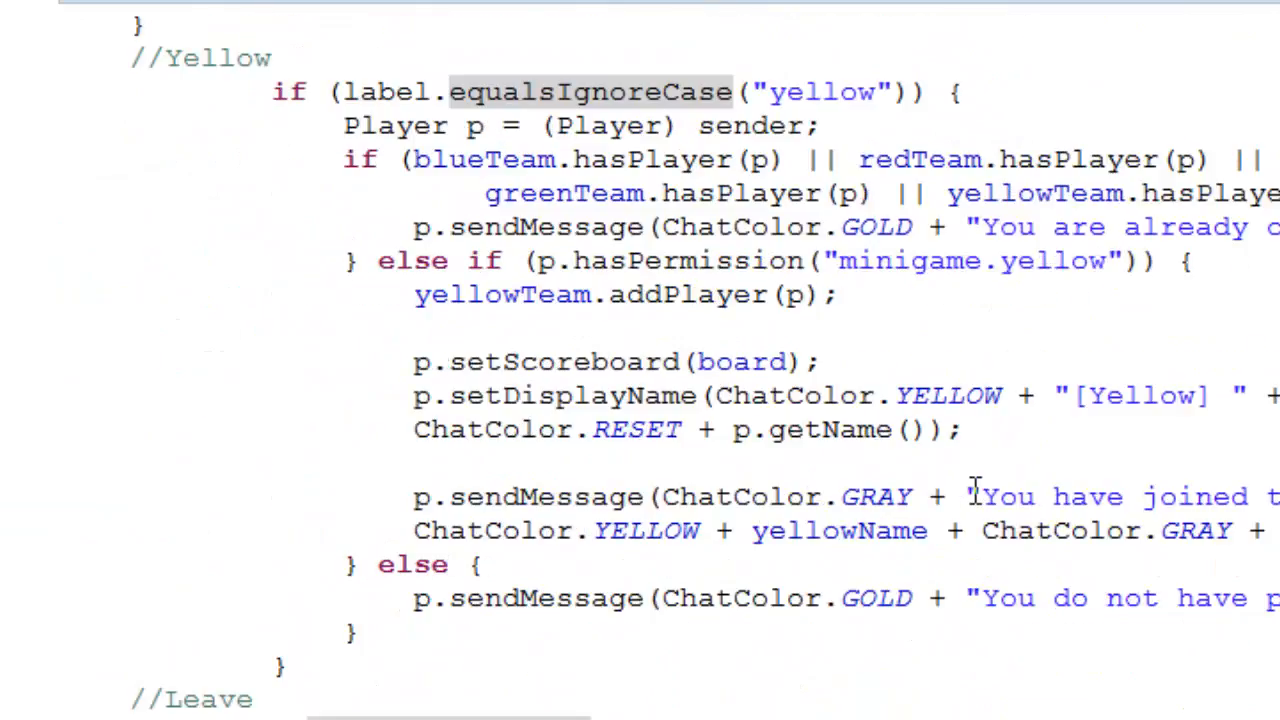
{"action": "scroll", "scroll_direction": "down", "scroll_amount": 3}
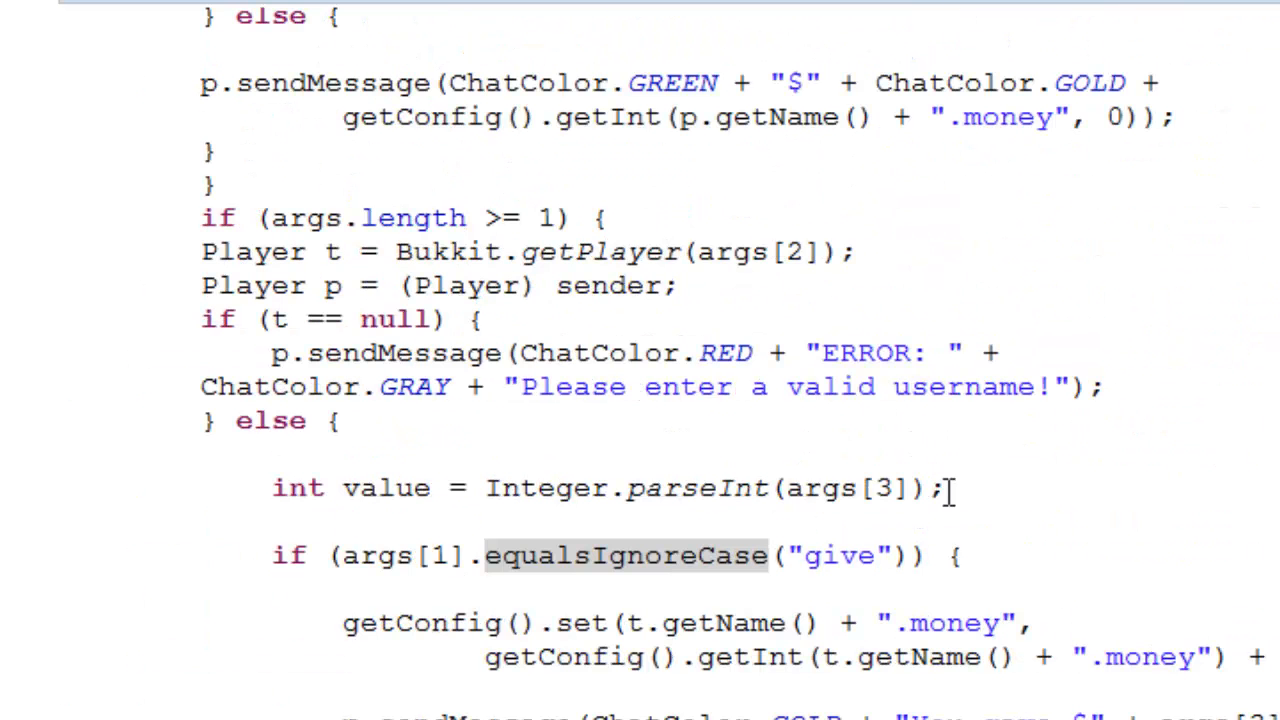
{"action": "mouse_move", "coordinate": [1228, 616]}
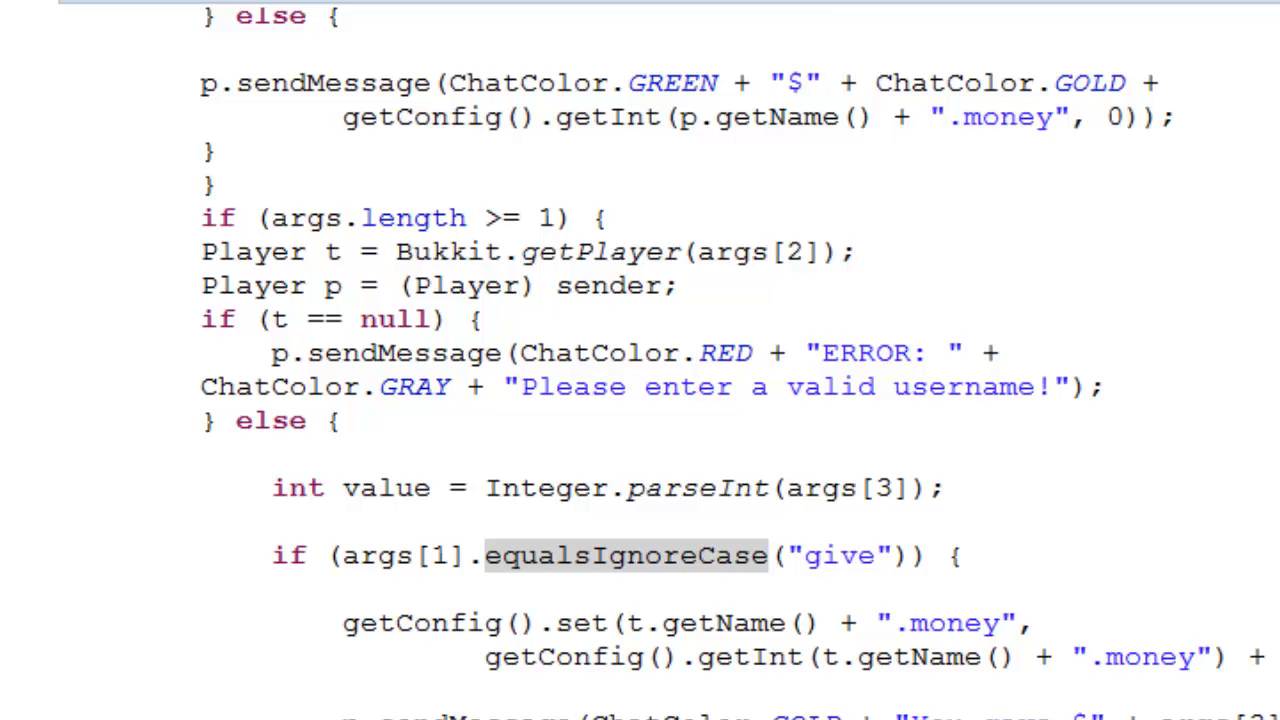
{"action": "scroll", "scroll_direction": "down", "scroll_amount": 3}
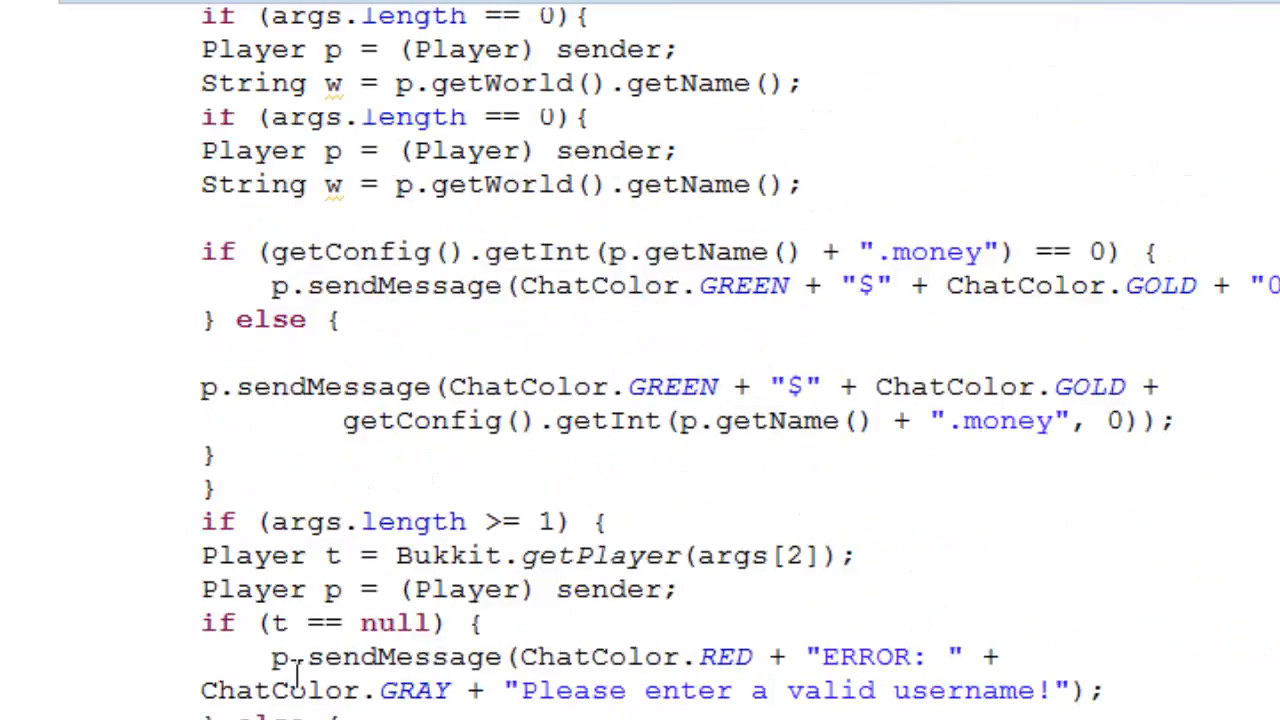
{"action": "scroll", "scroll_direction": "up", "scroll_amount": 3}
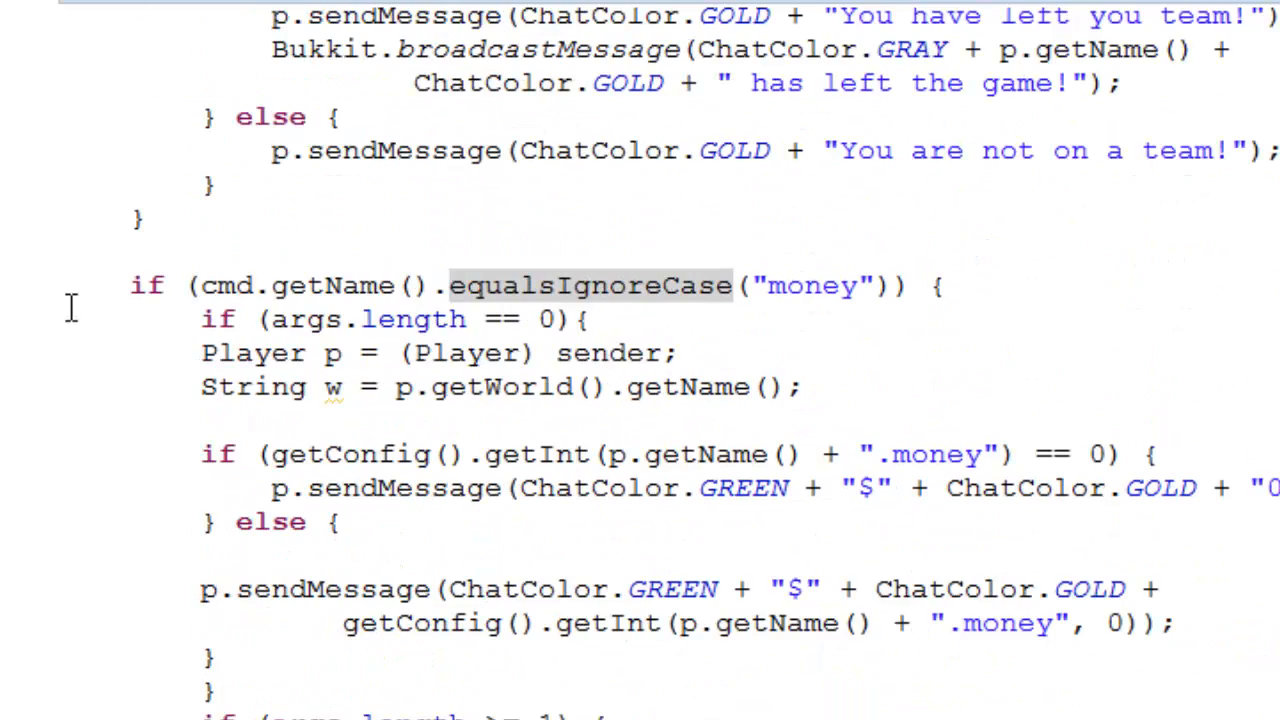
{"action": "scroll", "scroll_direction": "up", "scroll_amount": 3}
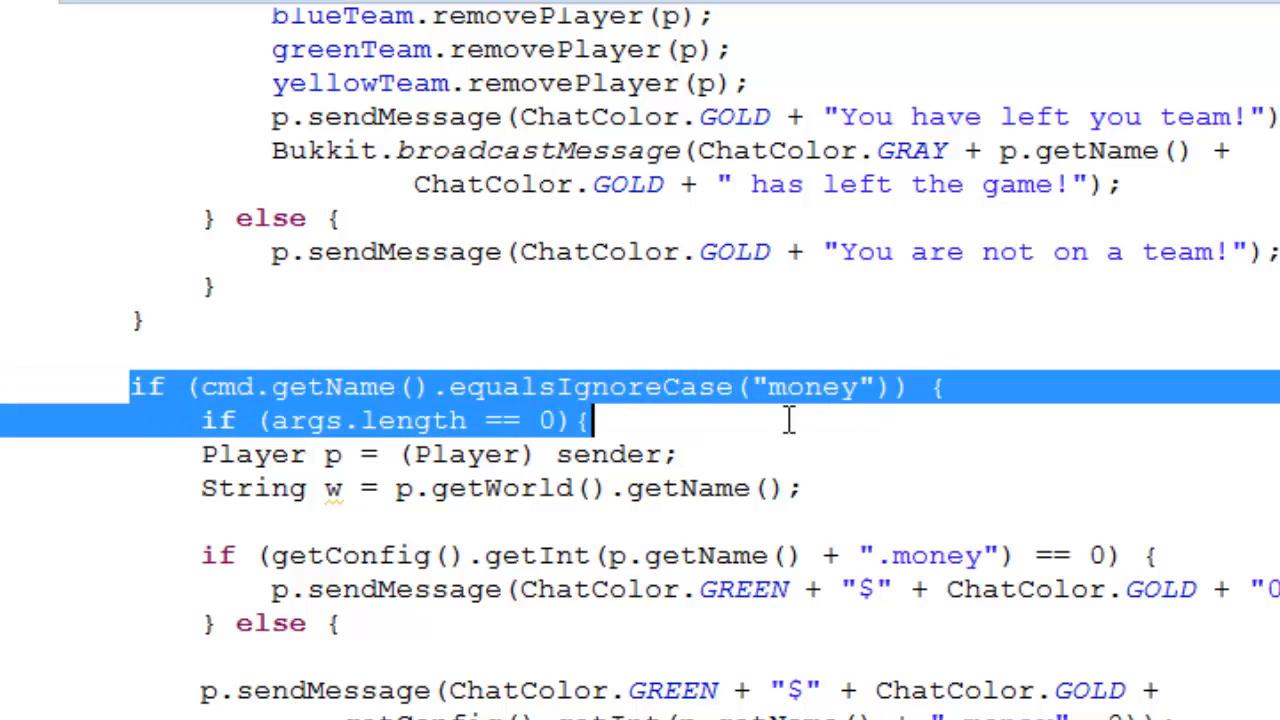
{"action": "mouse_move", "coordinate": [1230, 424]}
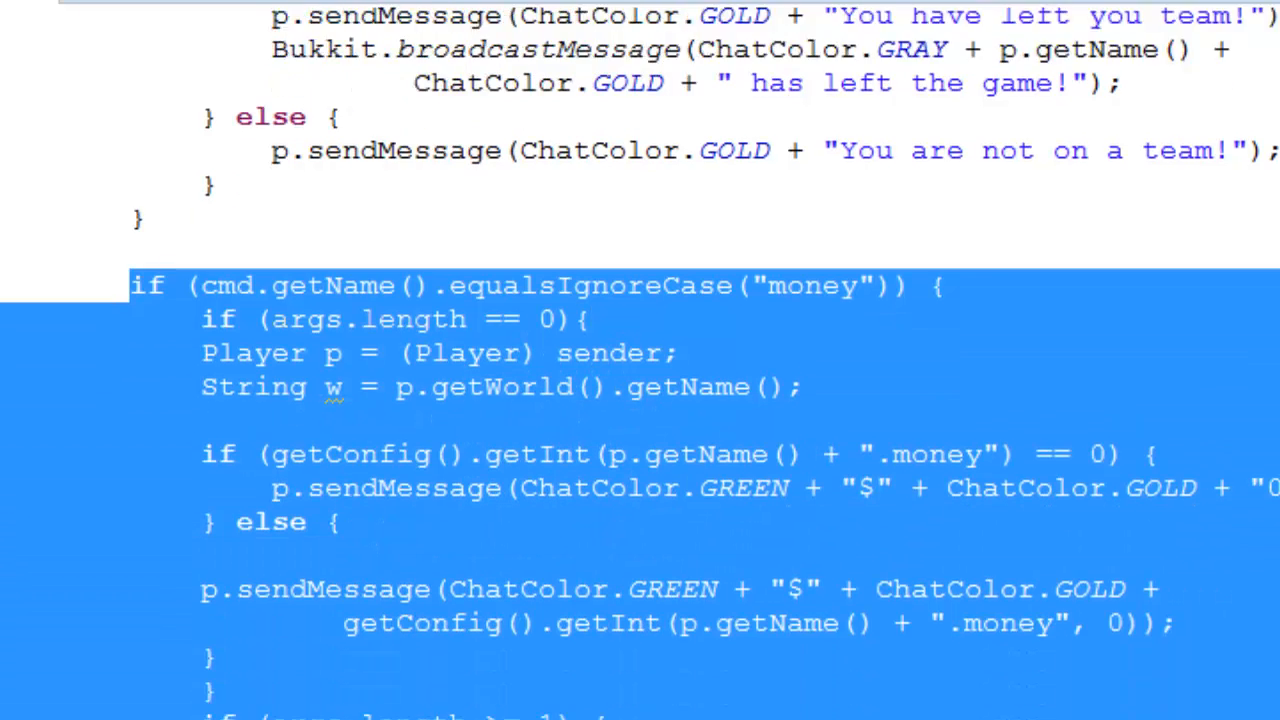
{"action": "scroll", "scroll_direction": "down", "scroll_amount": 3}
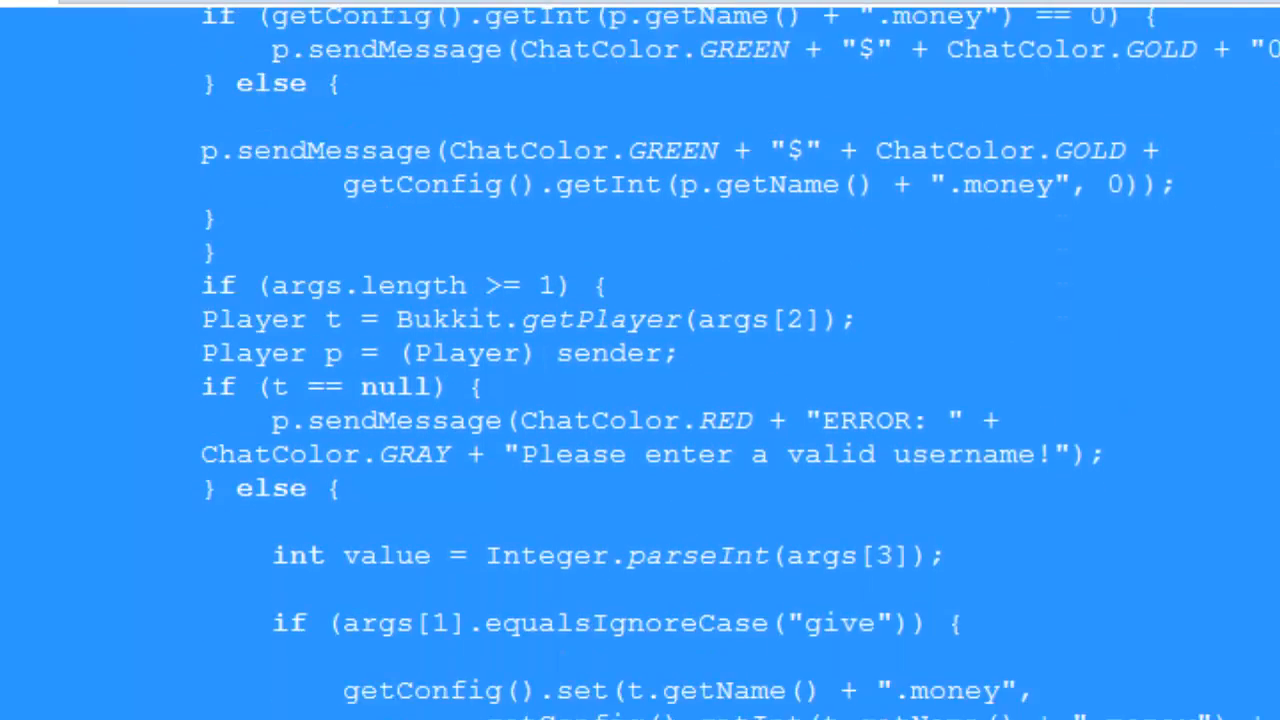
{"action": "scroll", "scroll_direction": "down", "scroll_amount": 3}
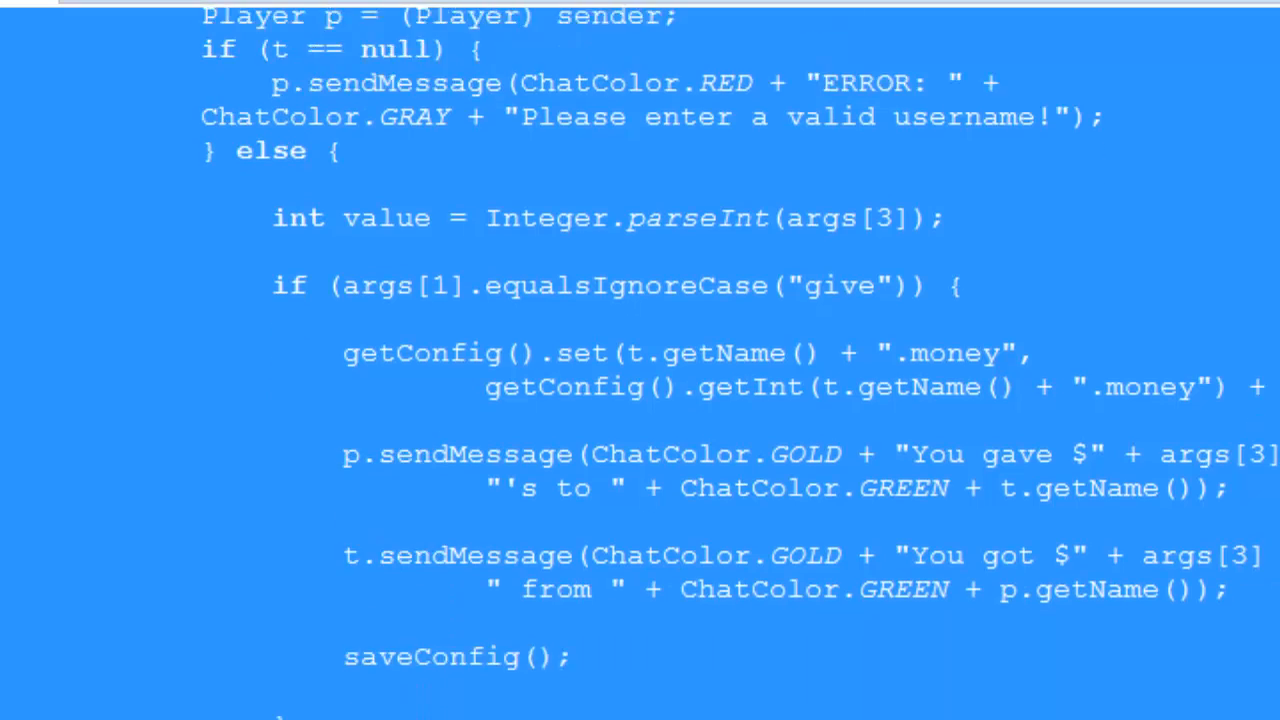
{"action": "scroll", "scroll_direction": "down", "scroll_amount": 3}
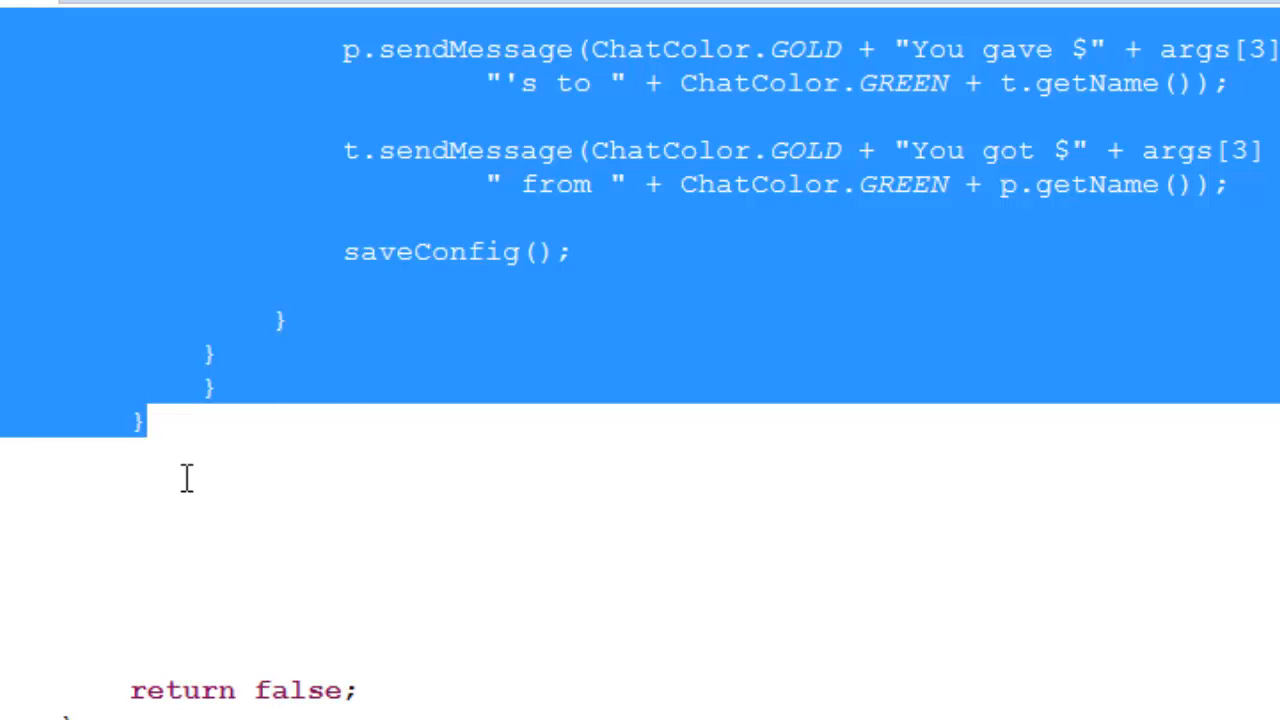
{"action": "scroll", "scroll_direction": "down", "scroll_amount": 3}
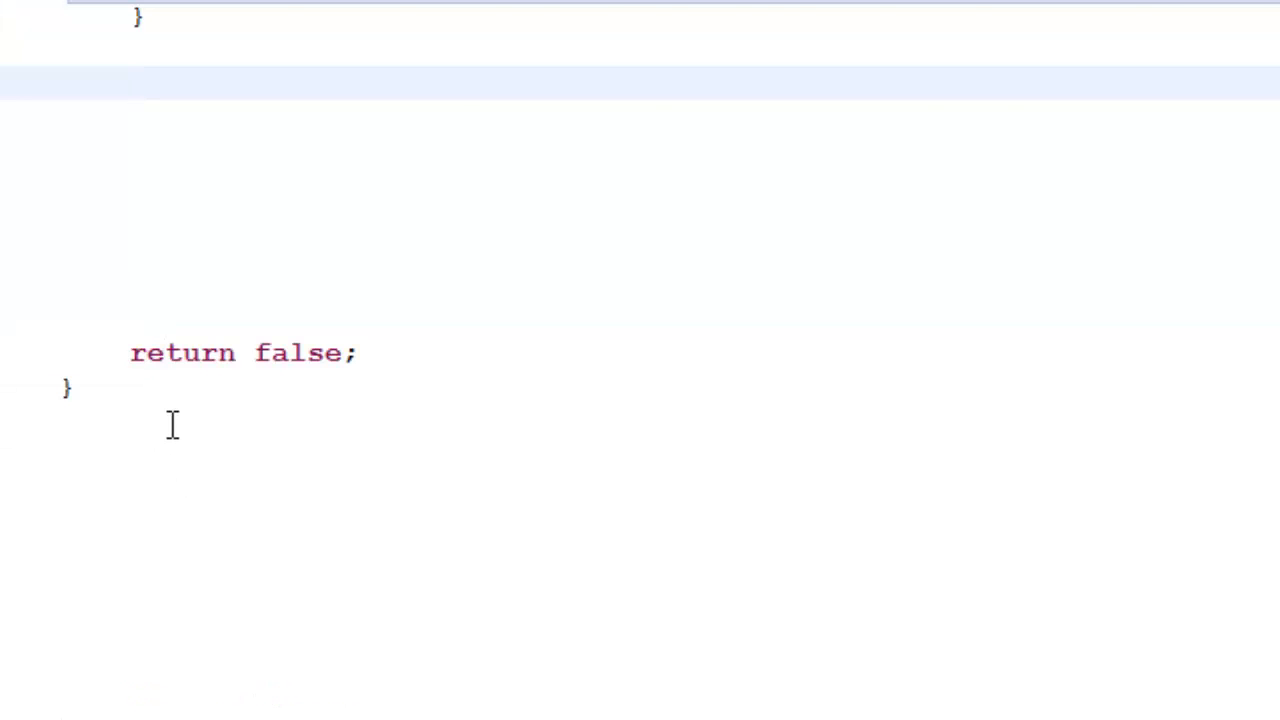
{"action": "scroll", "scroll_direction": "up", "scroll_amount": 3}
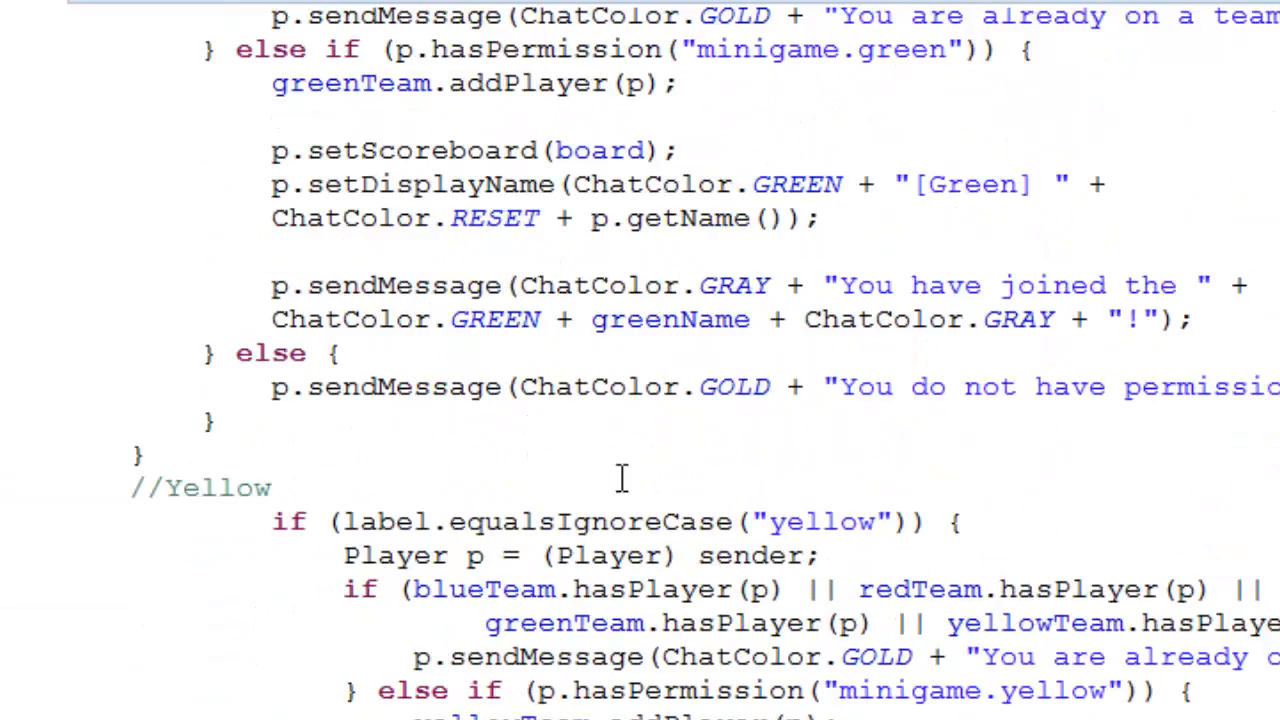
{"action": "scroll", "scroll_direction": "up", "scroll_amount": 3}
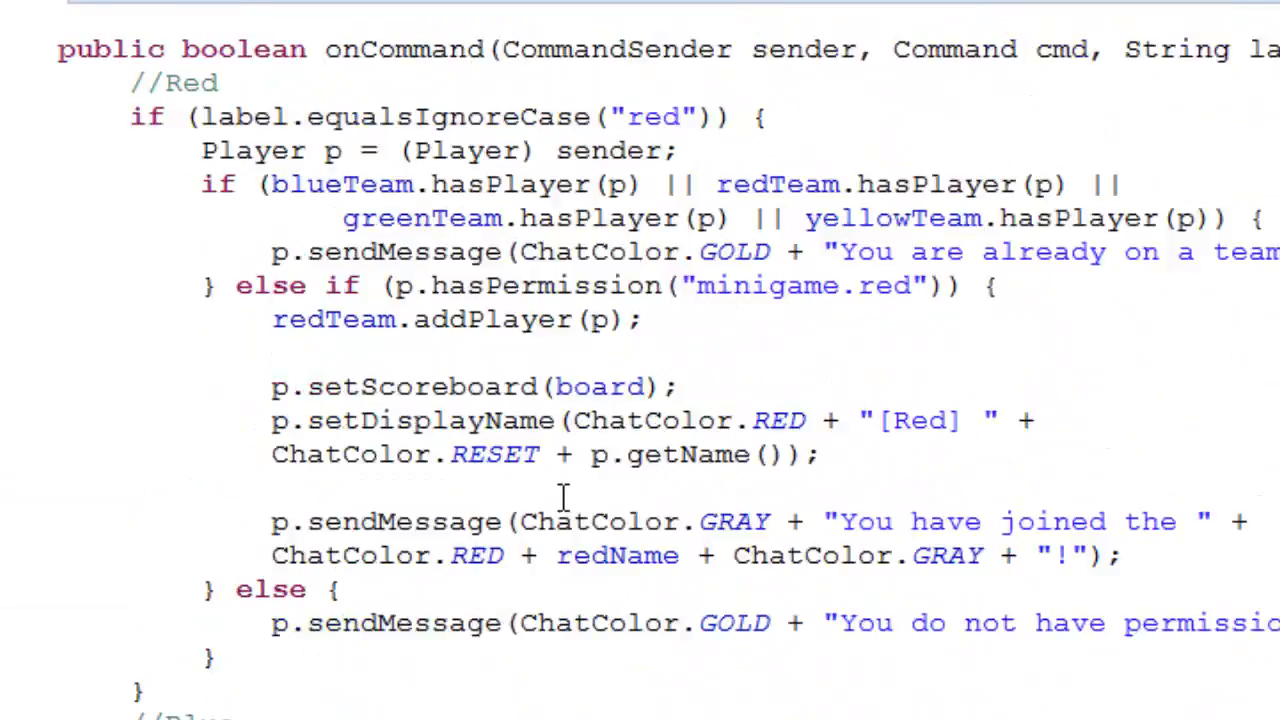
{"action": "scroll", "scroll_direction": "up", "scroll_amount": 3}
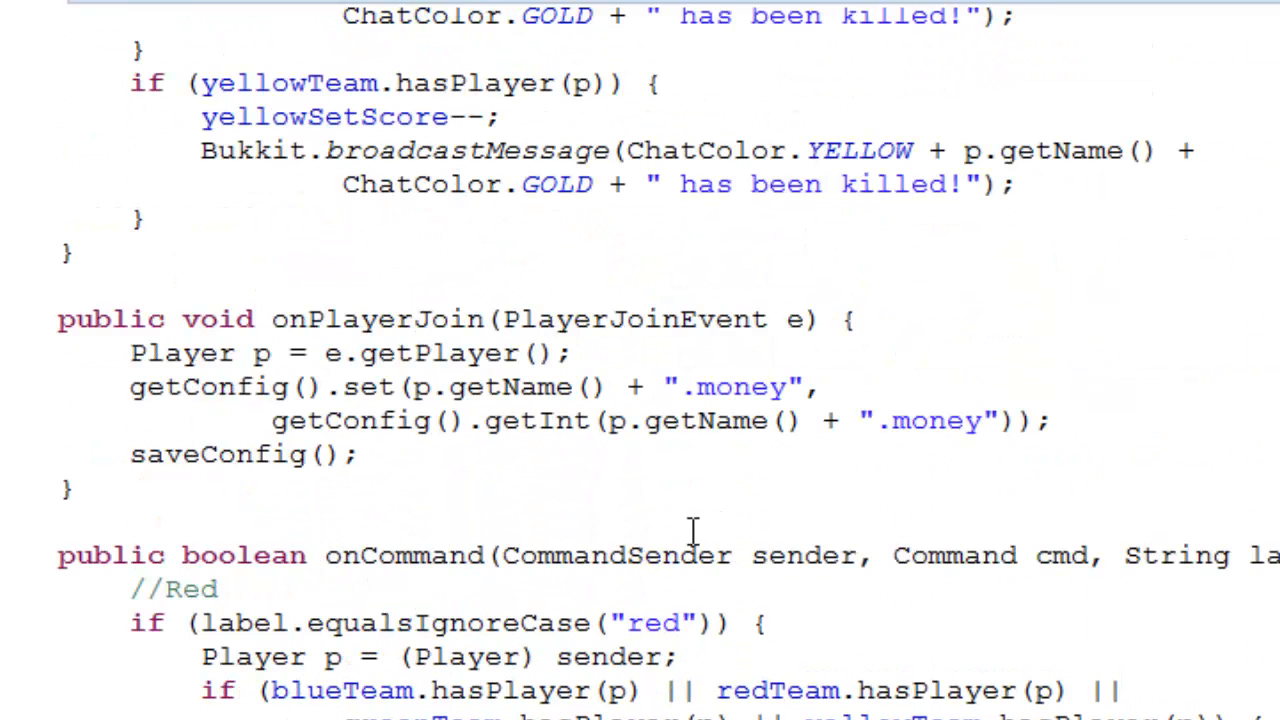
{"action": "mouse_move", "coordinate": [500, 520]}
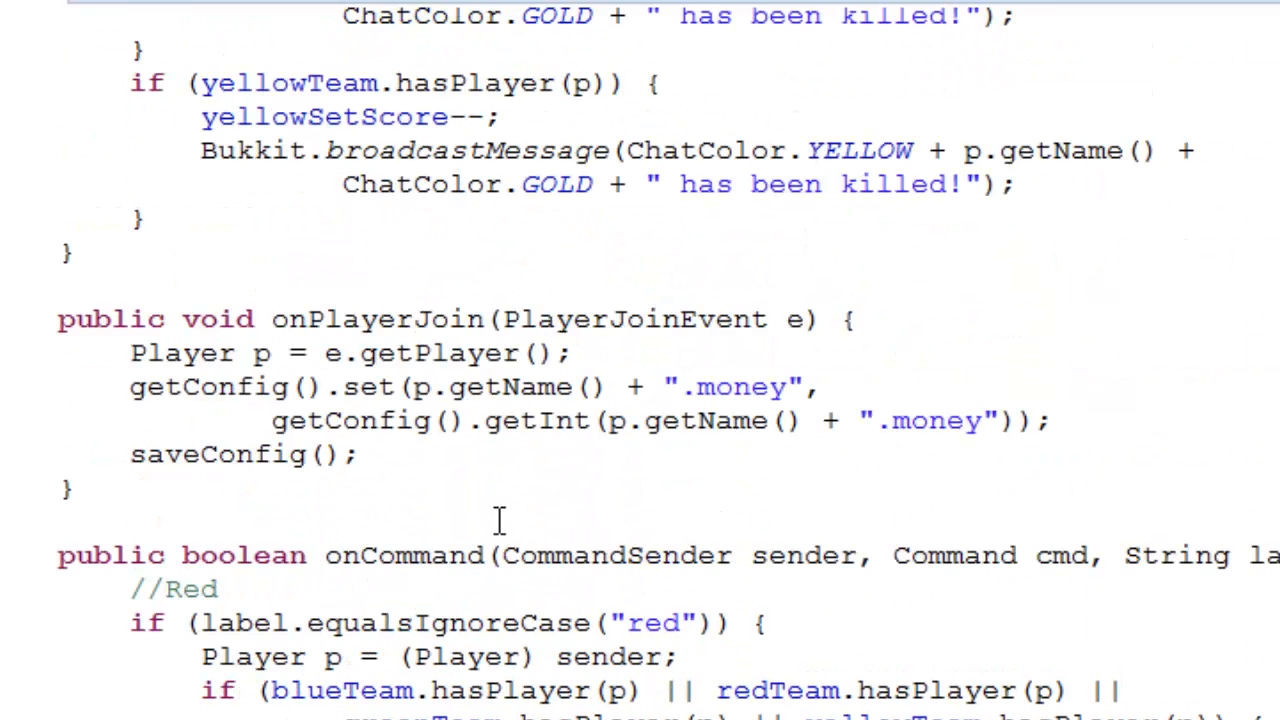
{"action": "mouse_move", "coordinate": [600, 510]}
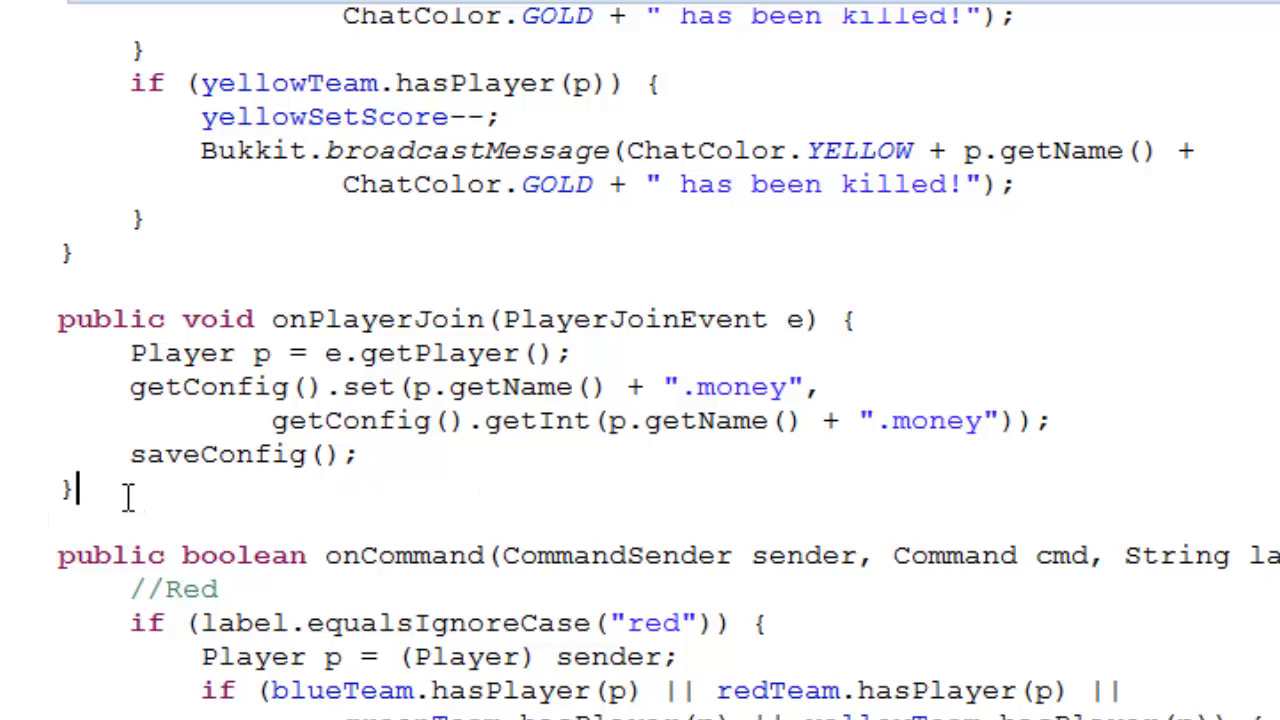
Select around onEnable and place the cursor to split its closing brace onto its own line.
{"action": "left_click_drag", "start_coordinate": [76, 490], "coordinate": [58, 318]}
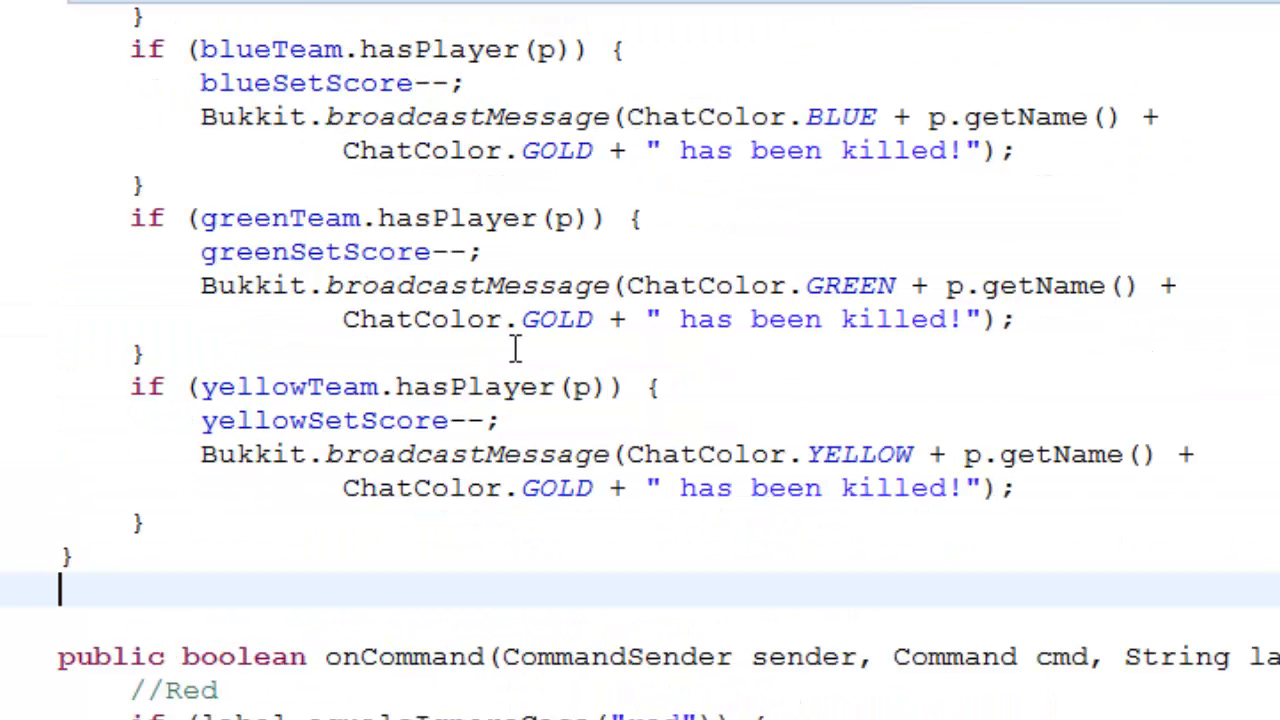
{"action": "scroll", "scroll_direction": "up", "scroll_amount": 3}
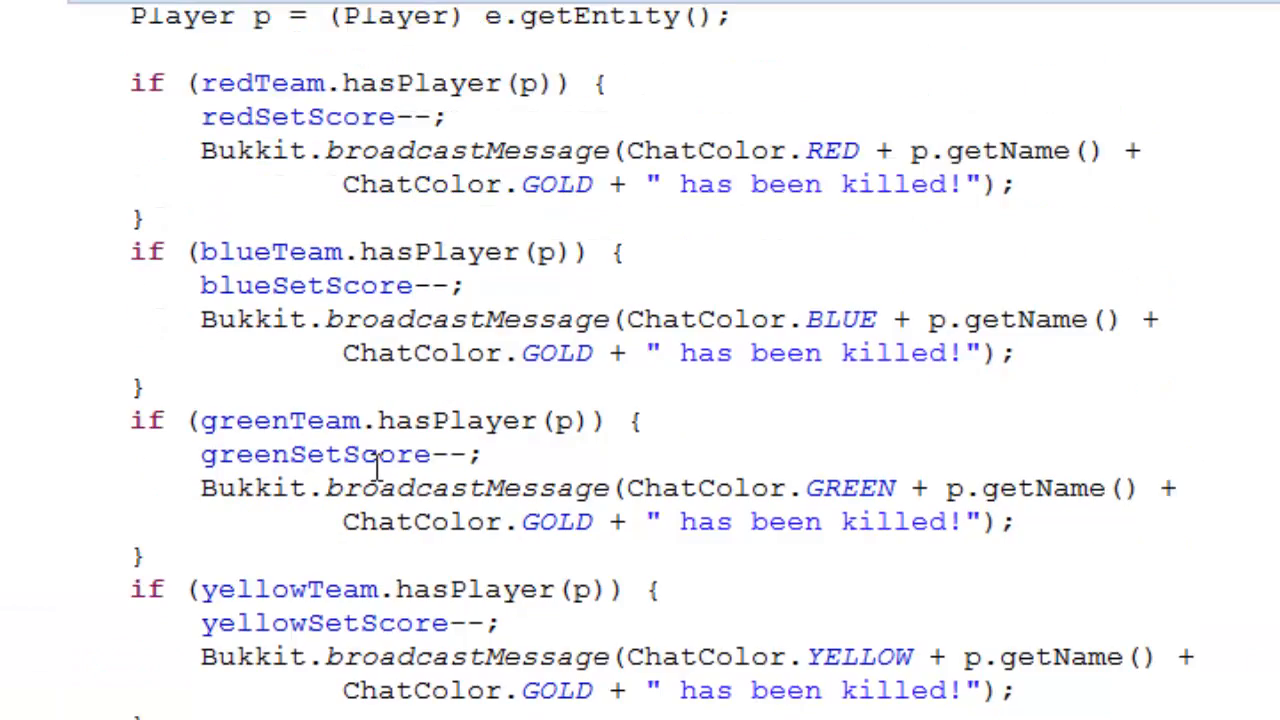
{"action": "scroll", "scroll_direction": "up", "scroll_amount": 3}
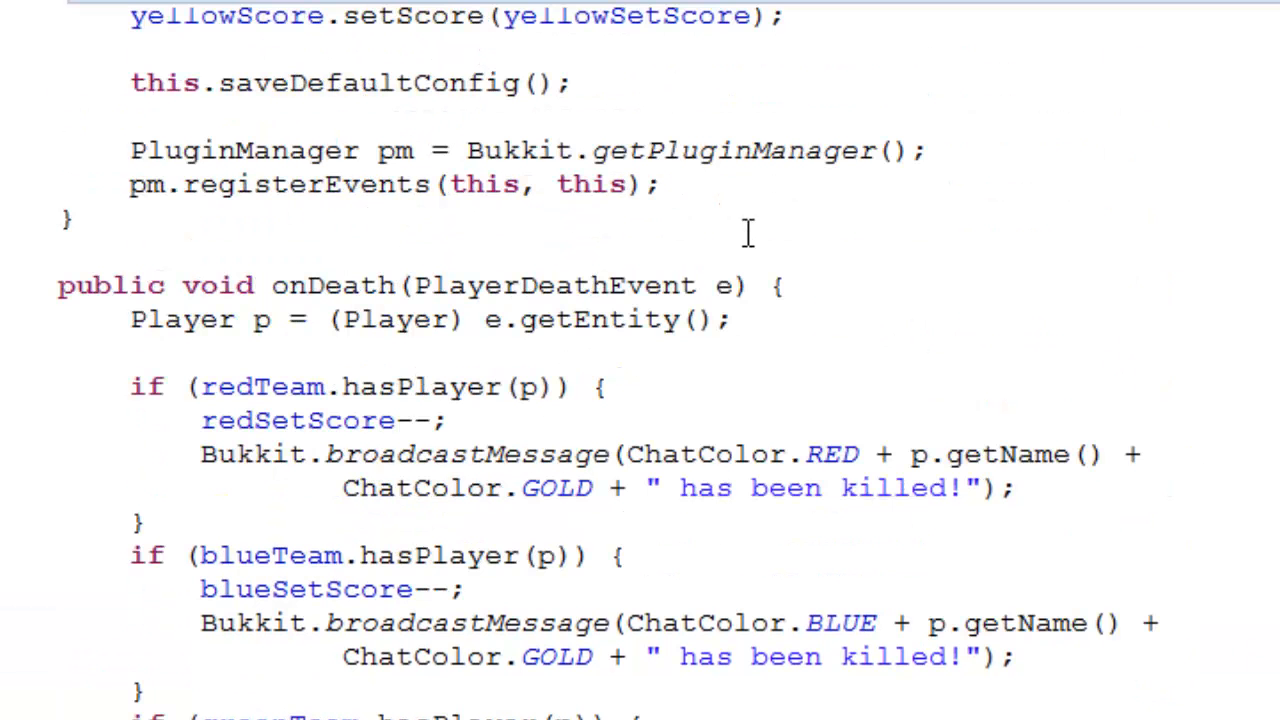
{"action": "scroll", "scroll_direction": "down", "scroll_amount": 3}
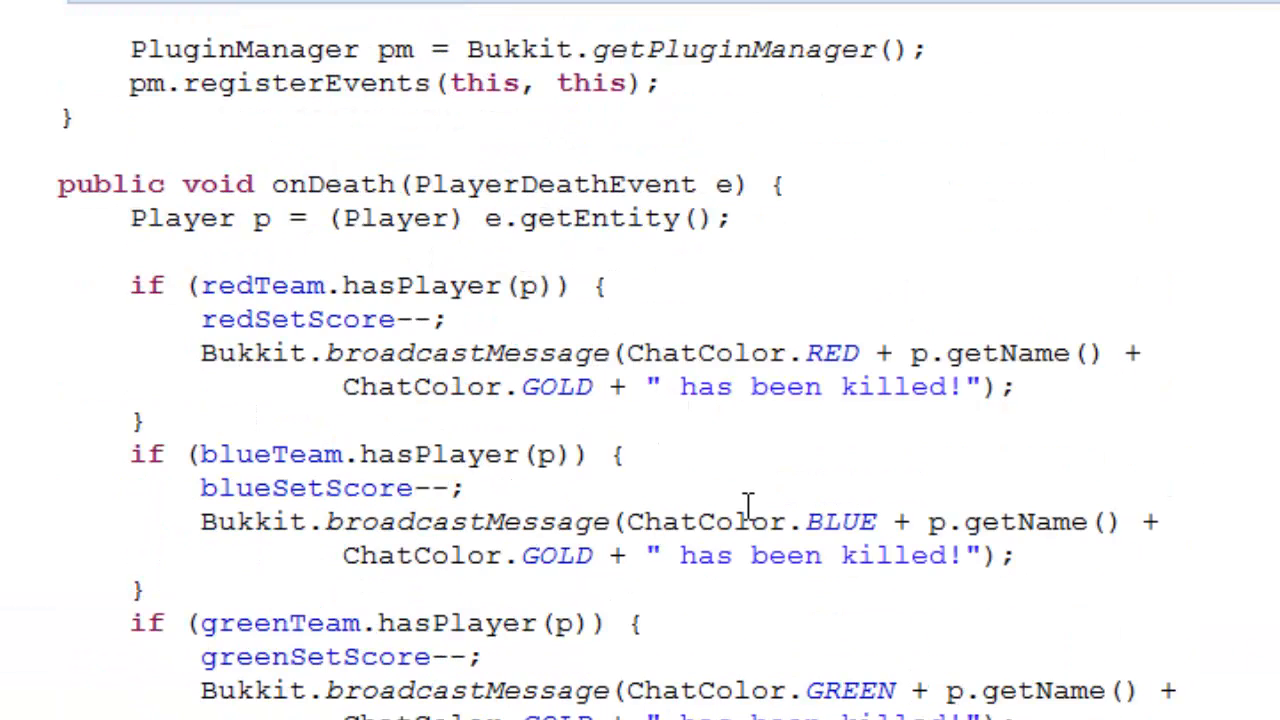
{"action": "scroll", "scroll_direction": "up", "scroll_amount": 3}
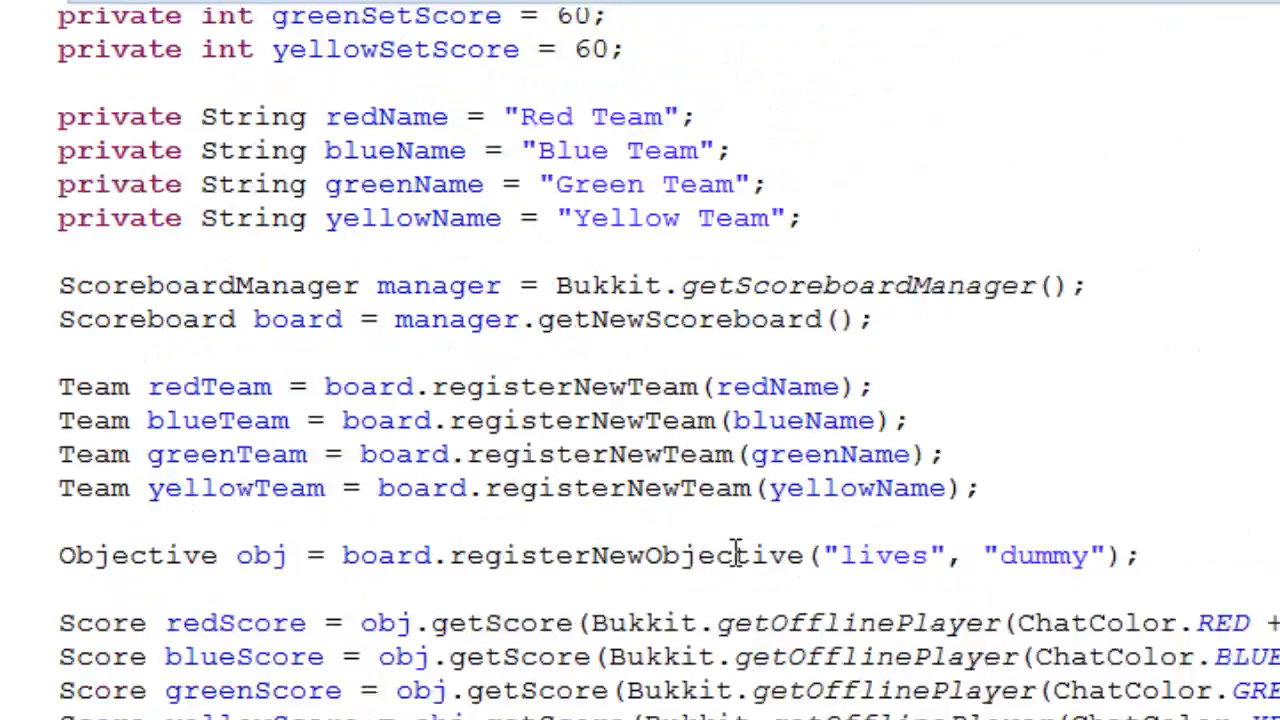
{"action": "scroll", "scroll_direction": "down", "scroll_amount": 3}
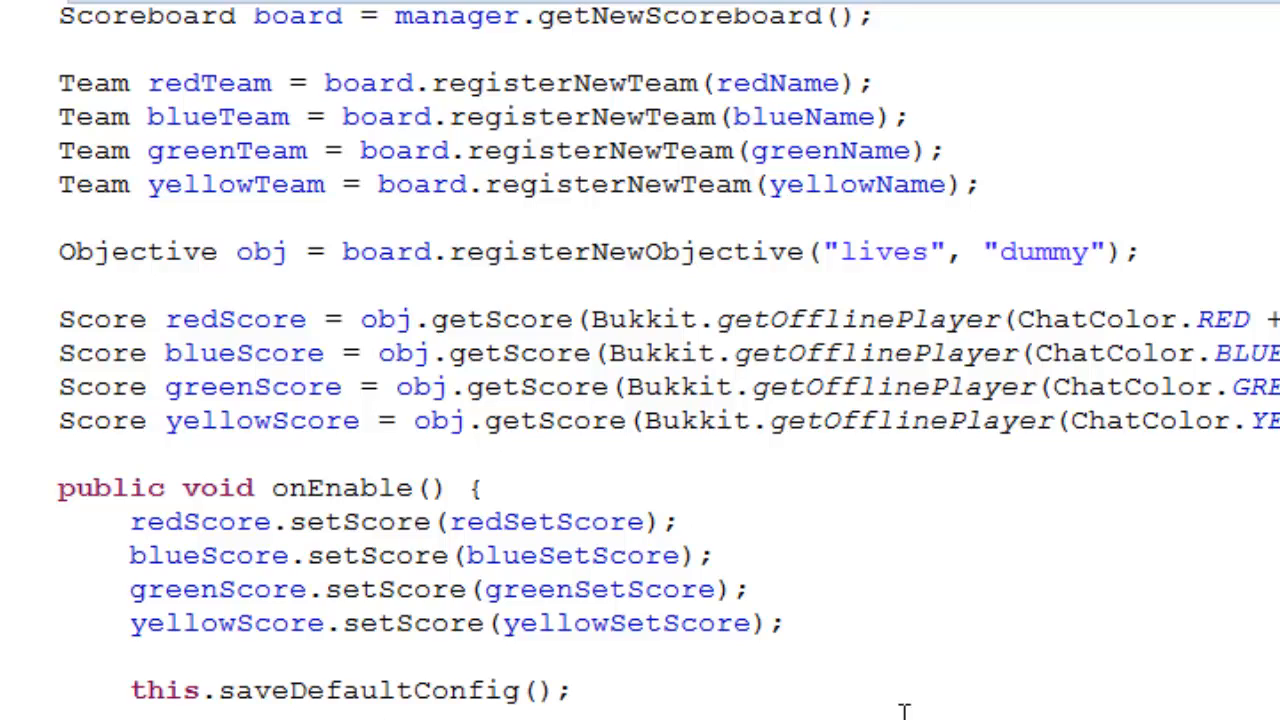
{"action": "scroll", "scroll_direction": "down", "scroll_amount": 3}
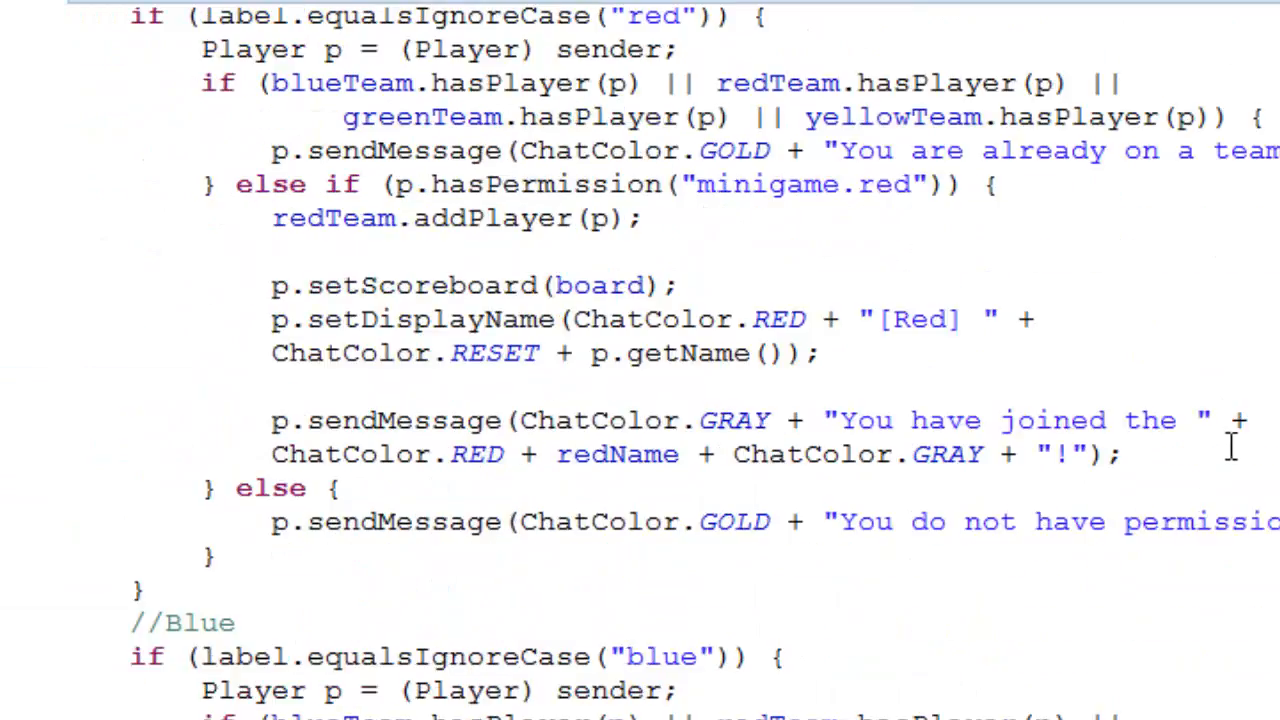
{"action": "scroll", "scroll_direction": "down", "scroll_amount": 3}
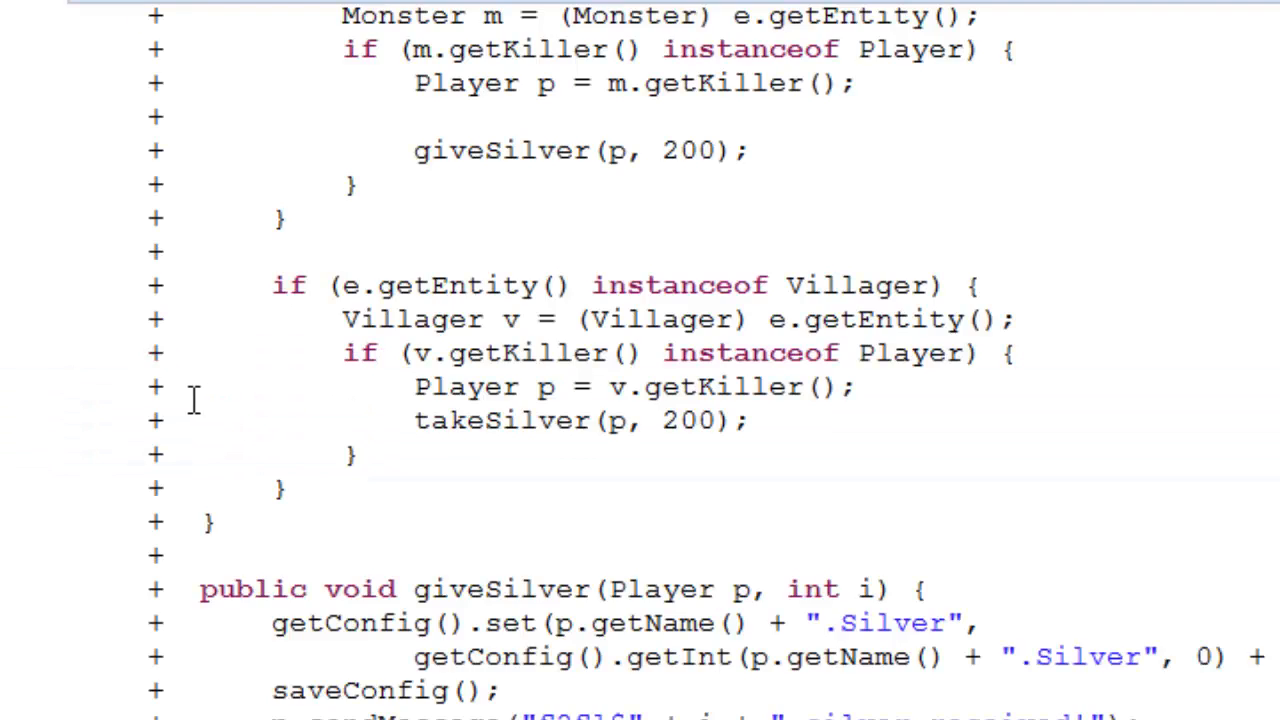
{"action": "scroll", "scroll_direction": "down", "scroll_amount": 3}
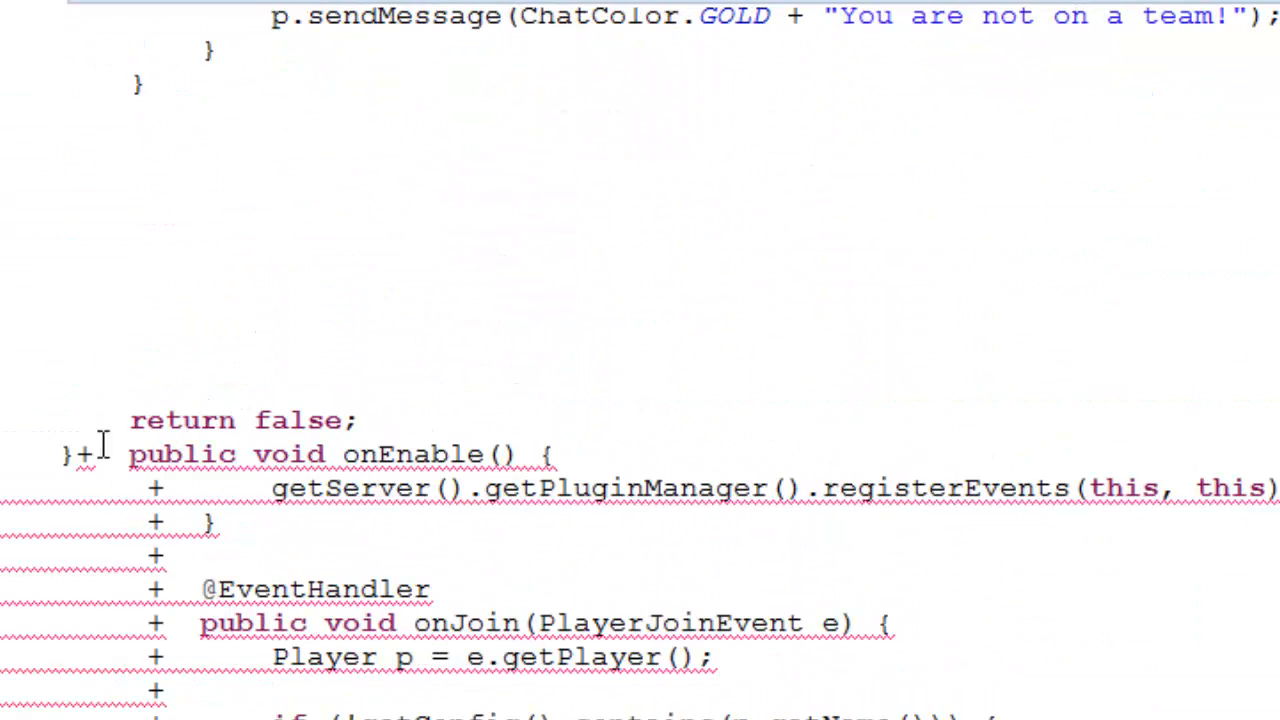
{"action": "mouse_move", "coordinate": [84, 452]}
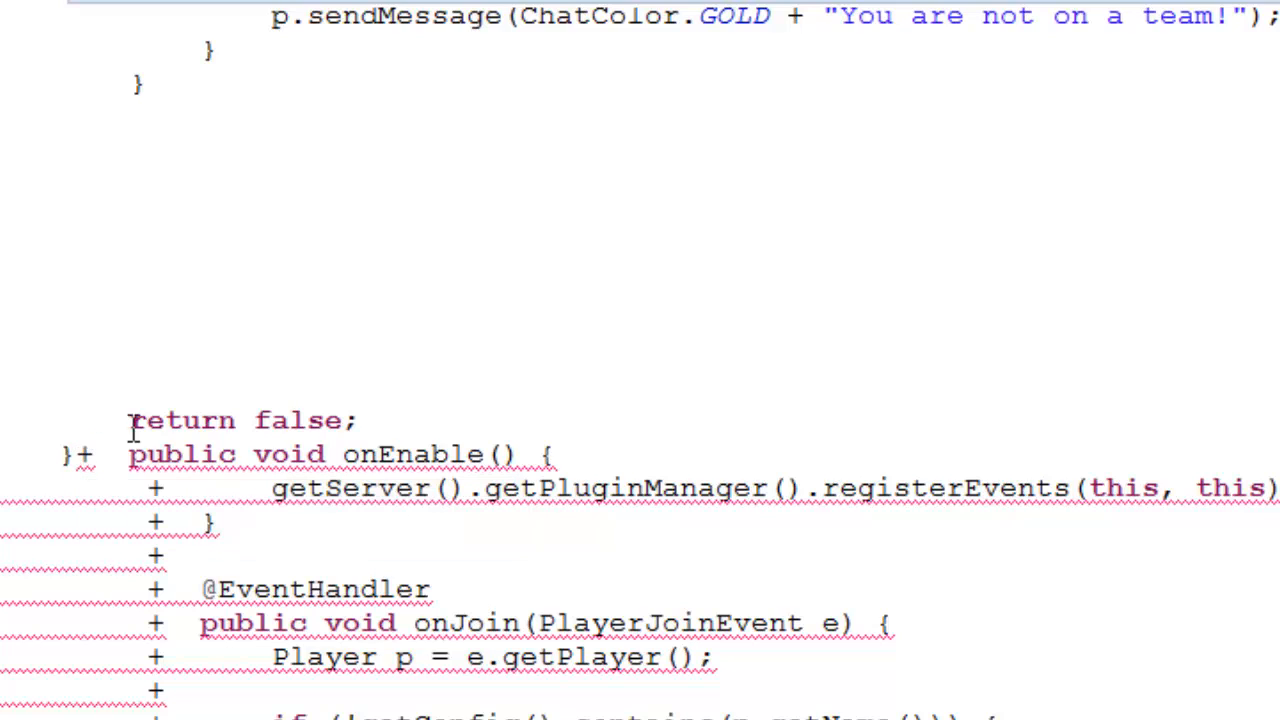
{"action": "left_click", "coordinate": [84, 454]}
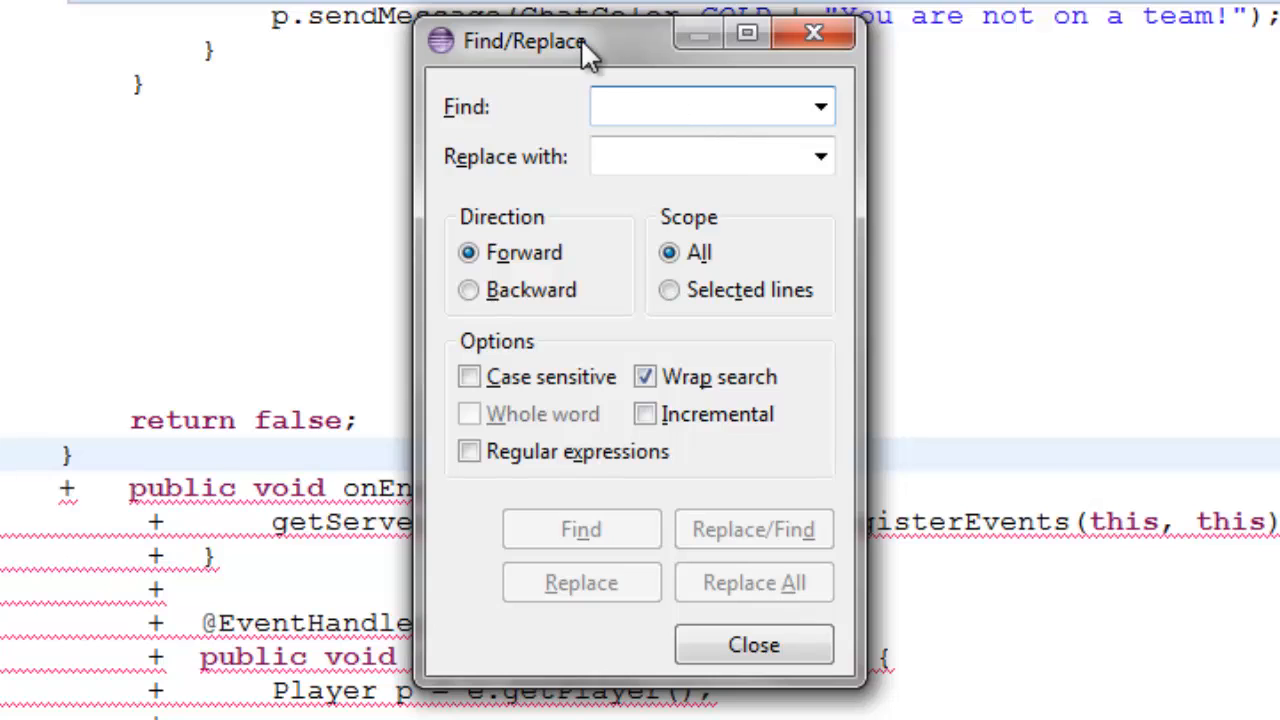
Find '+' with an empty replacement and strip the leading markers, skipping the real plus operator.
{"action": "left_click_drag", "start_coordinate": [520, 40], "coordinate": [636, 12]}
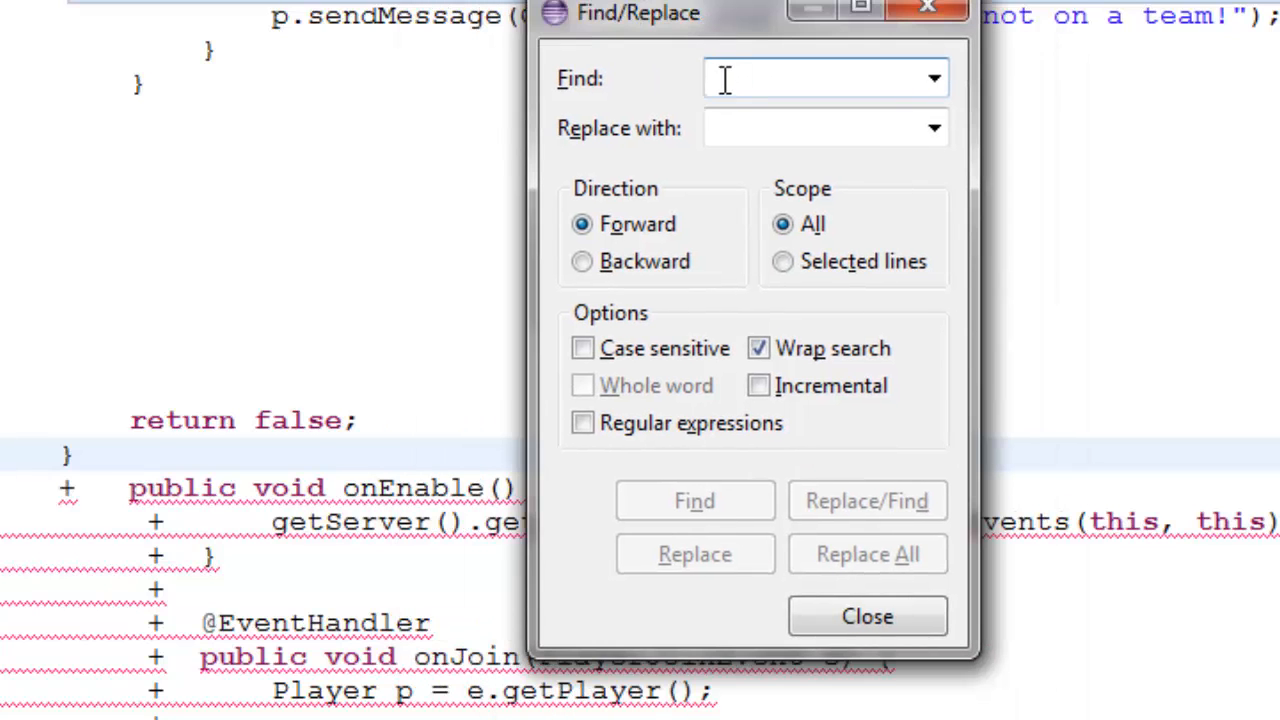
{"action": "type", "text": "+"}
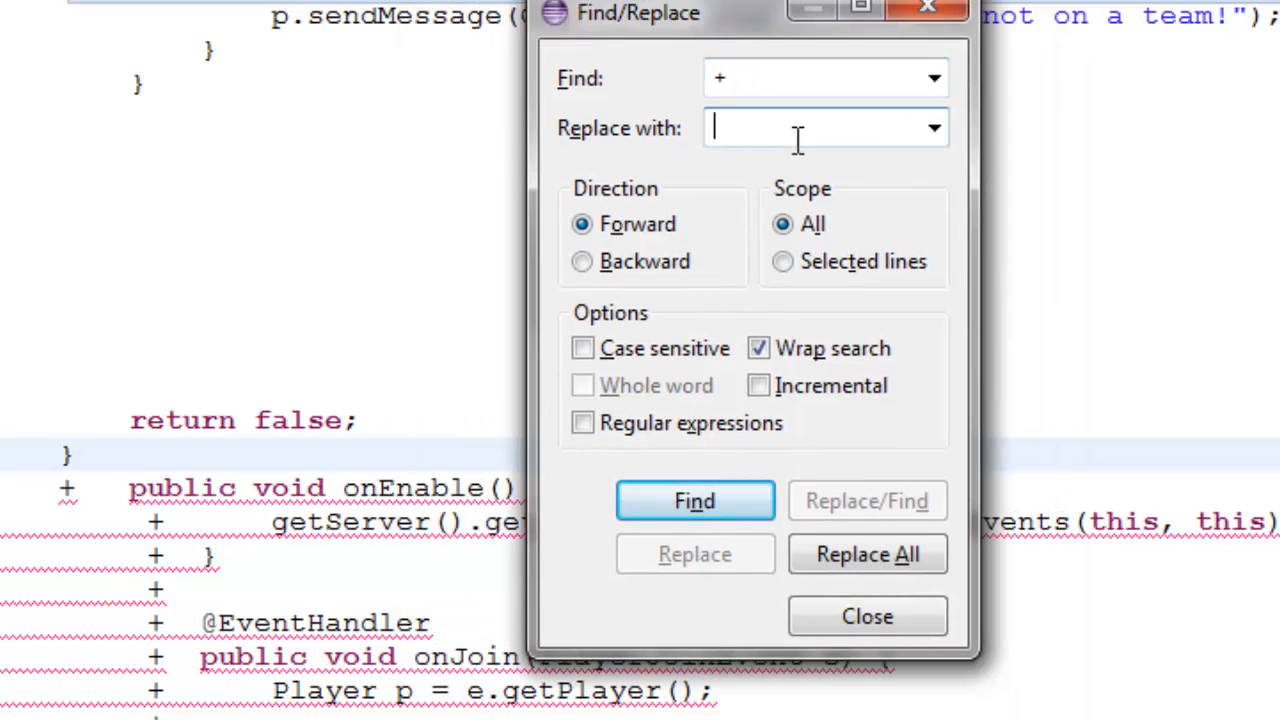
{"action": "left_click", "coordinate": [694, 500]}
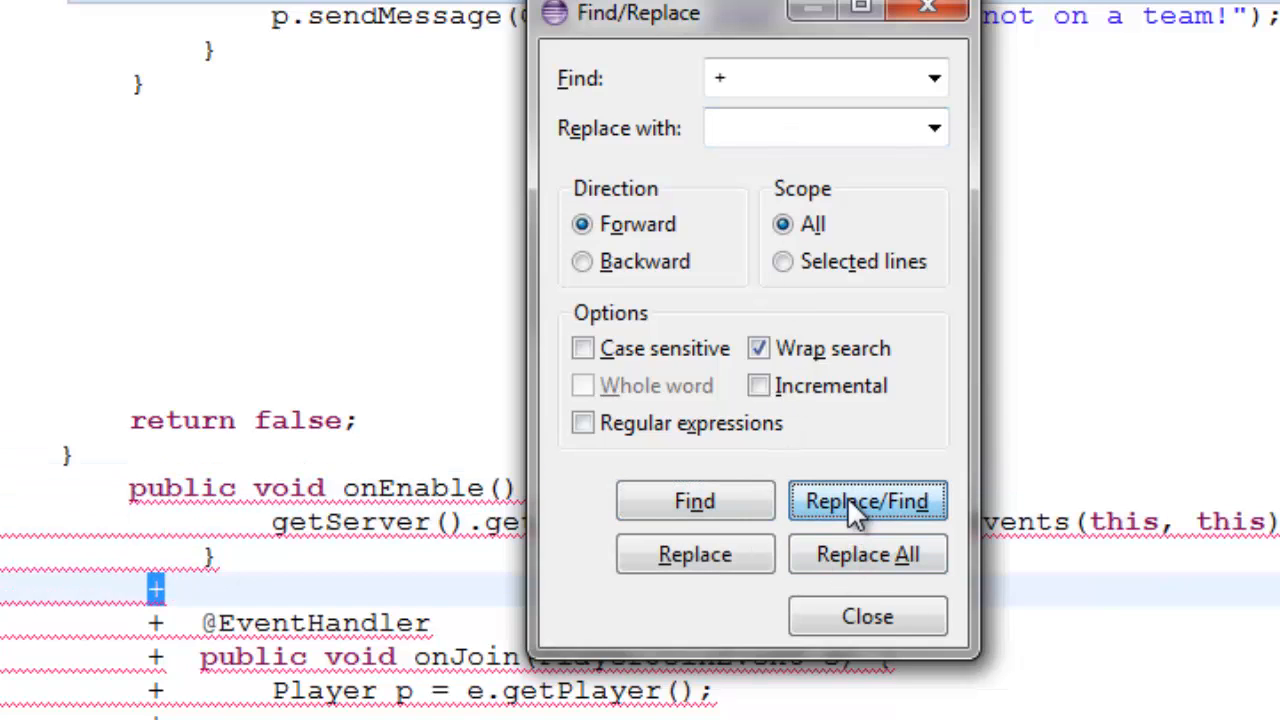
{"action": "left_click", "coordinate": [868, 500]}
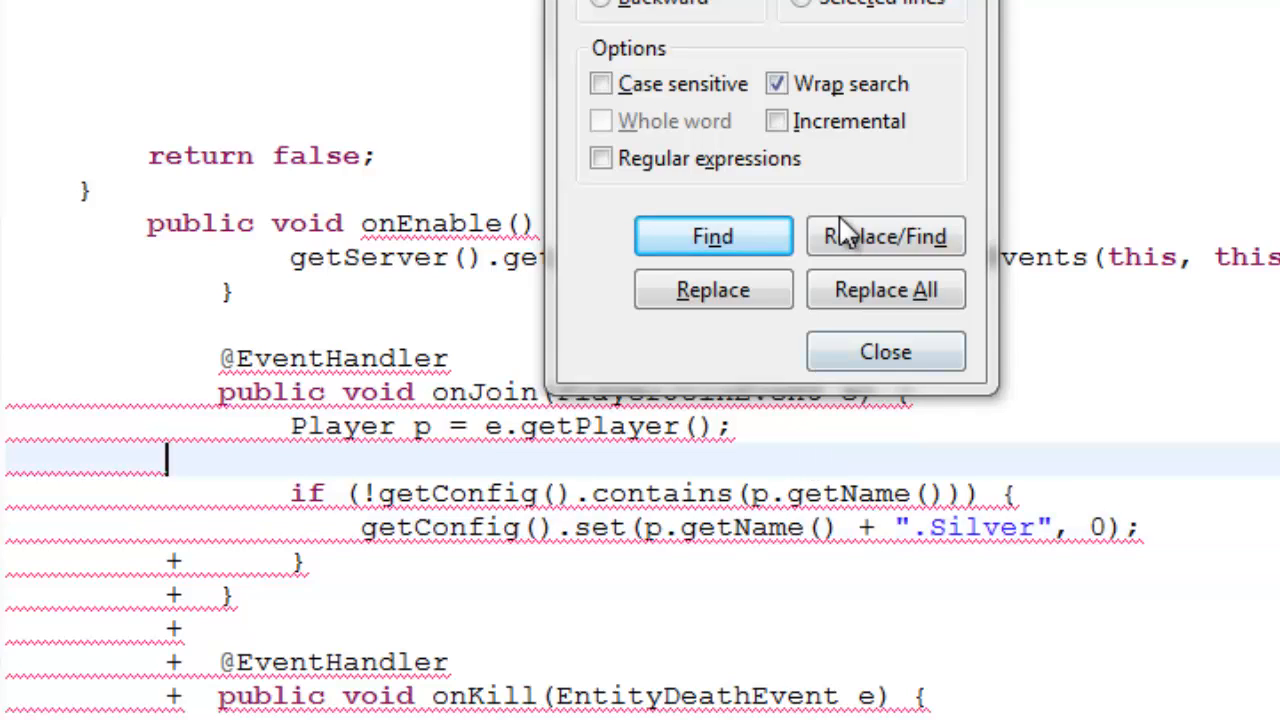
{"action": "left_click", "coordinate": [712, 236]}
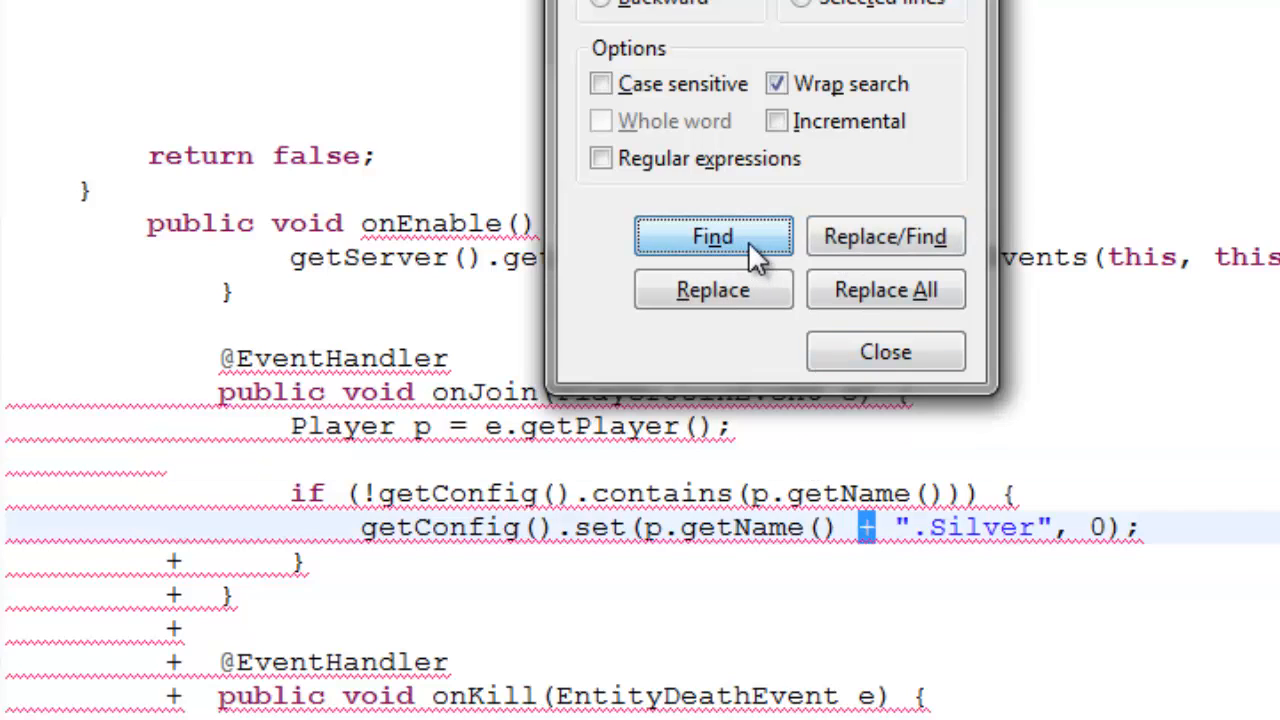
{"action": "left_click", "coordinate": [884, 236]}
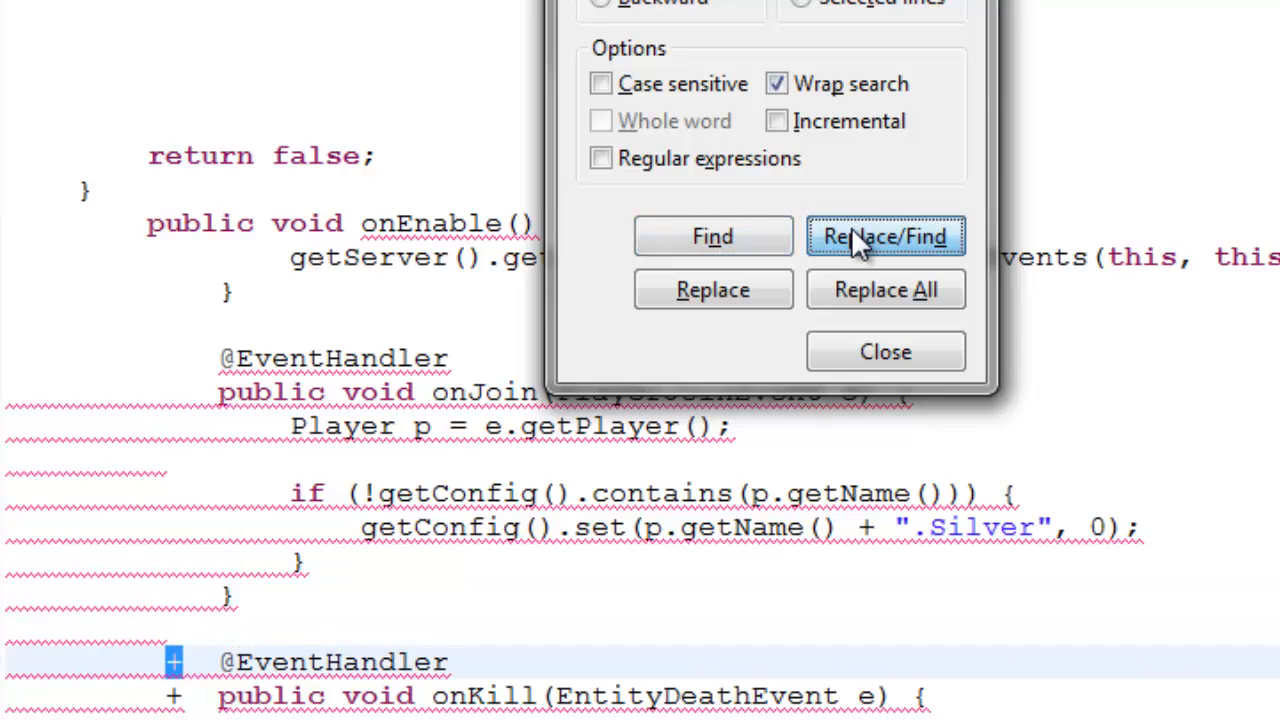
{"action": "left_click", "coordinate": [884, 236]}
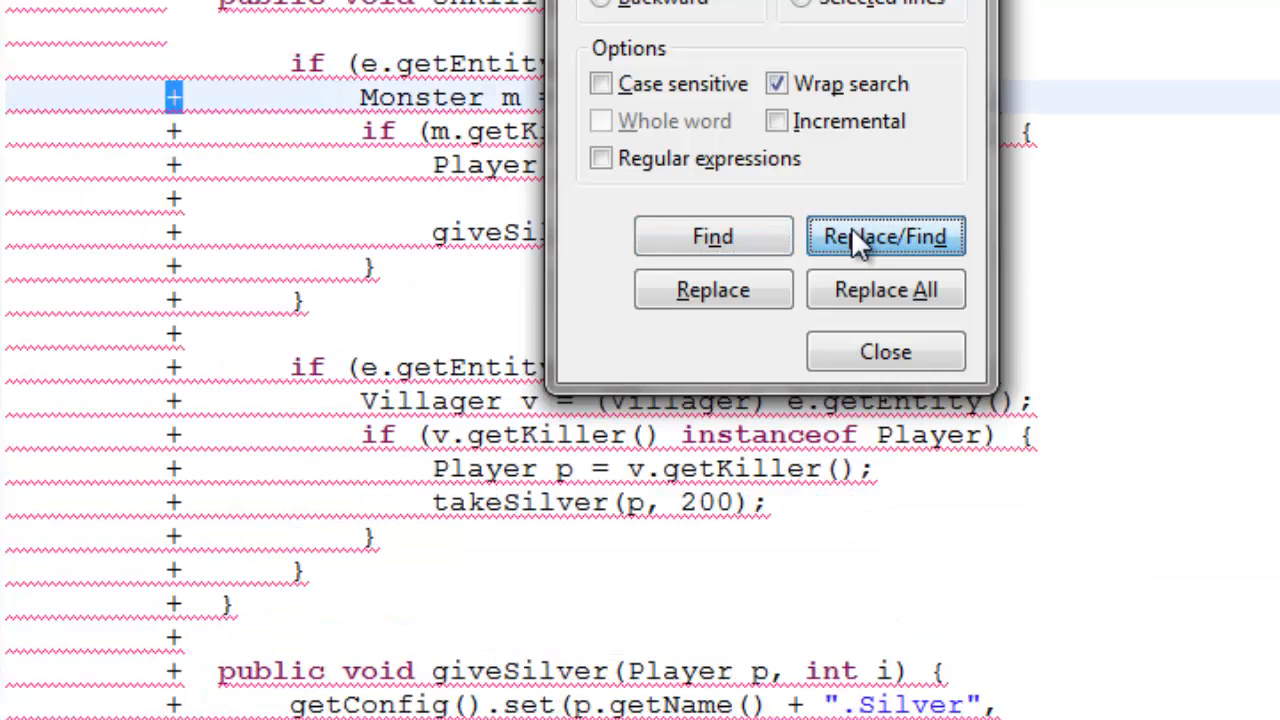
{"action": "left_click", "coordinate": [884, 236]}
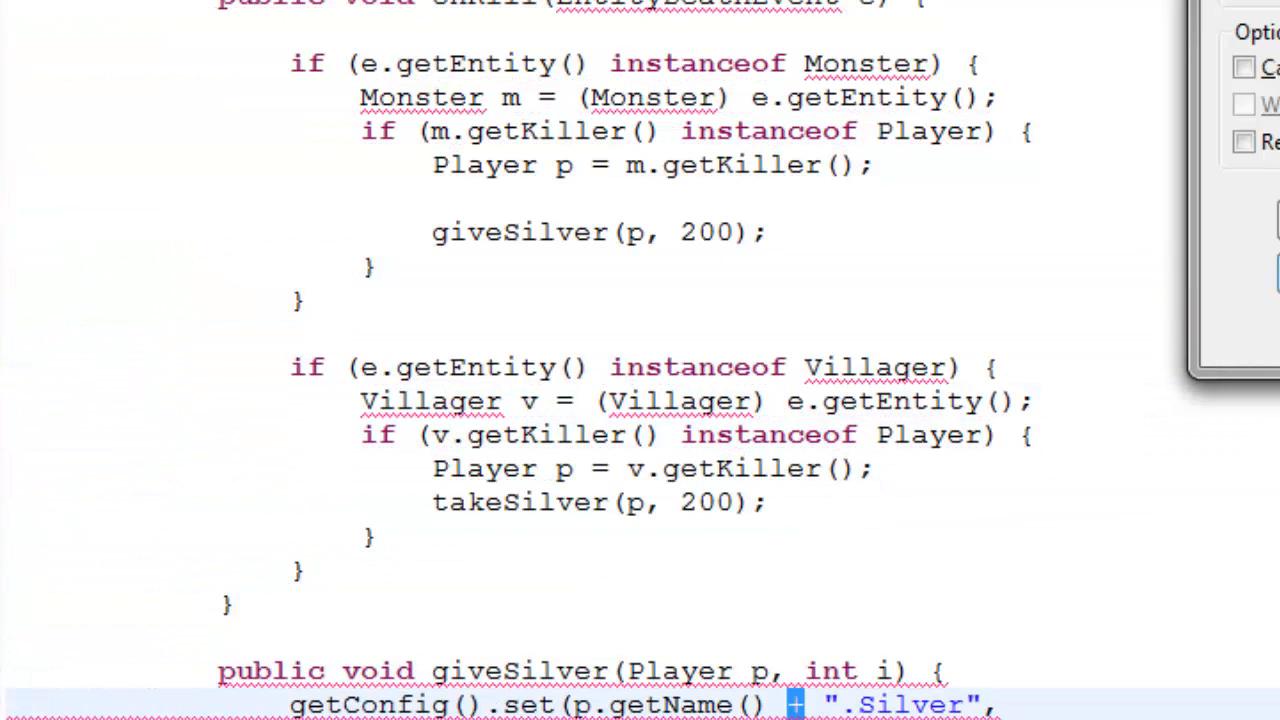
{"action": "scroll", "scroll_direction": "down", "scroll_amount": 3}
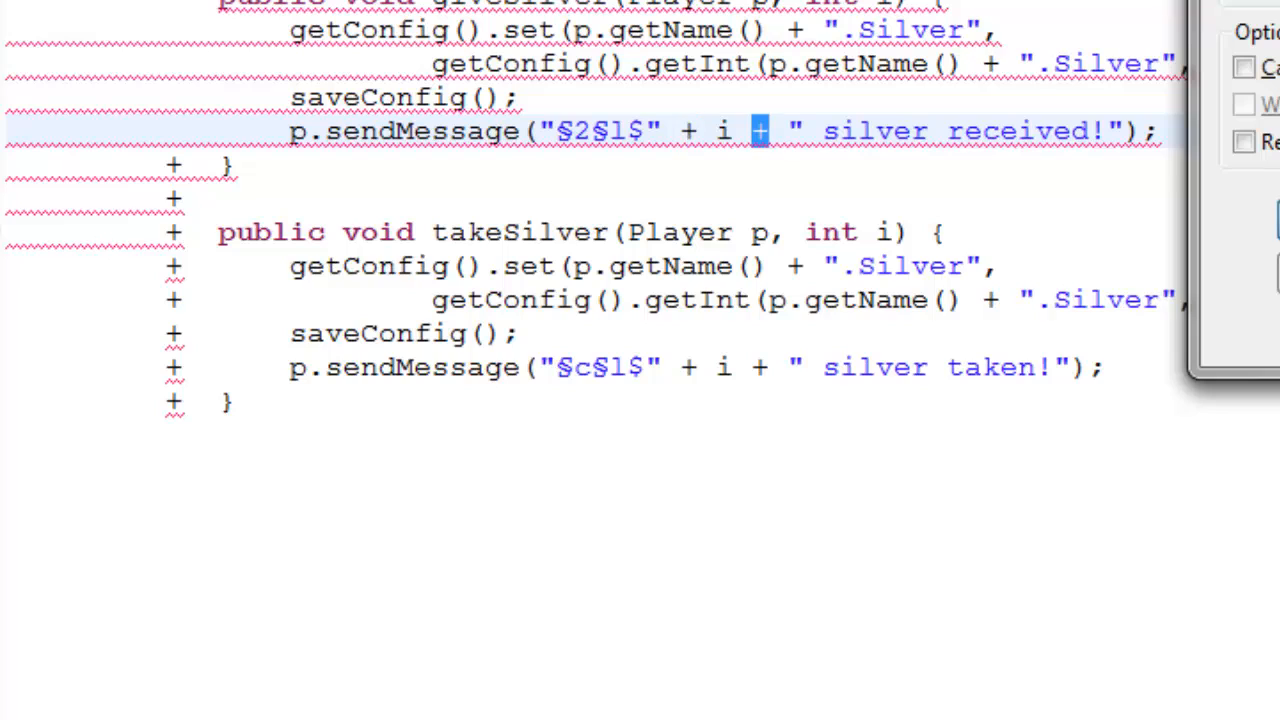
{"action": "mouse_move", "coordinate": [944, 398]}
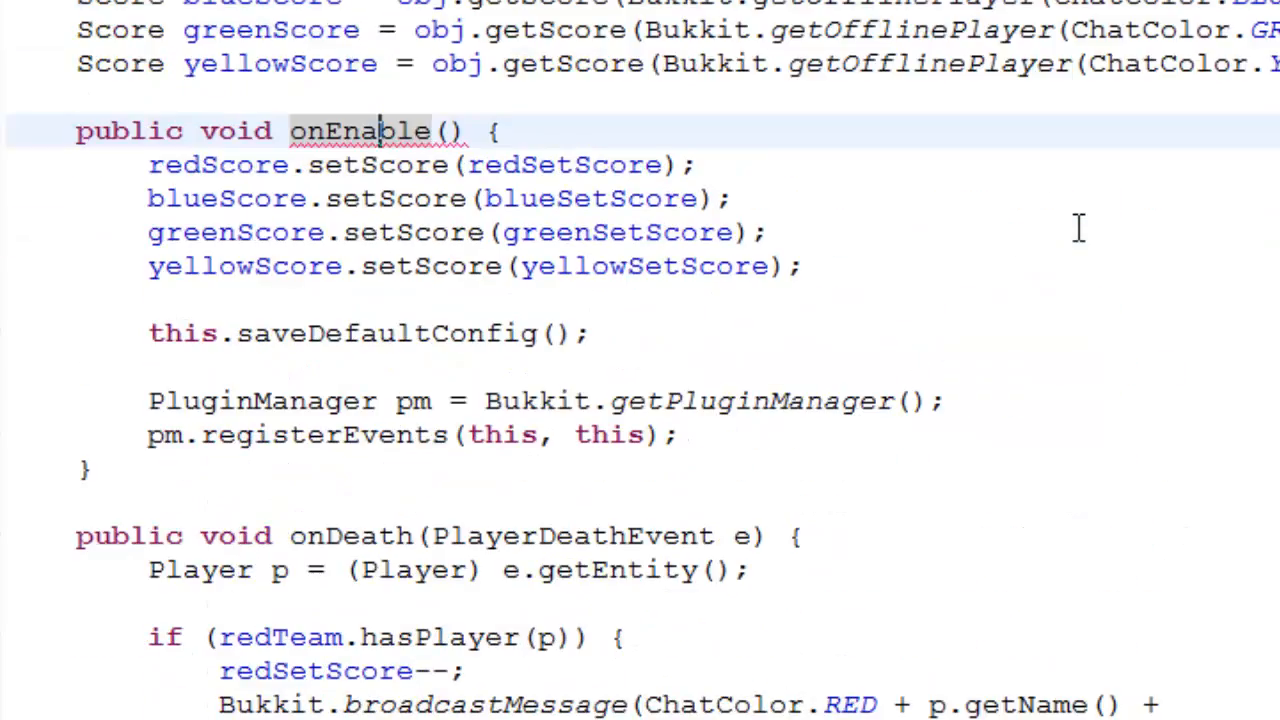
Register events via getServer().getPluginManager() in onEnable, removing the PluginManager and saveDefaultConfig lines.
{"action": "scroll", "scroll_direction": "down", "scroll_amount": 3}
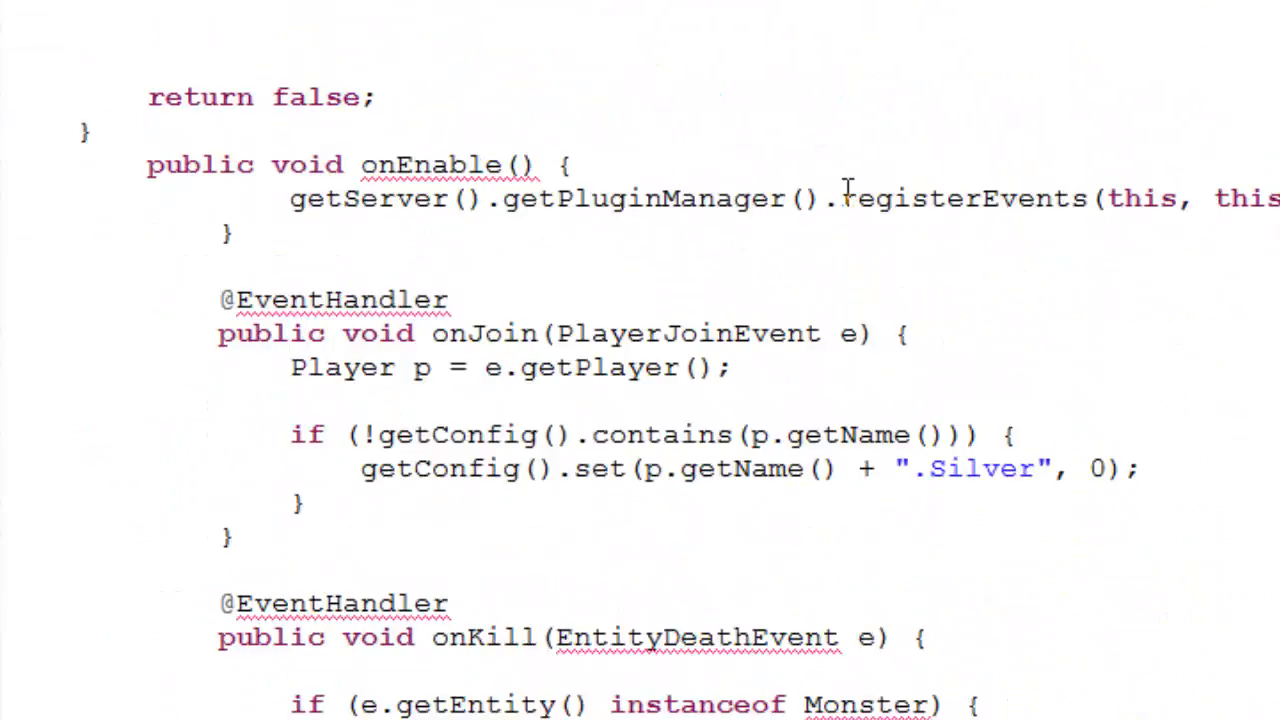
{"action": "scroll", "scroll_direction": "down", "scroll_amount": 3}
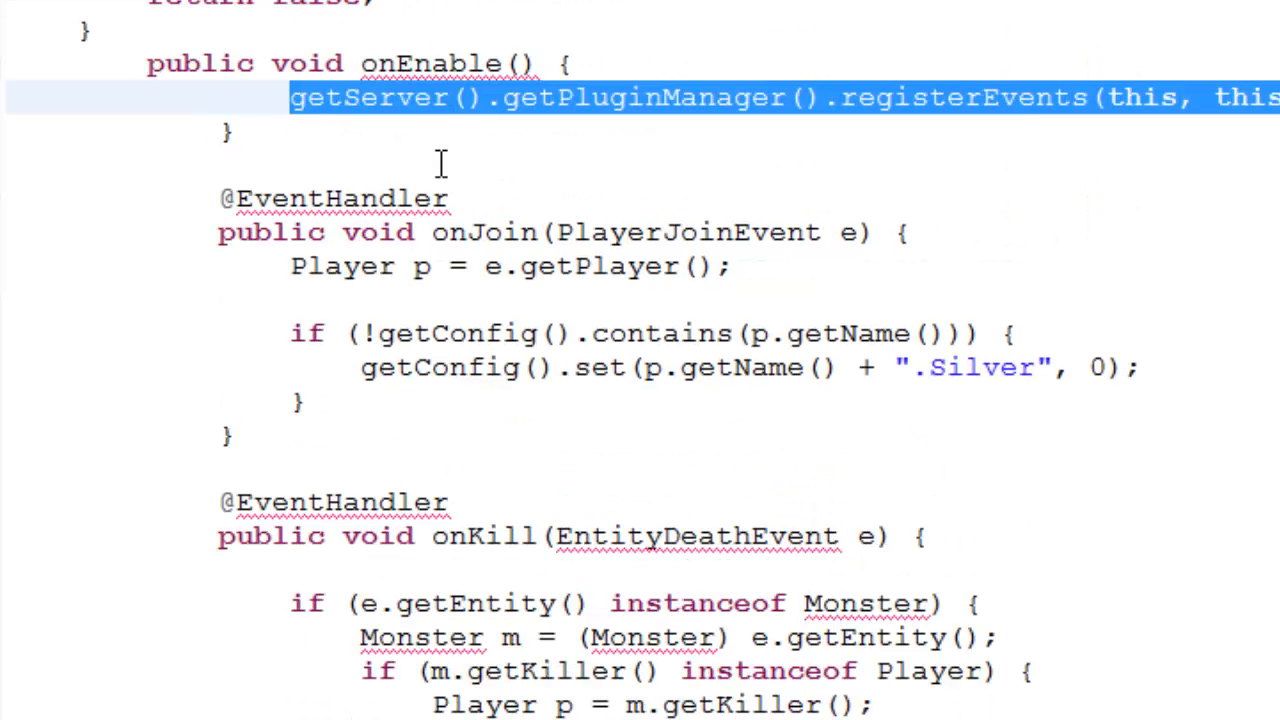
{"action": "mouse_move", "coordinate": [1044, 84]}
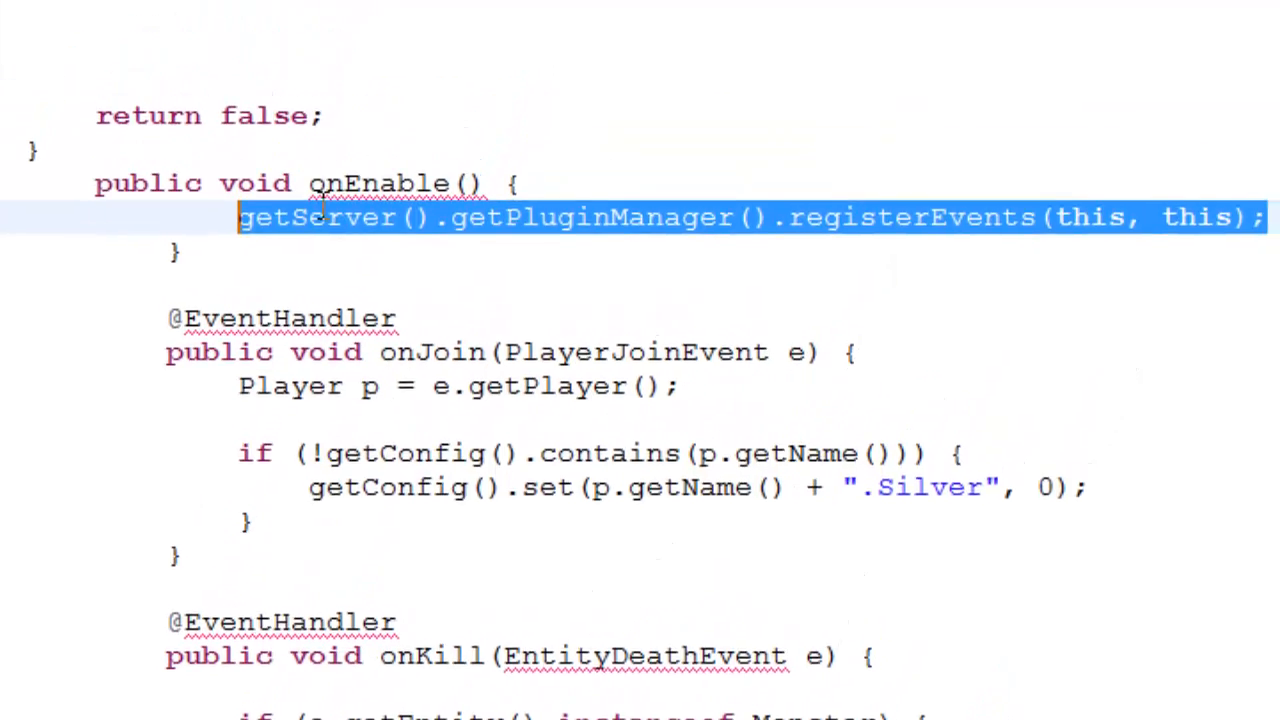
{"action": "scroll", "scroll_direction": "down", "scroll_amount": 3}
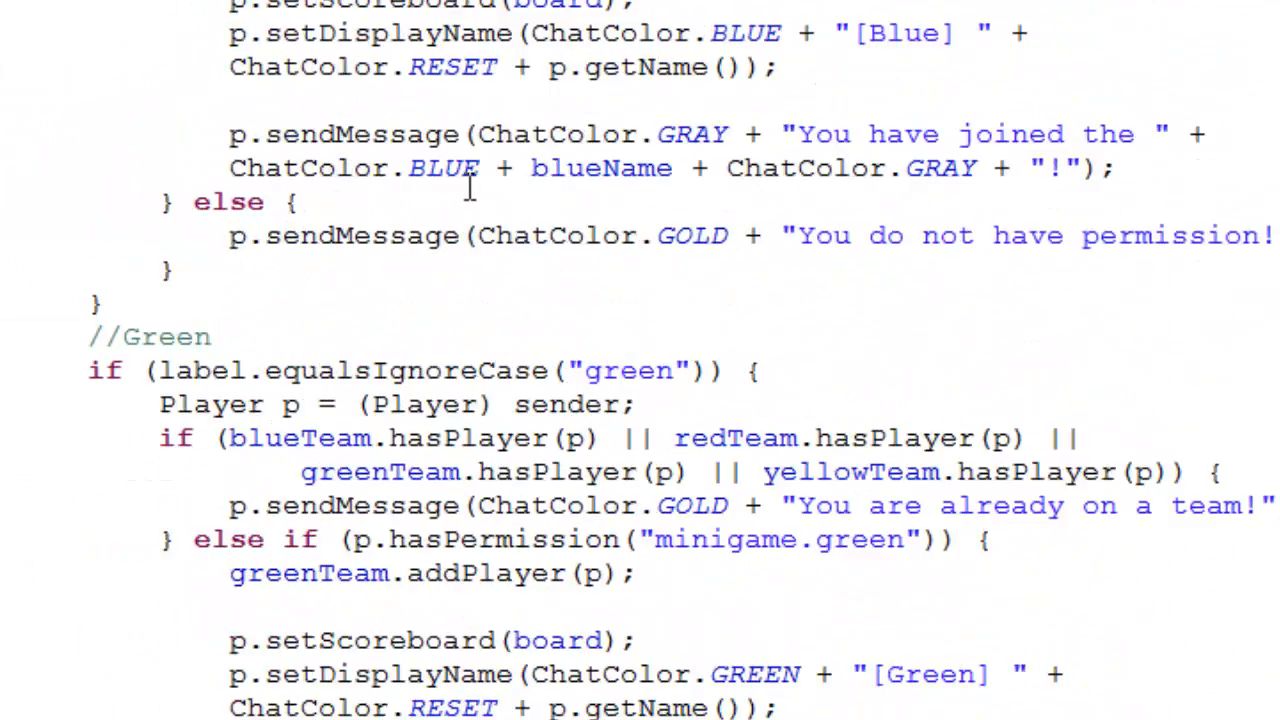
{"action": "scroll", "scroll_direction": "up", "scroll_amount": 3}
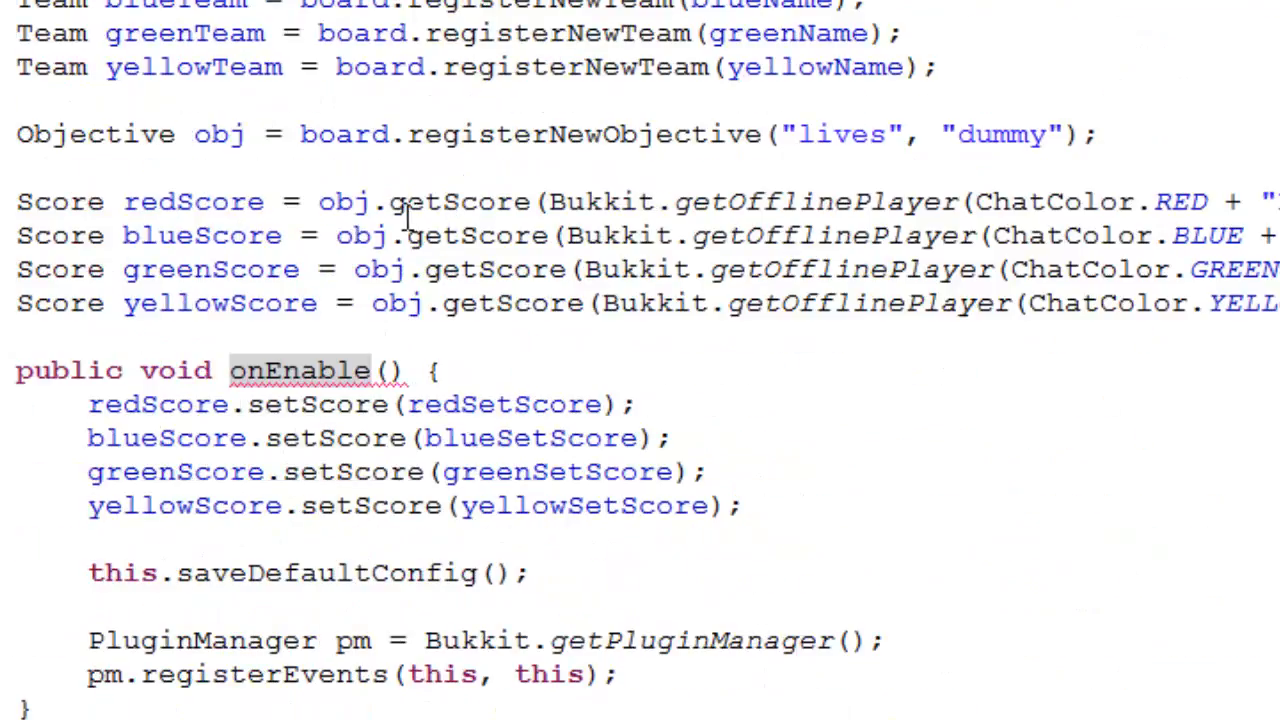
{"action": "scroll", "scroll_direction": "down", "scroll_amount": 3}
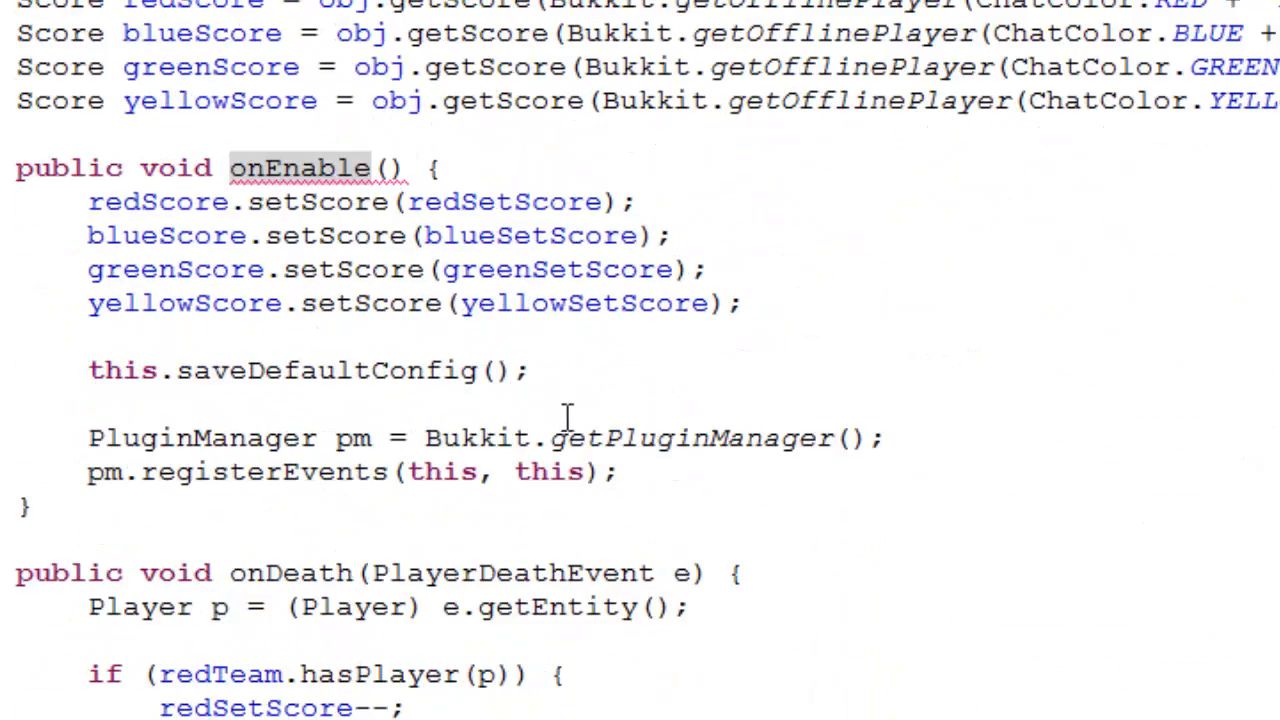
{"action": "left_click", "coordinate": [536, 370]}
{"action": "type", "text": "getServer().getPluginManager().registerEvents(this, this);"}
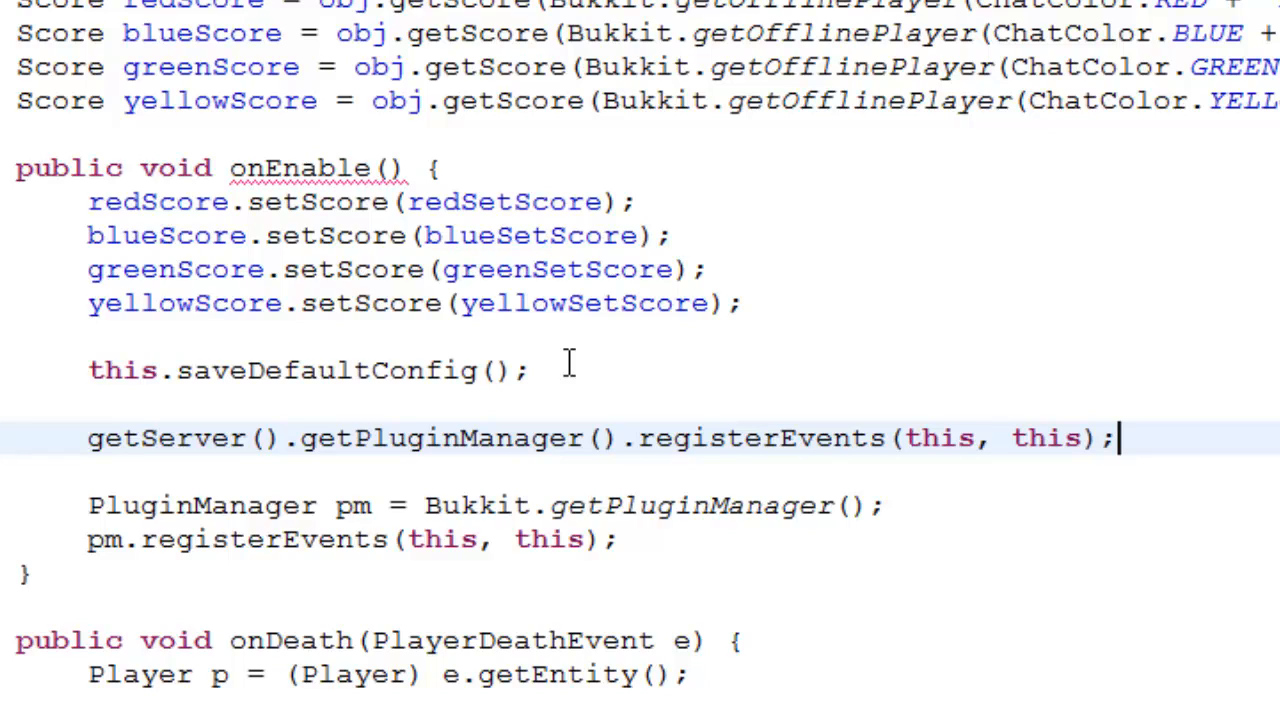
{"action": "mouse_move", "coordinate": [724, 540]}
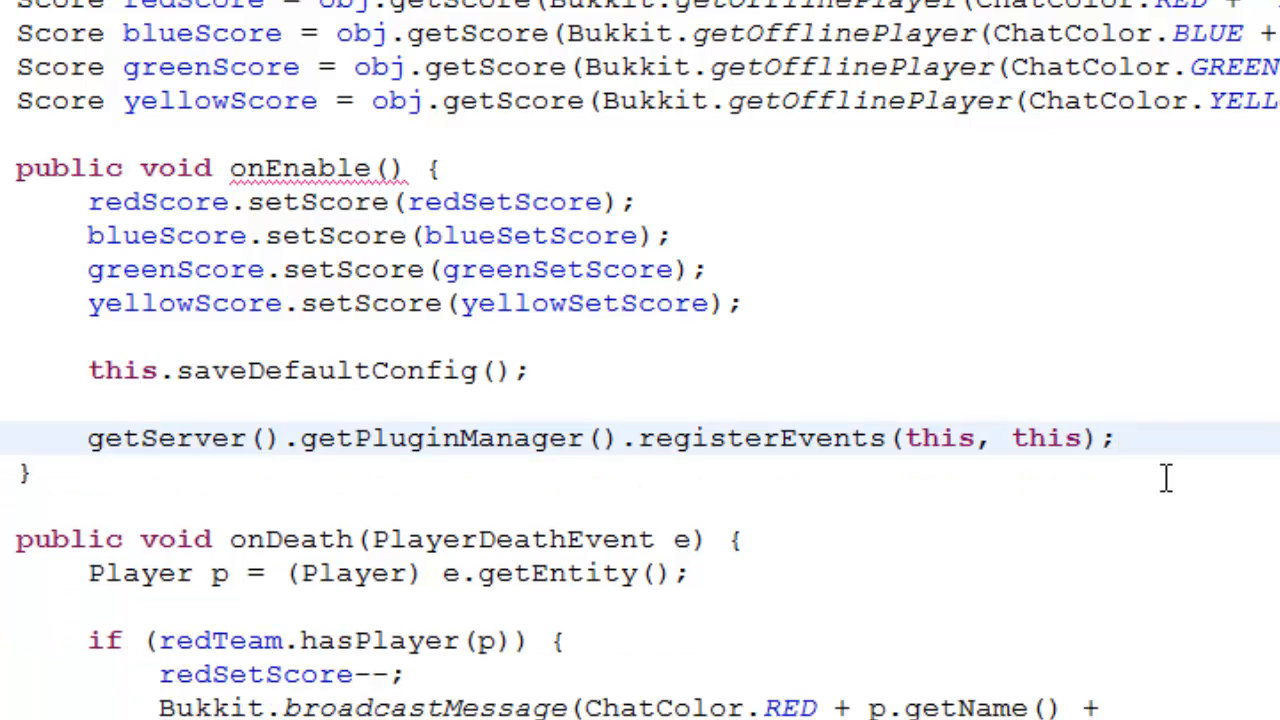
{"action": "mouse_move", "coordinate": [752, 438]}
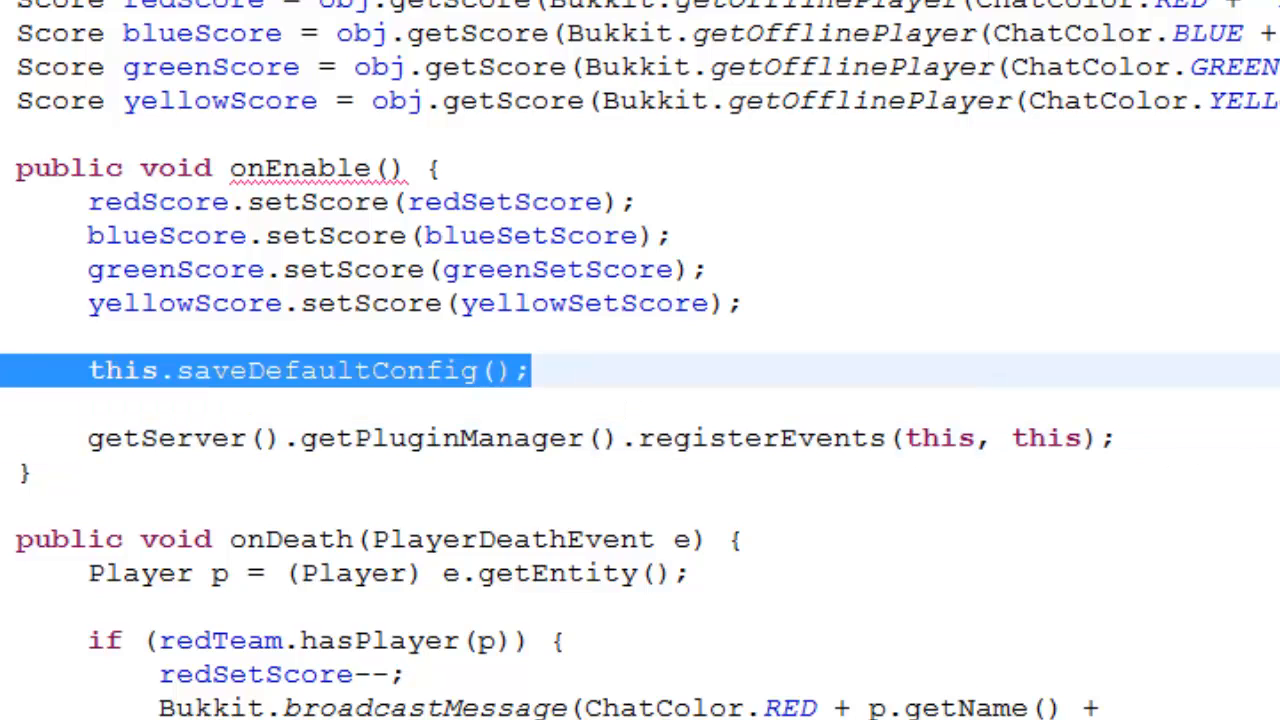
{"action": "key", "text": "Delete"}
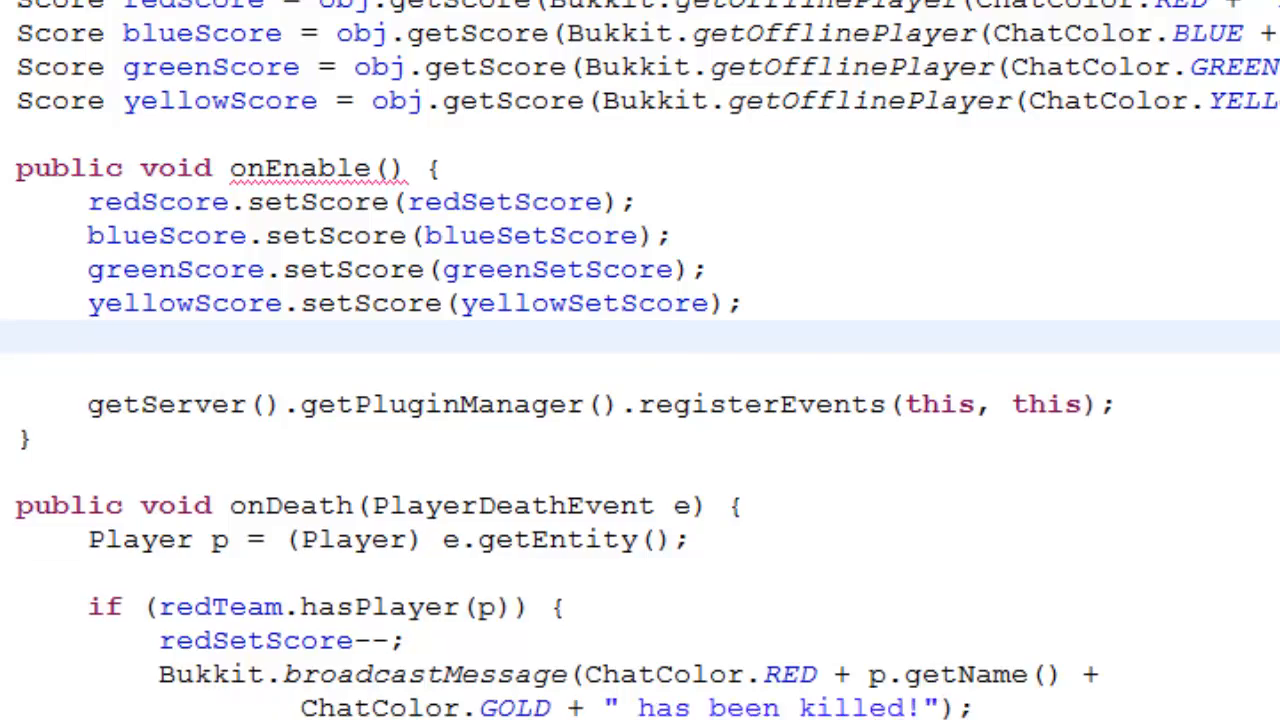
{"action": "scroll", "scroll_direction": "down", "scroll_amount": 3}
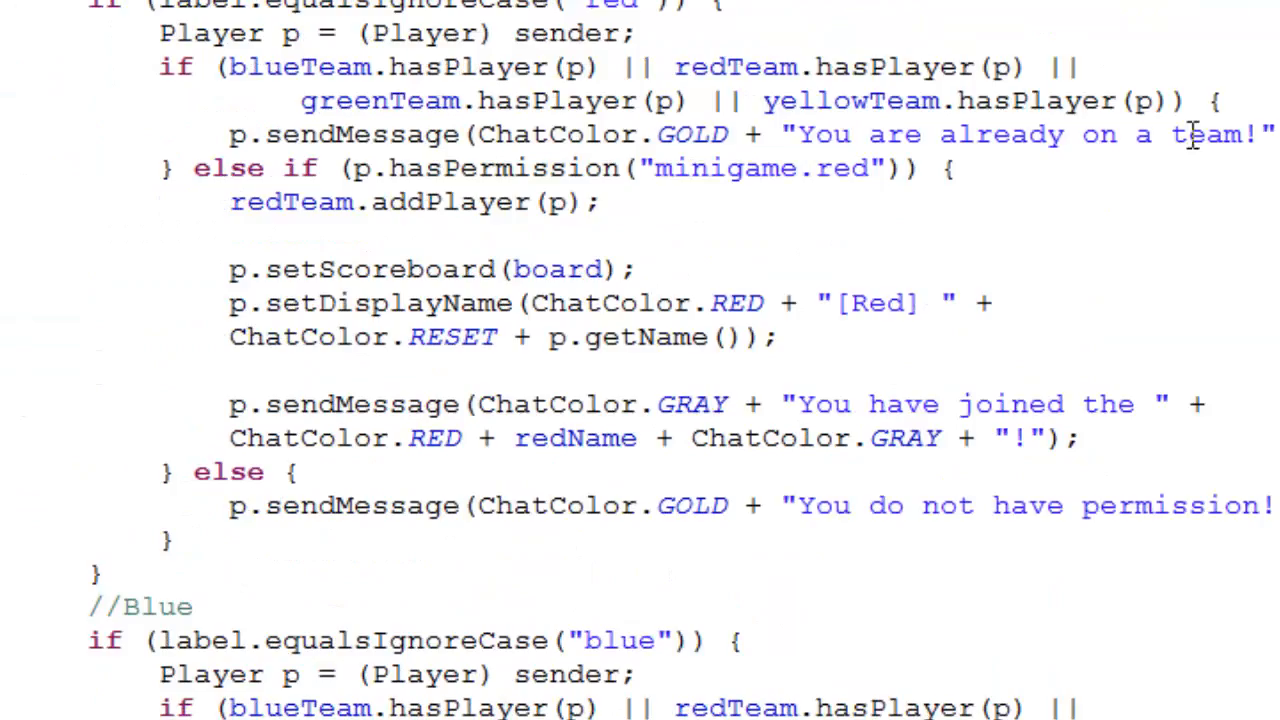
{"action": "scroll", "scroll_direction": "down", "scroll_amount": 3}
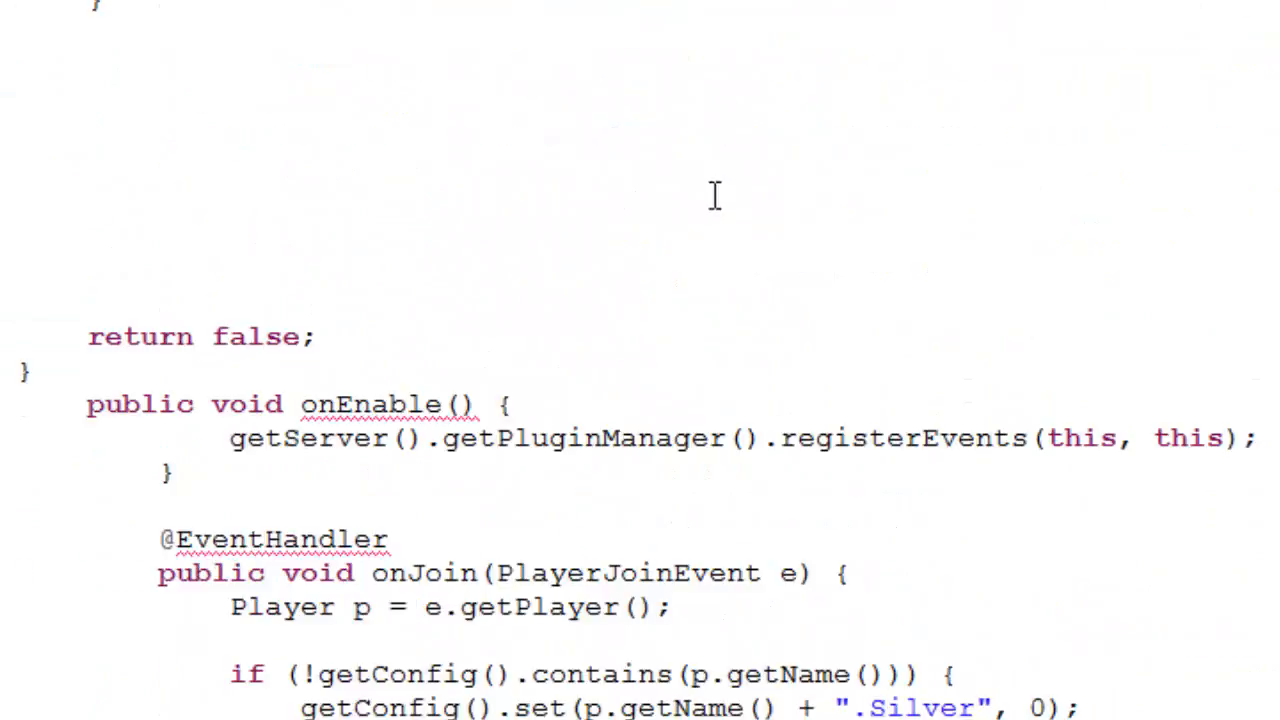
{"action": "scroll", "scroll_direction": "down", "scroll_amount": 3}
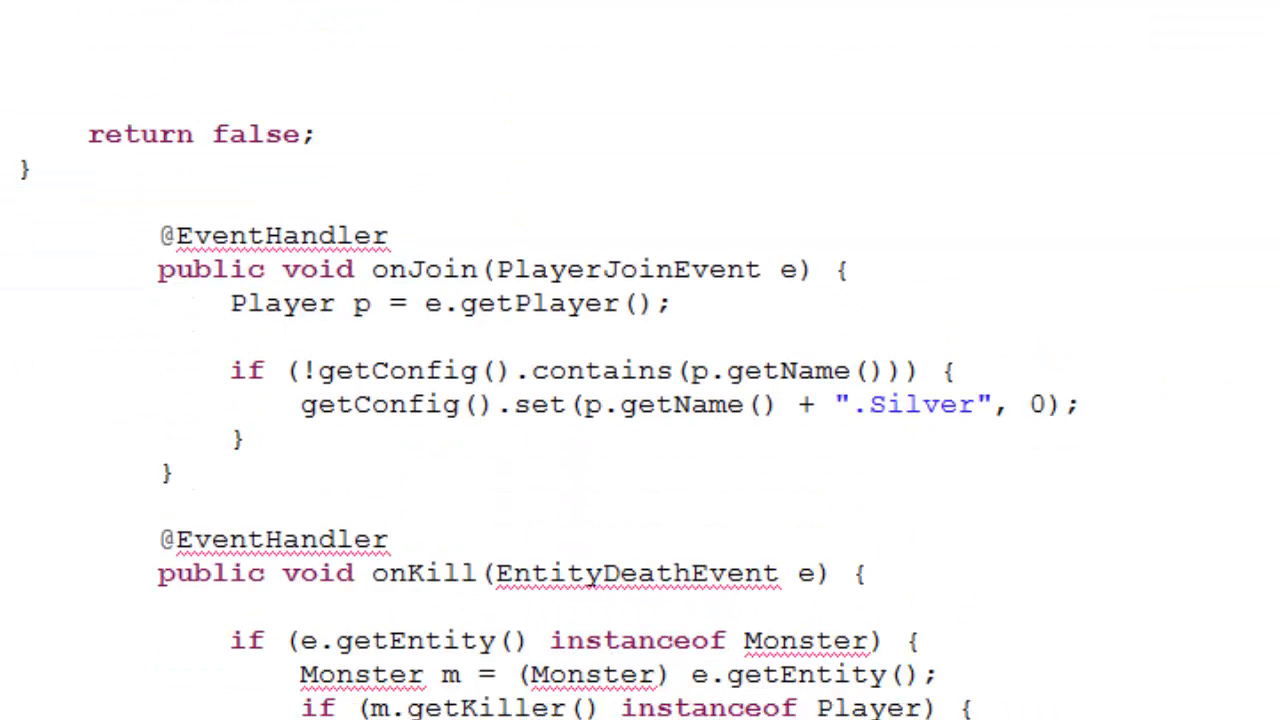
{"action": "left_click", "coordinate": [30, 168]}
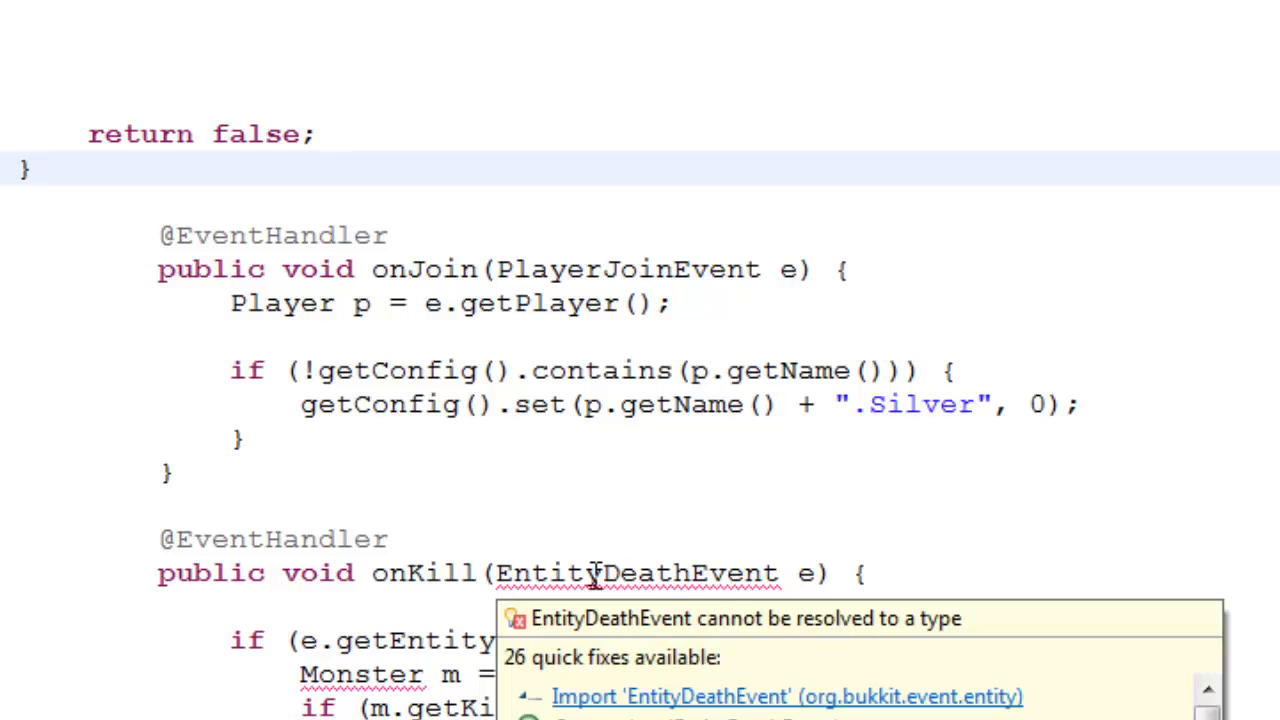
{"action": "mouse_move", "coordinate": [616, 560]}
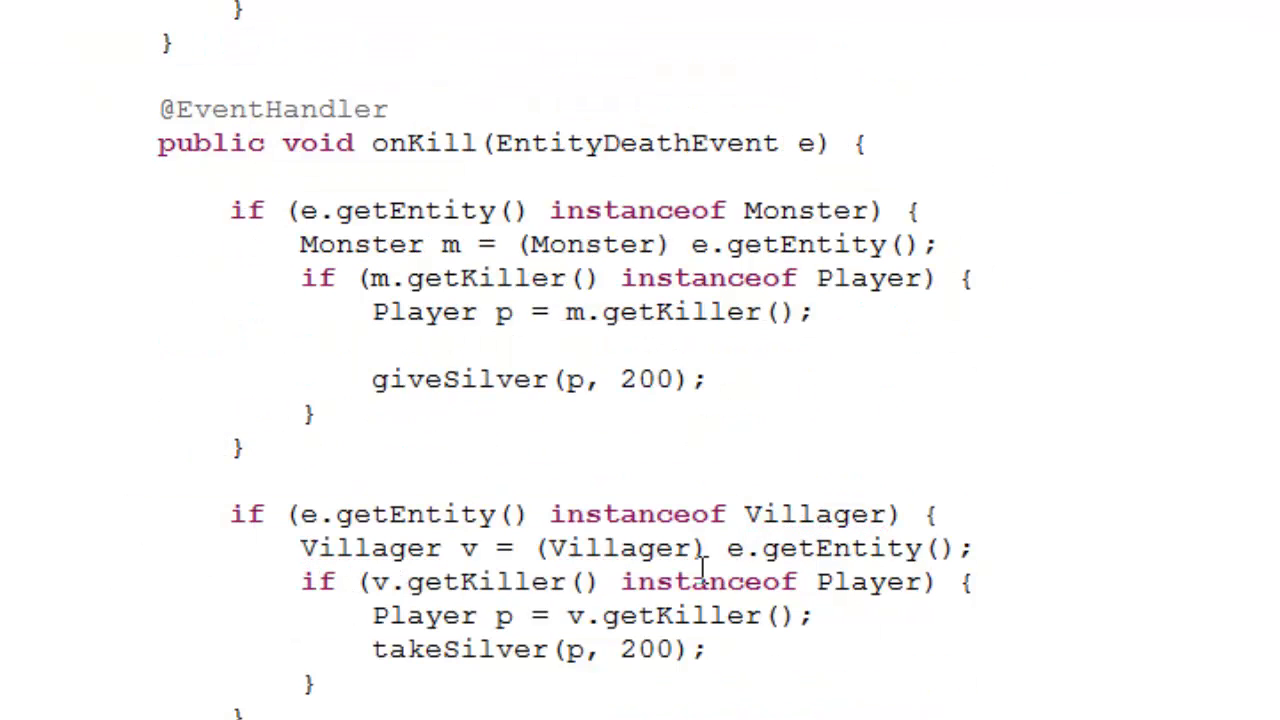
Restore the + operator between getInt(..., 0) and i in giveSilver.
{"action": "scroll", "scroll_direction": "down", "scroll_amount": 3}
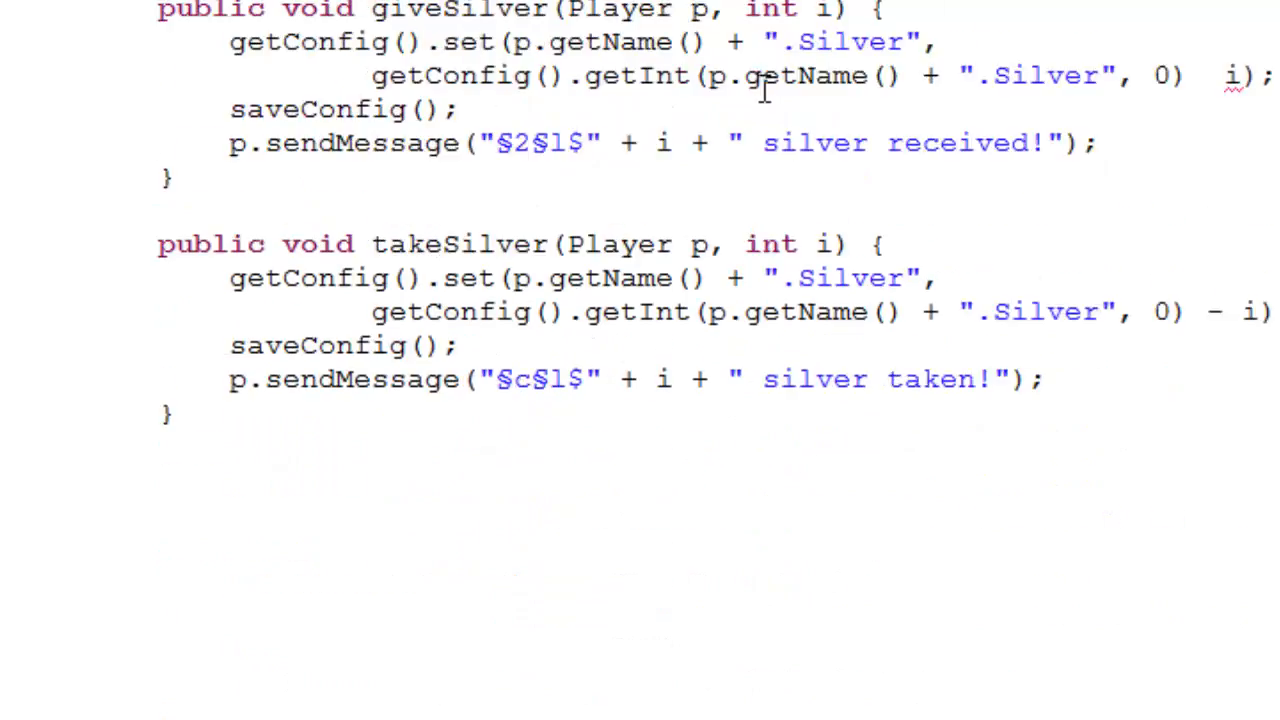
{"action": "scroll", "scroll_direction": "up", "scroll_amount": 3}
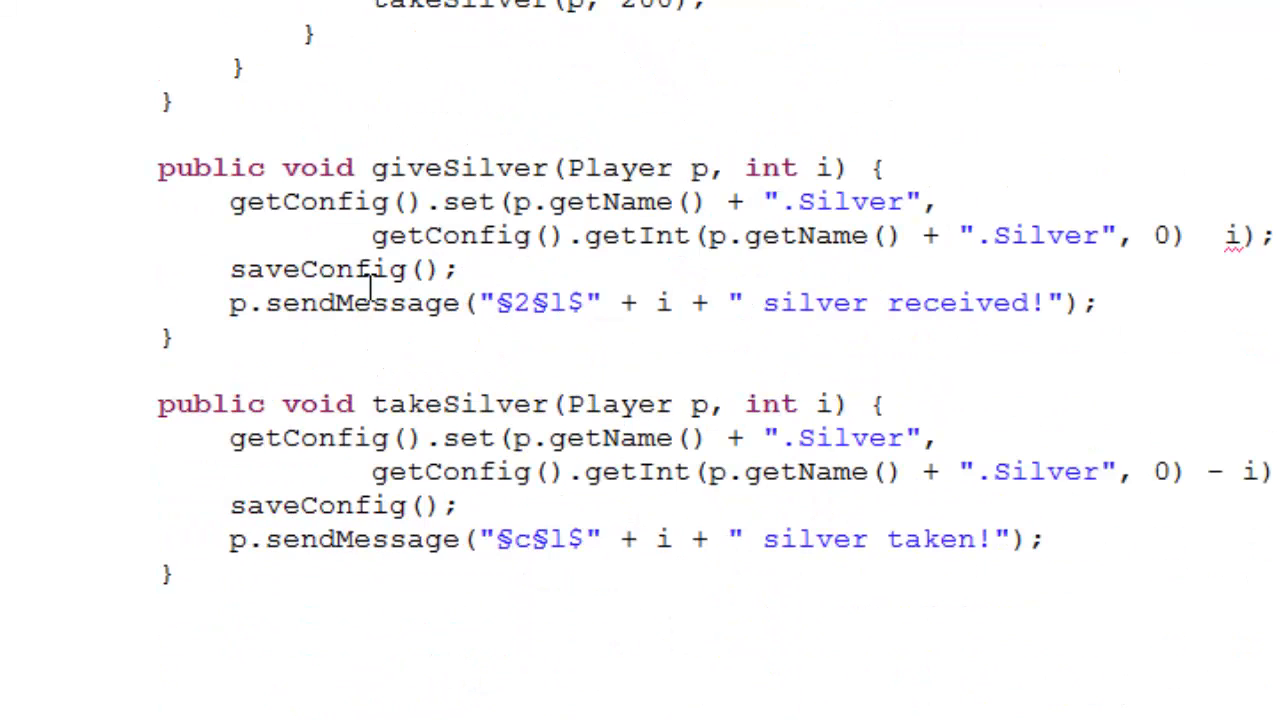
{"action": "mouse_move", "coordinate": [1236, 236]}
{"action": "type", "text": "+"}
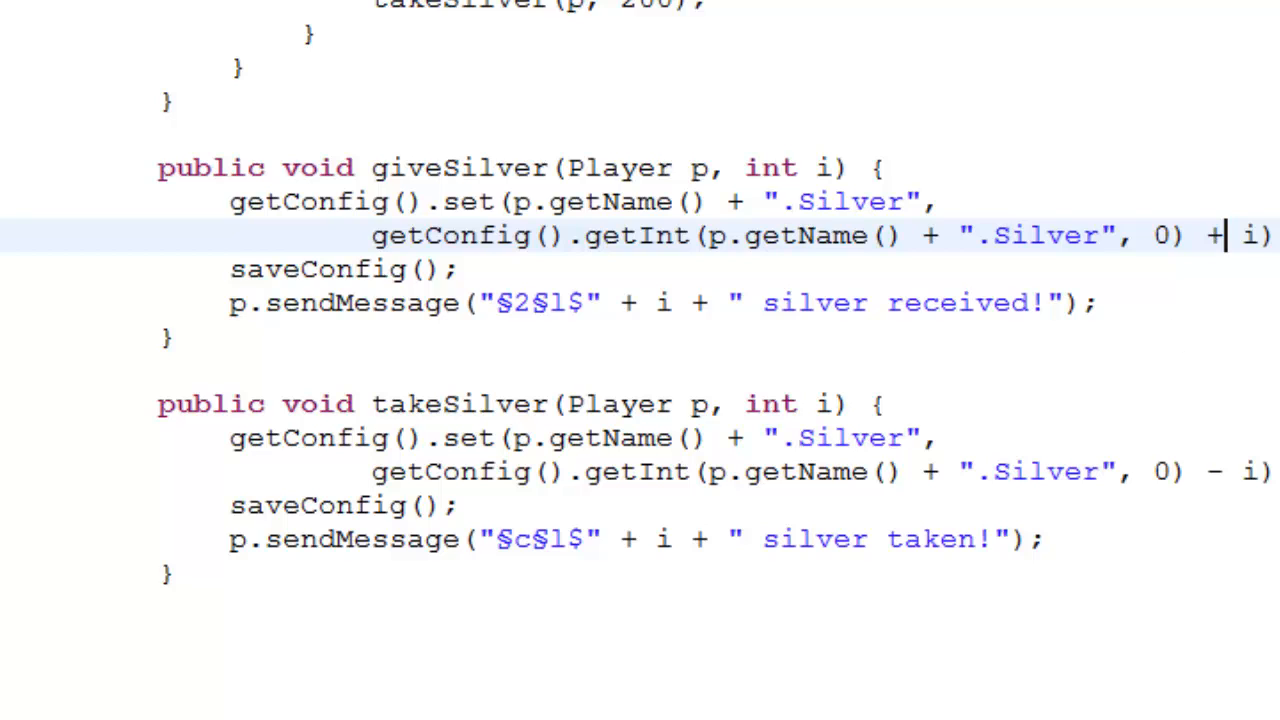
{"action": "scroll", "scroll_direction": "up", "scroll_amount": 3}
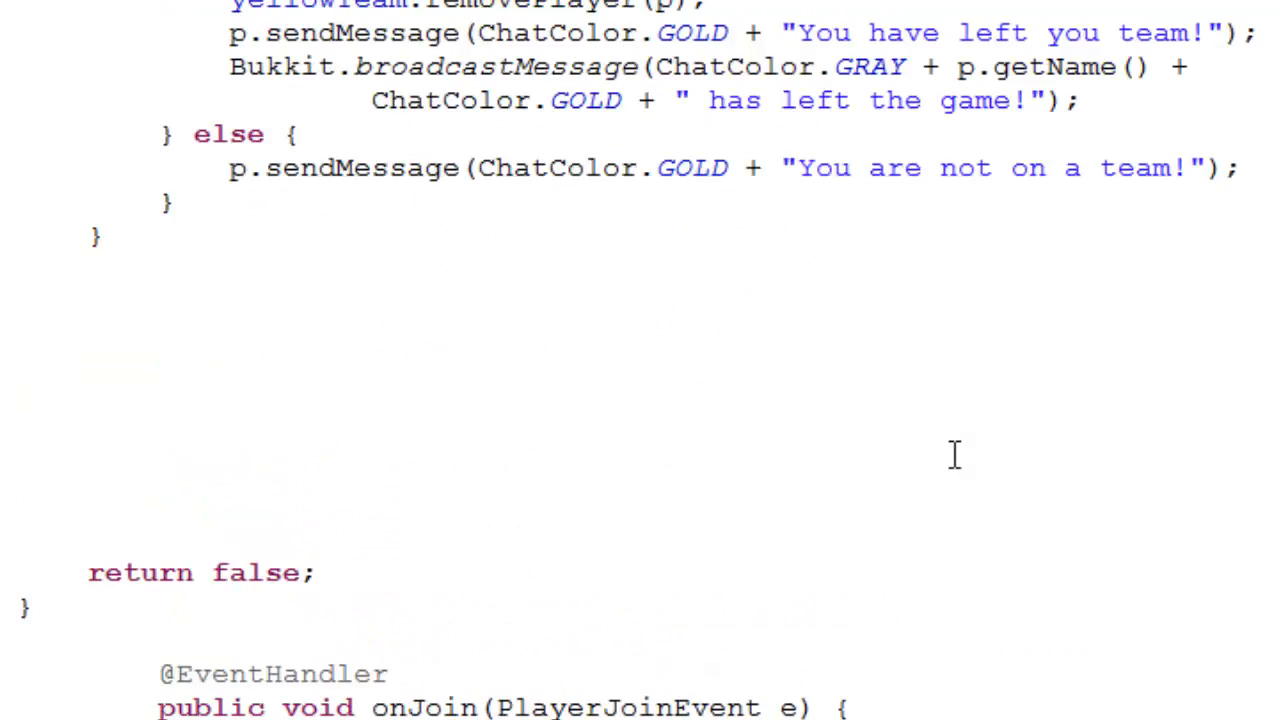
Change the .Silver config key to .Coins in onJoin and giveSilver.
{"action": "scroll", "scroll_direction": "down", "scroll_amount": 3}
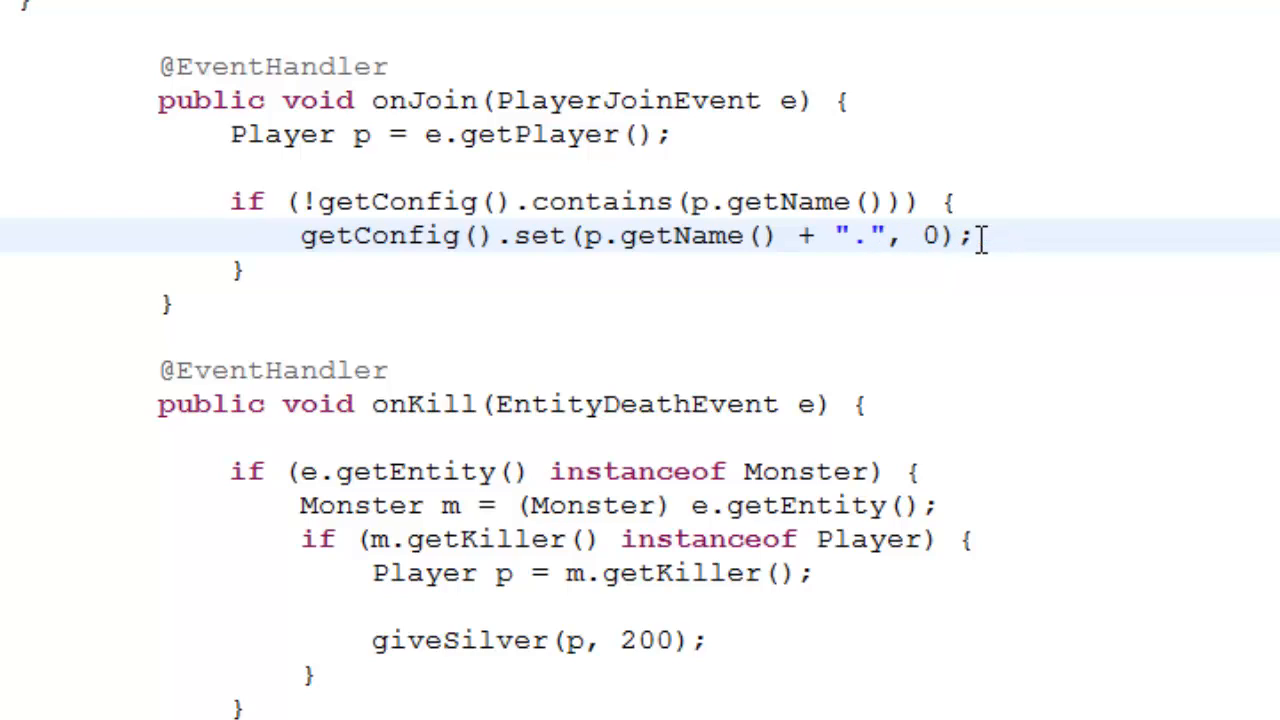
{"action": "type", "text": "C"}
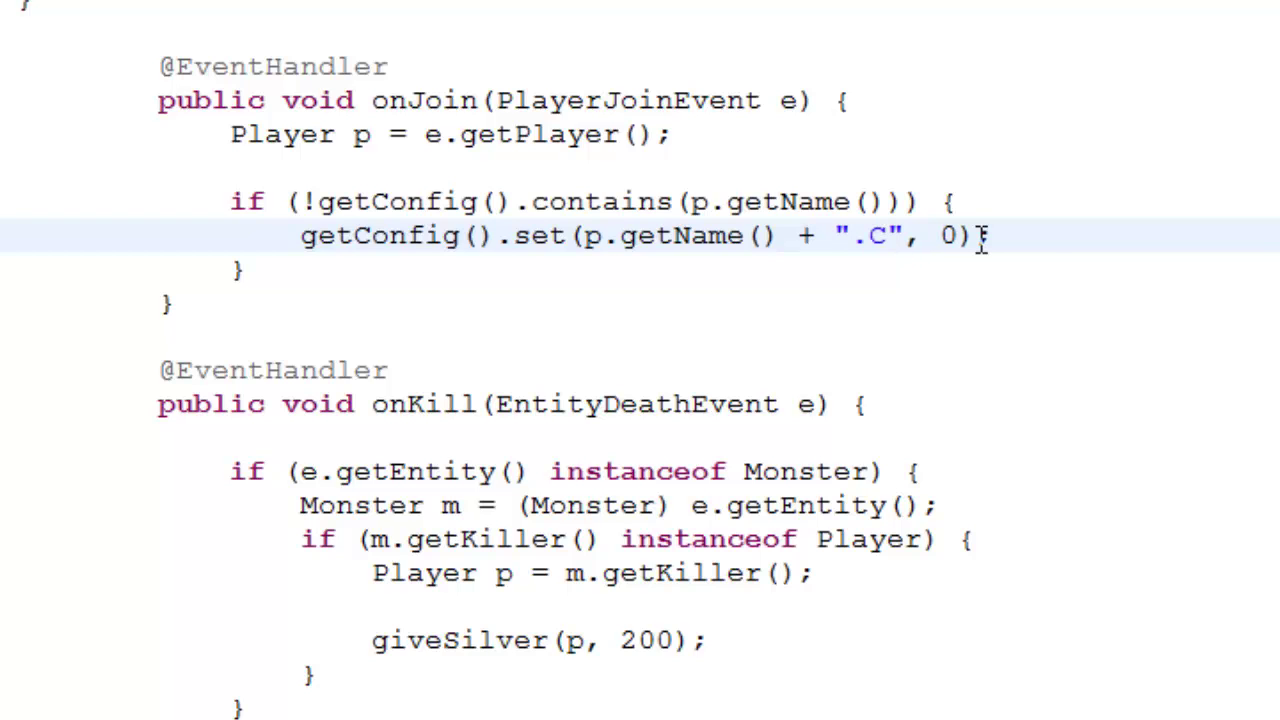
{"action": "type", "text": "oins"}
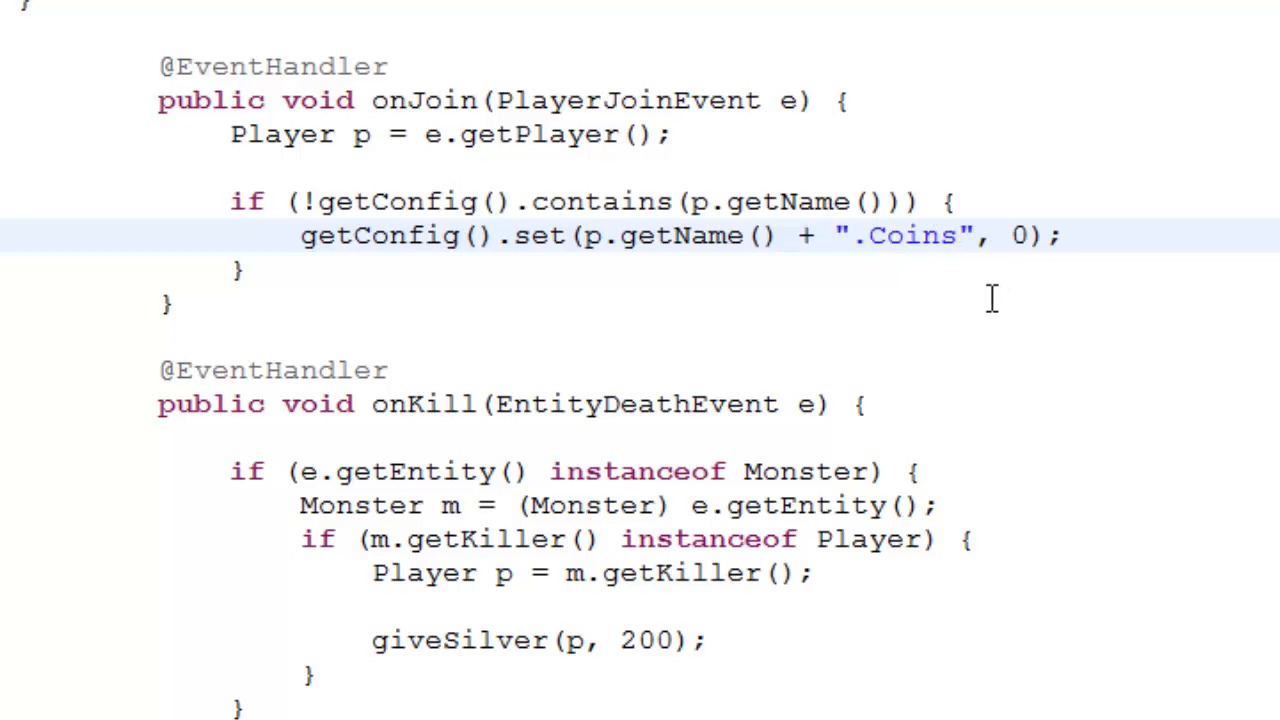
{"action": "scroll", "scroll_direction": "down", "scroll_amount": 3}
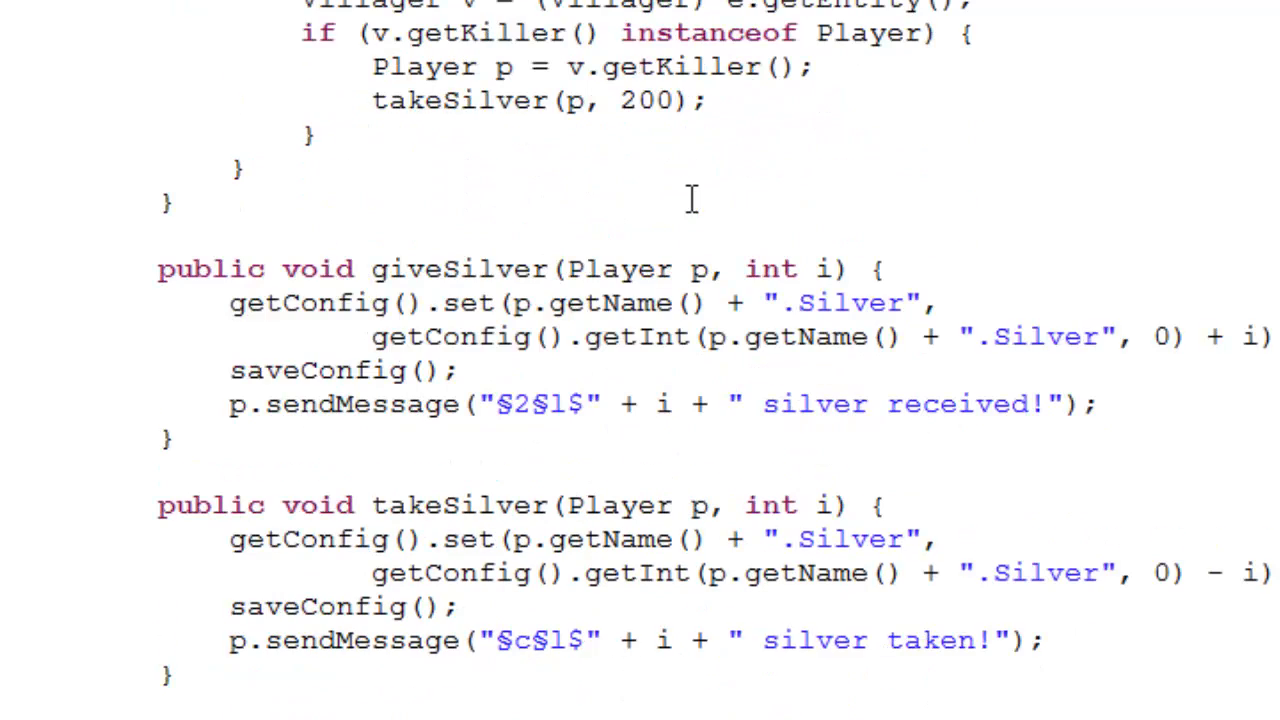
{"action": "mouse_move", "coordinate": [862, 304]}
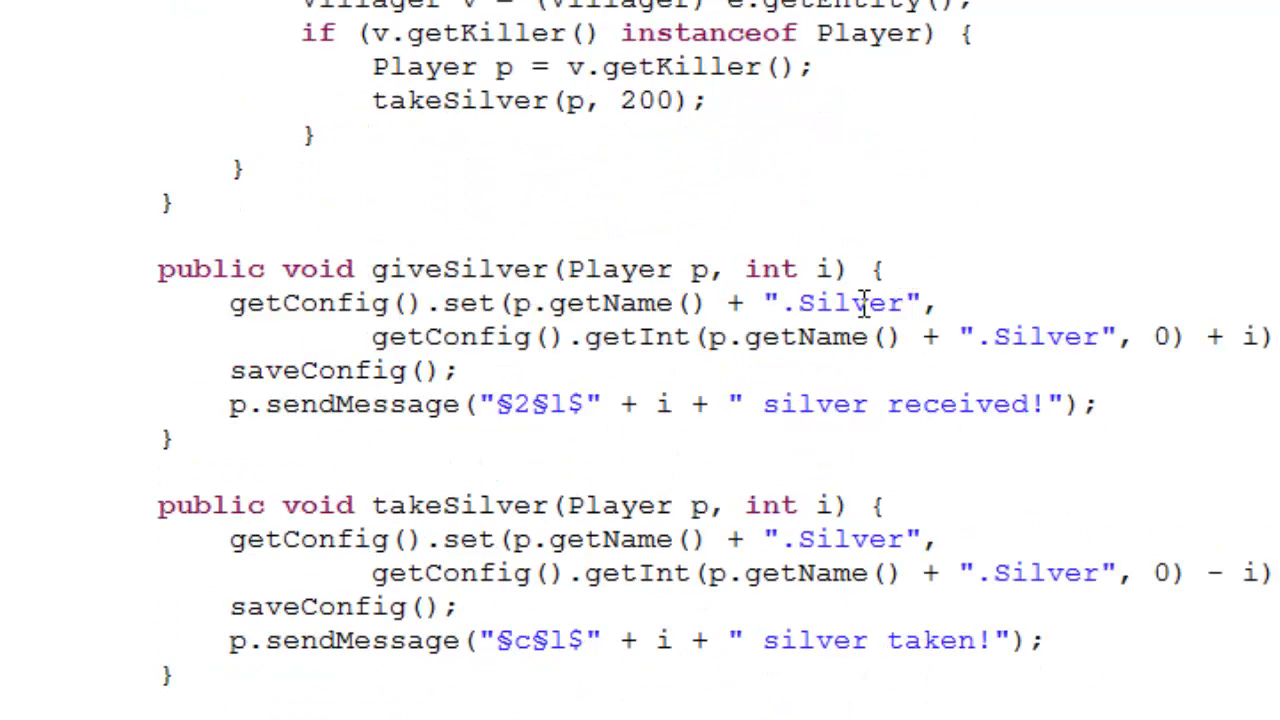
{"action": "type", "text": "Coins"}
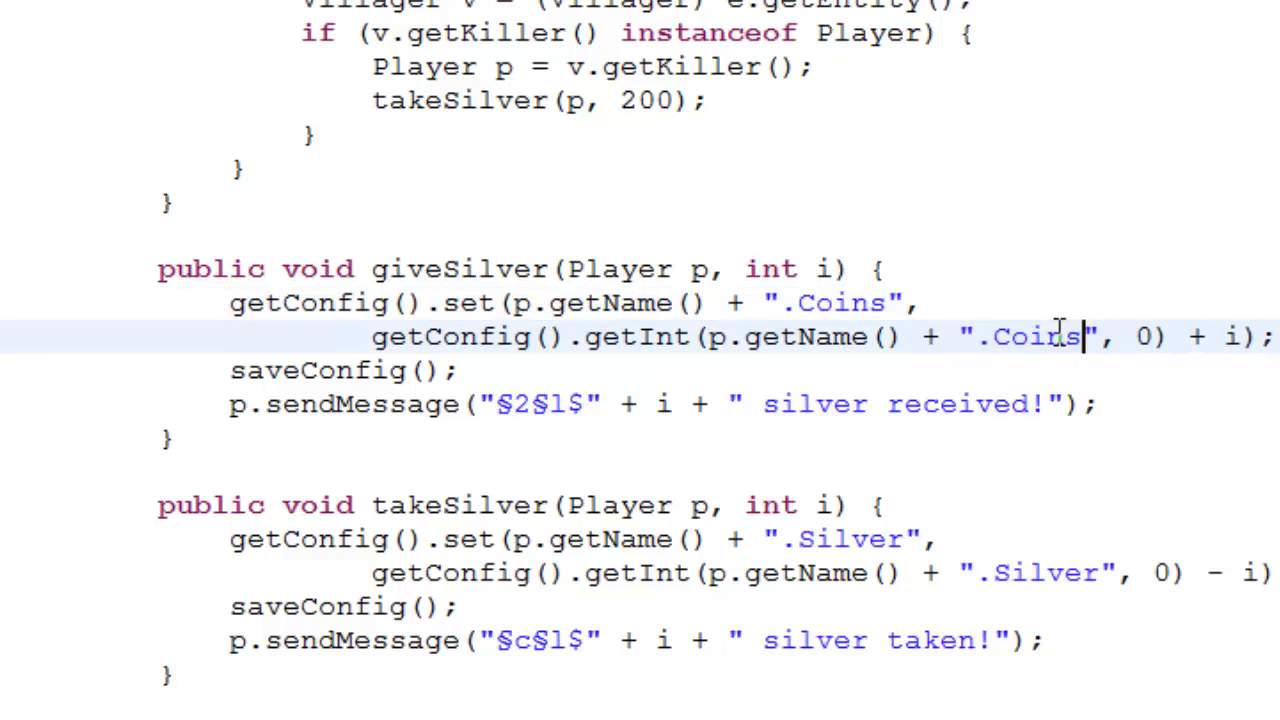
{"action": "mouse_move", "coordinate": [556, 404]}
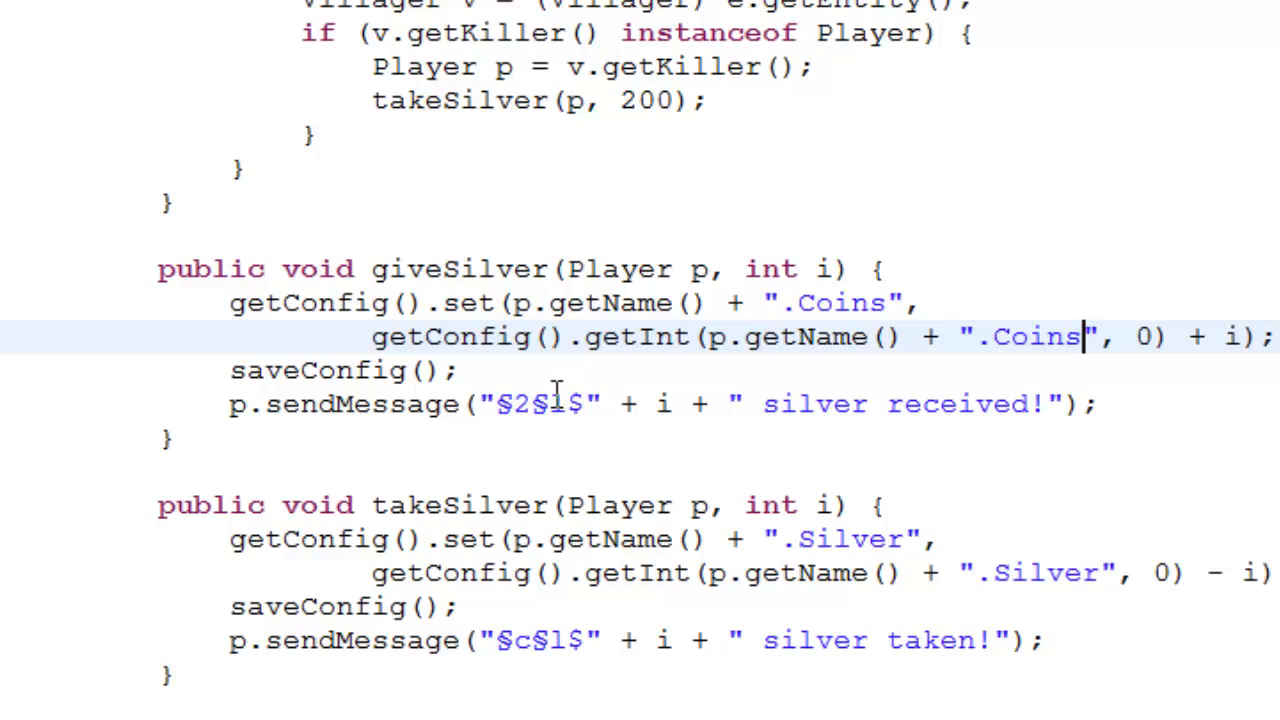
{"action": "mouse_move", "coordinate": [840, 418]}
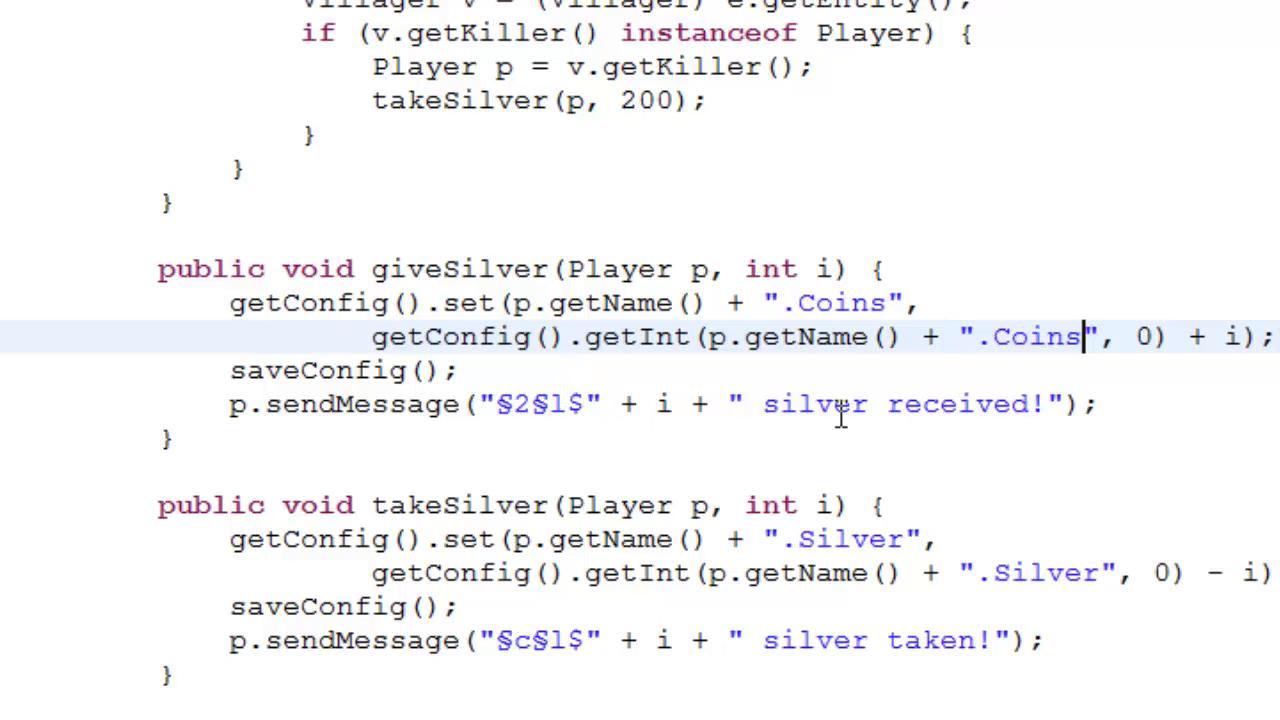
Make the give message say coins received and remove its § colour codes.
{"action": "left_click", "coordinate": [860, 404]}
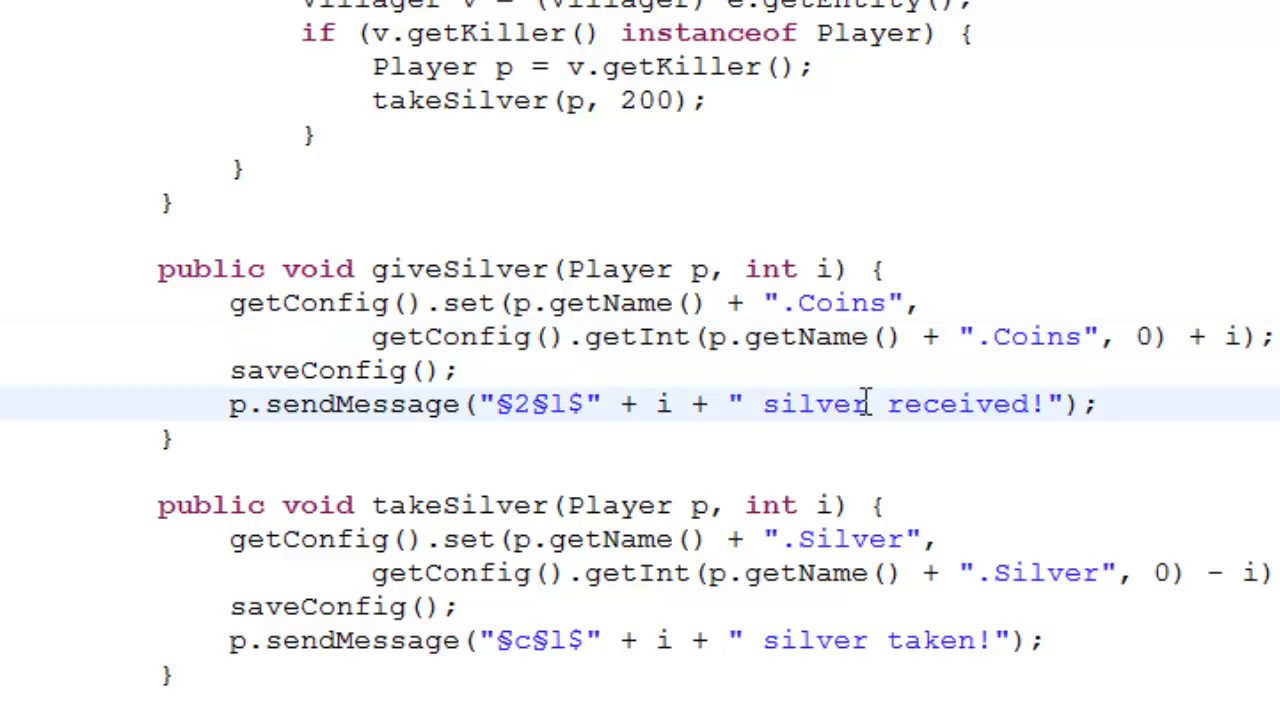
{"action": "type", "text": "ci"}
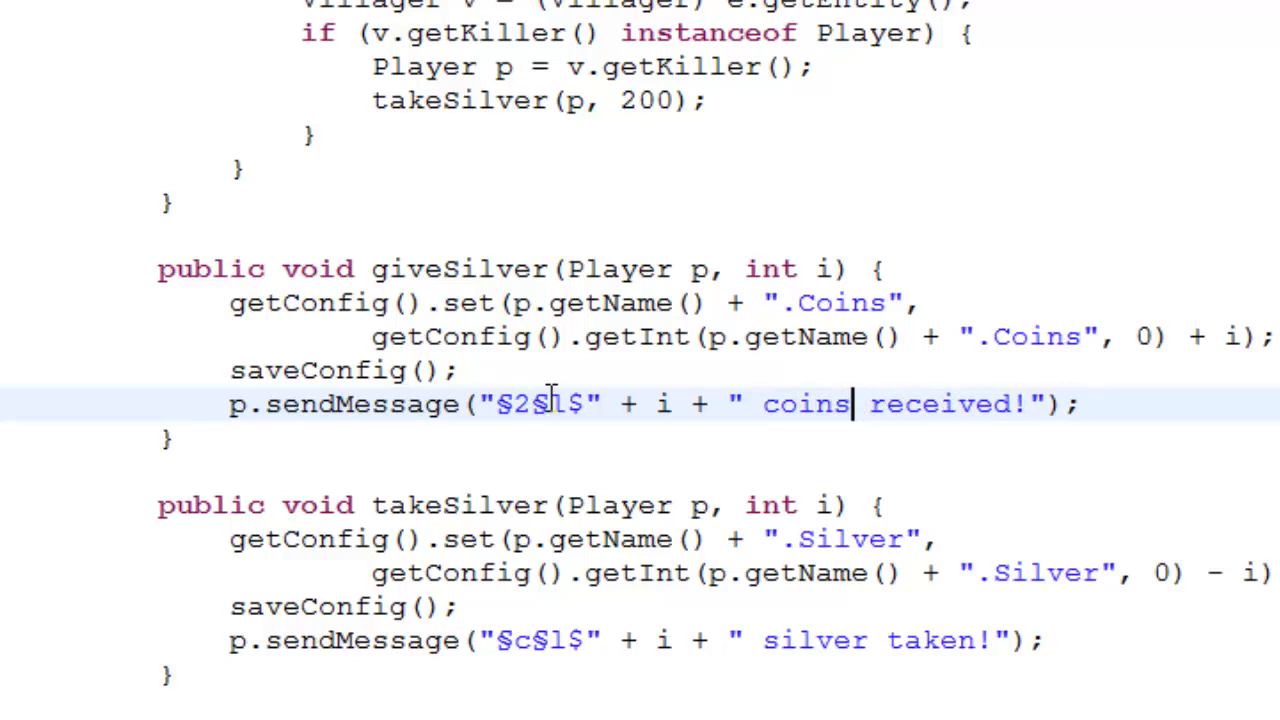
{"action": "double_click", "coordinate": [530, 404]}
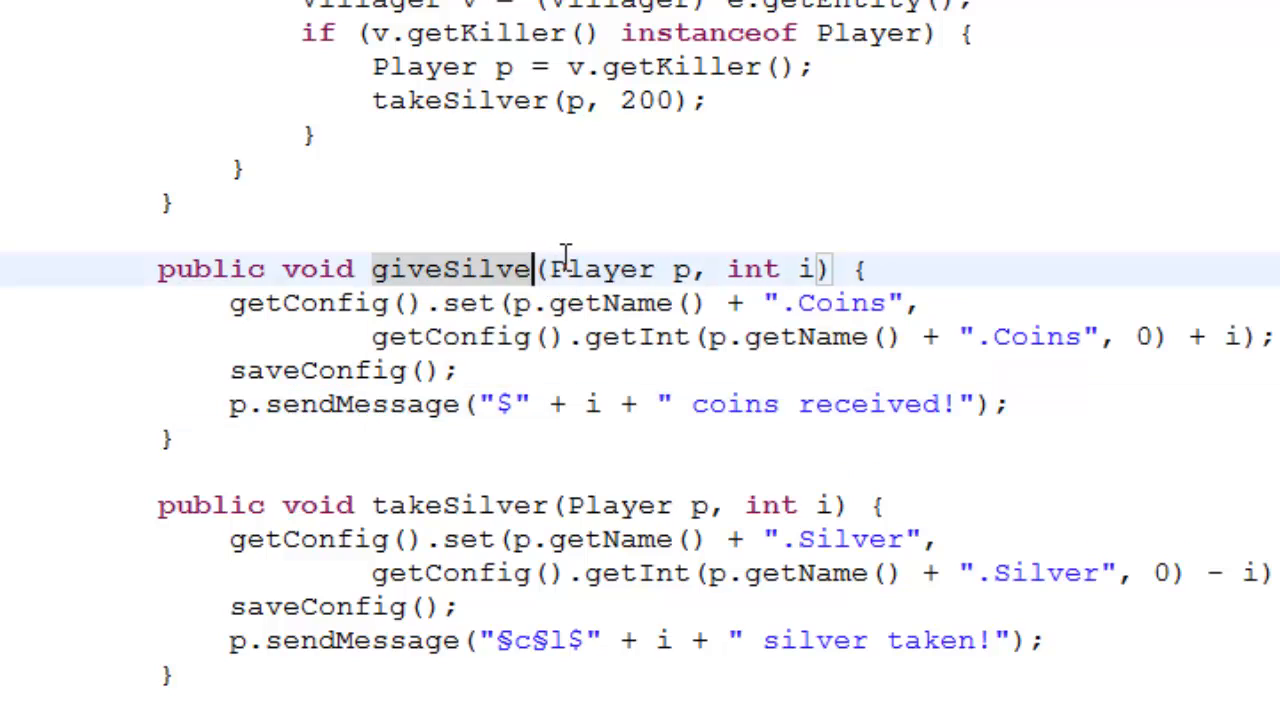
Rename giveSilver to giveCoins and update the monster-kill call to giveCoins.
{"action": "key", "text": "Backspace"}
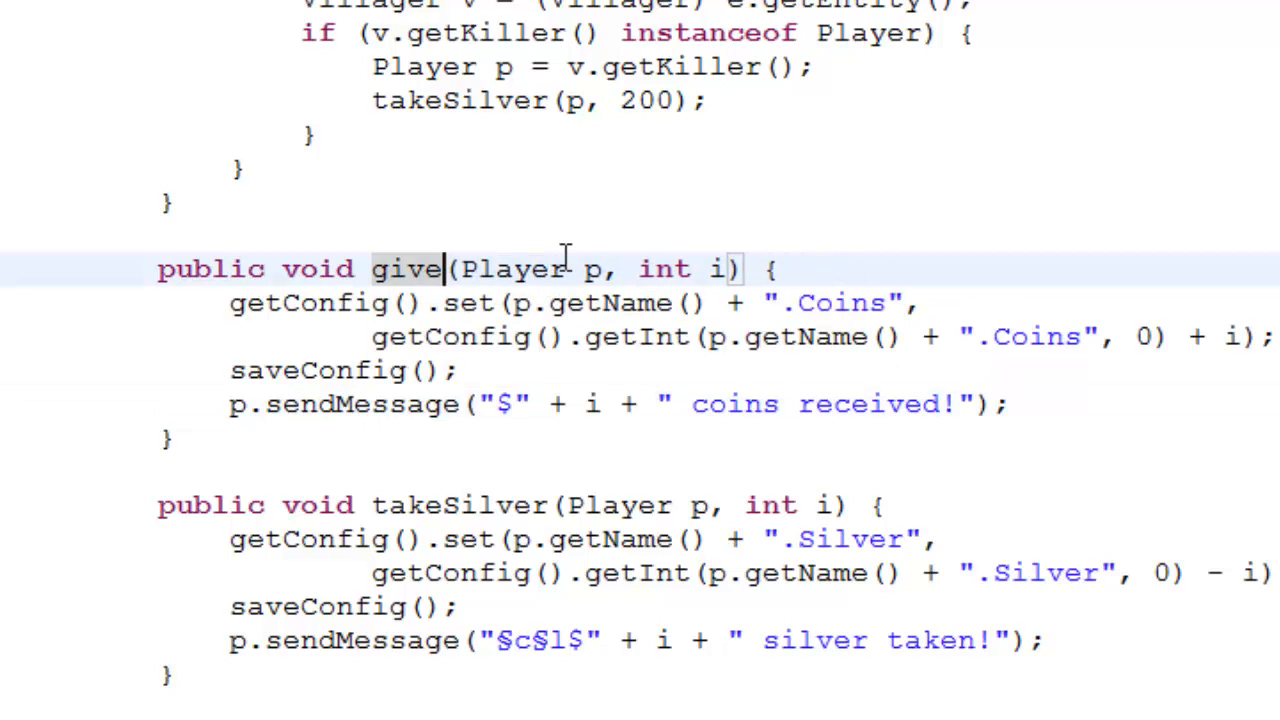
{"action": "type", "text": "Coins"}
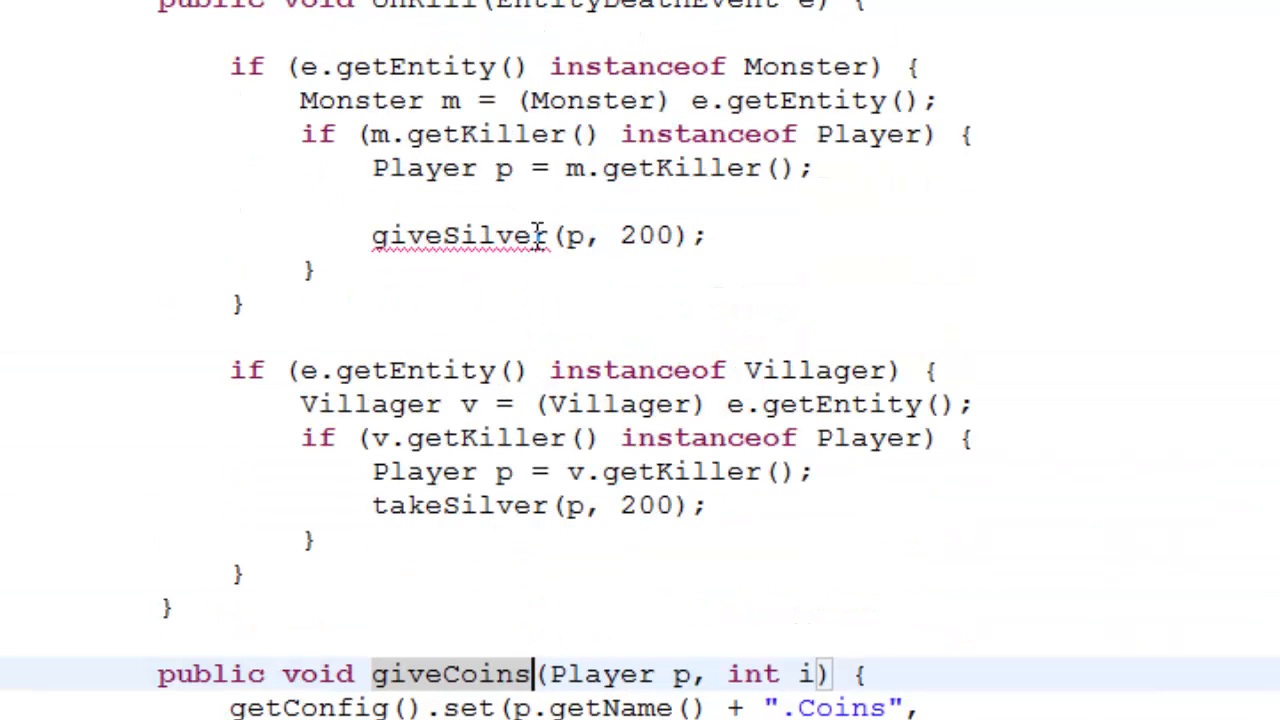
{"action": "double_click", "coordinate": [496, 236]}
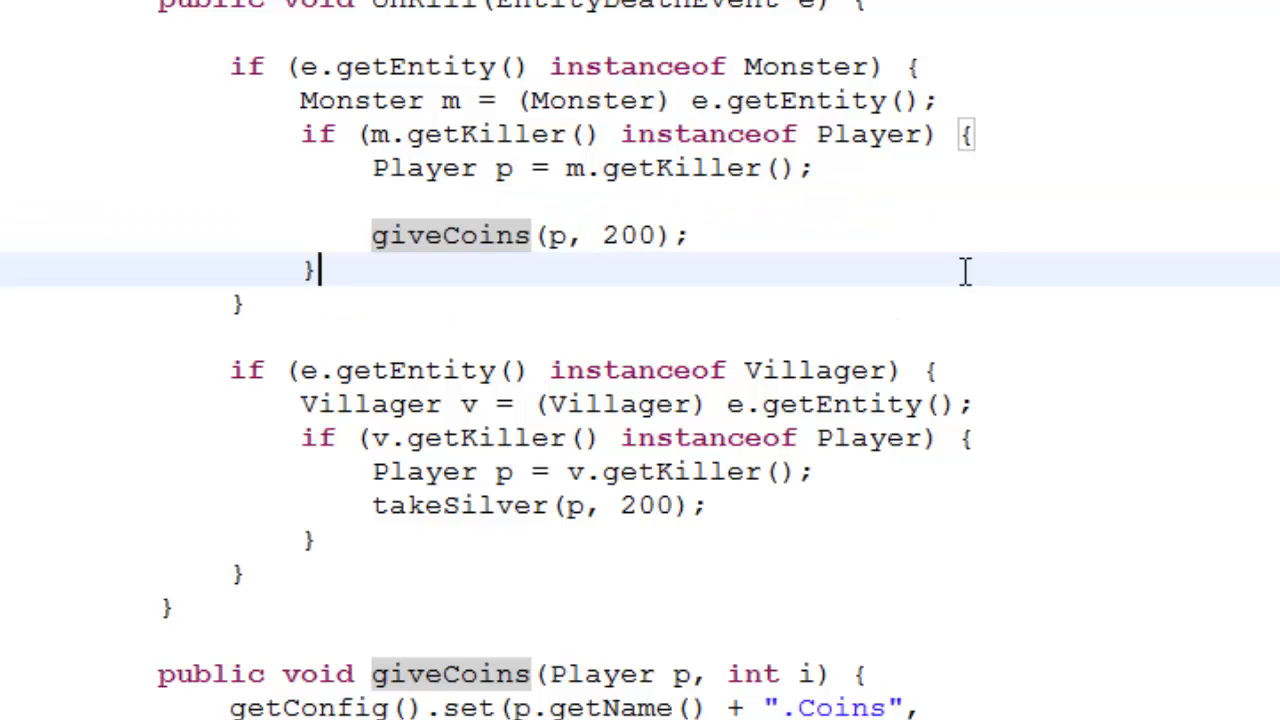
Select the whole giveCoins method body for reuse.
{"action": "scroll", "scroll_direction": "down", "scroll_amount": 3}
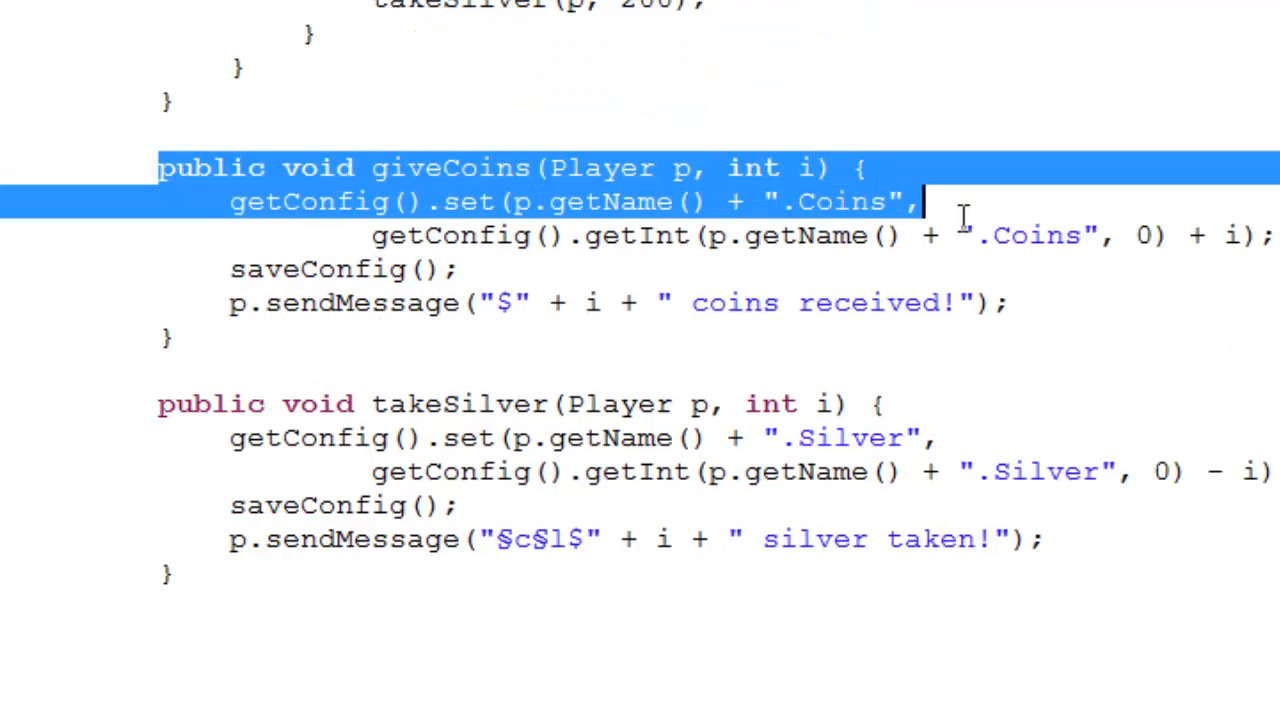
{"action": "left_click_drag", "start_coordinate": [920, 200], "coordinate": [1000, 304]}
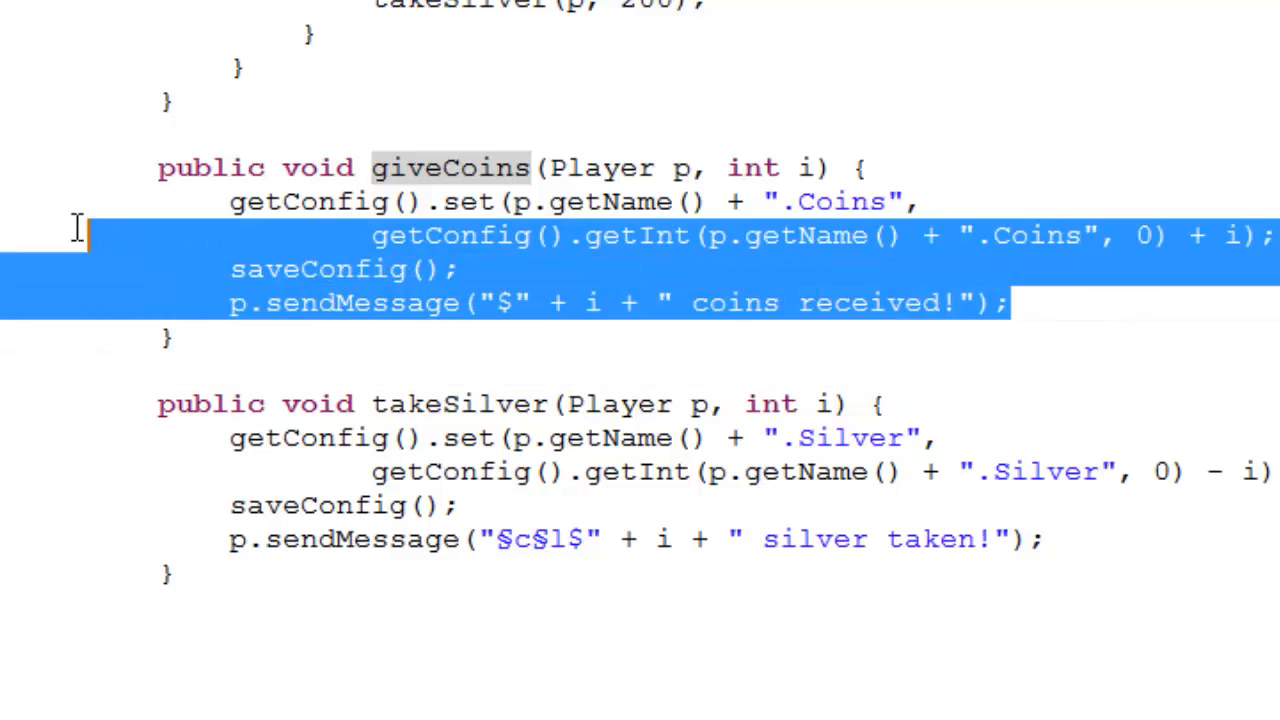
{"action": "left_click", "coordinate": [190, 168]}
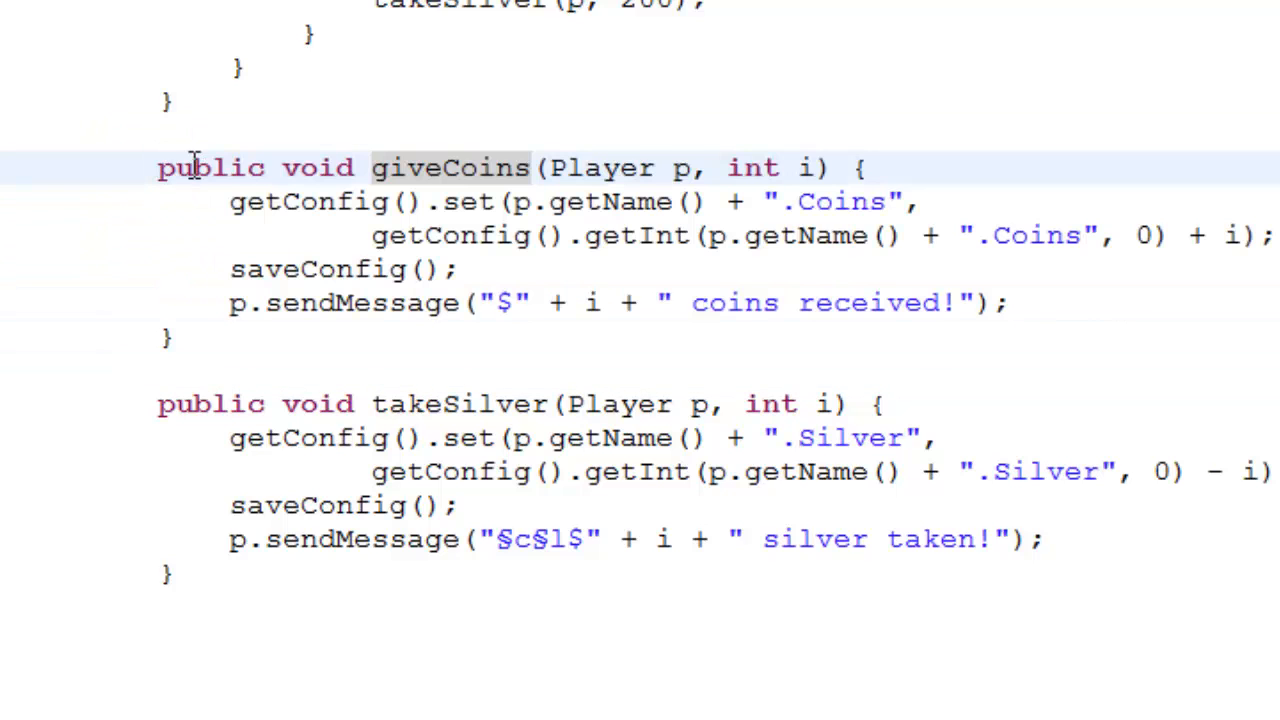
{"action": "left_click_drag", "start_coordinate": [156, 168], "coordinate": [1012, 304]}
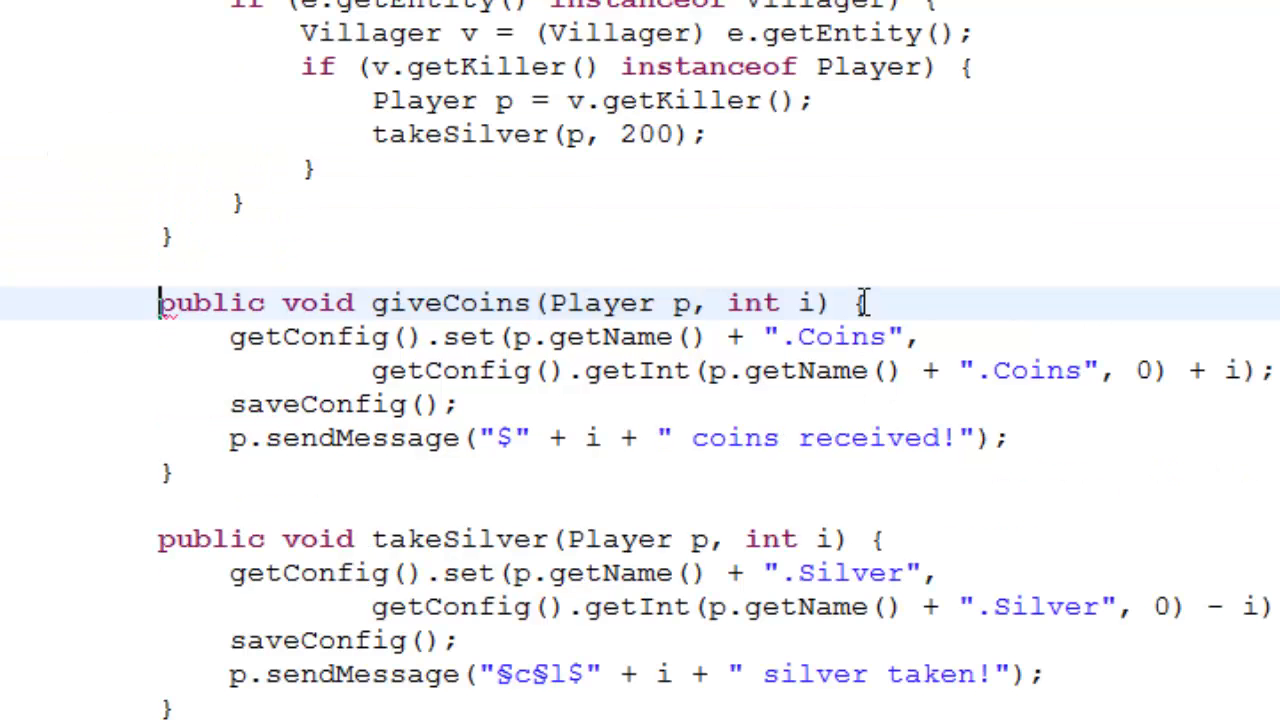
Make the giveCoins message use ChatColor.GOLD with the §l bold code.
{"action": "scroll", "scroll_direction": "down", "scroll_amount": 3}
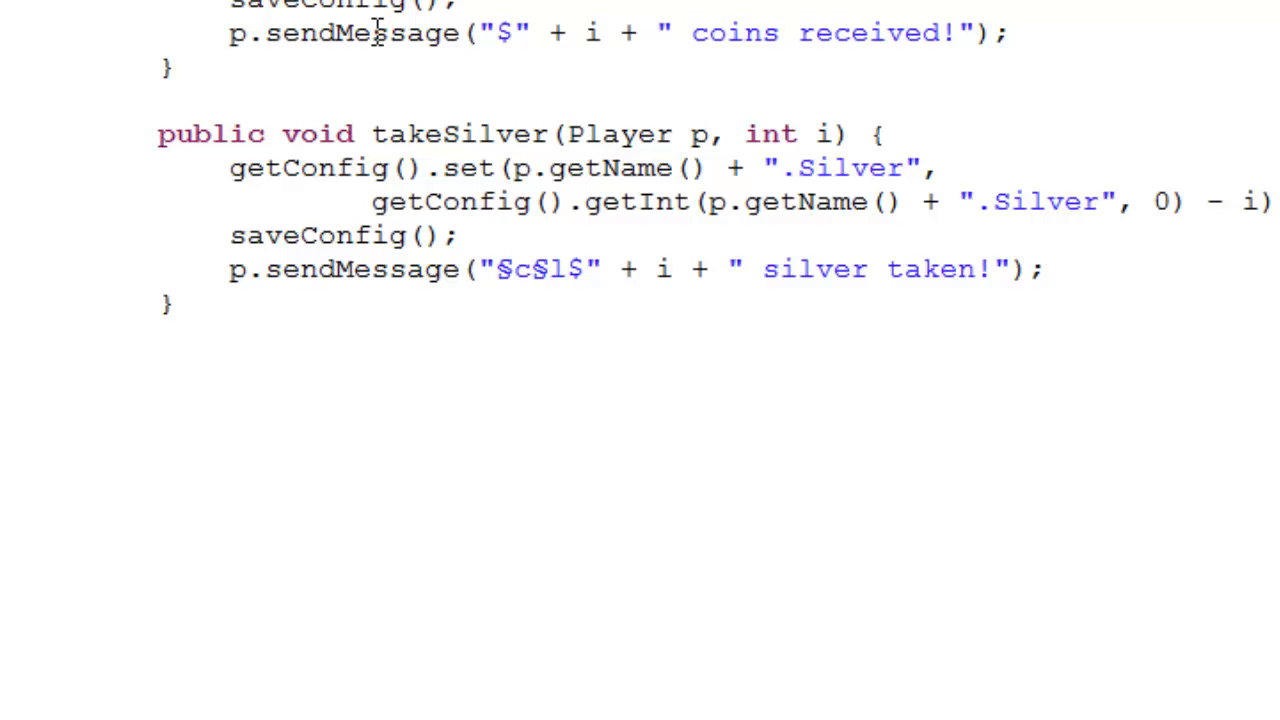
{"action": "type", "text": "C"}
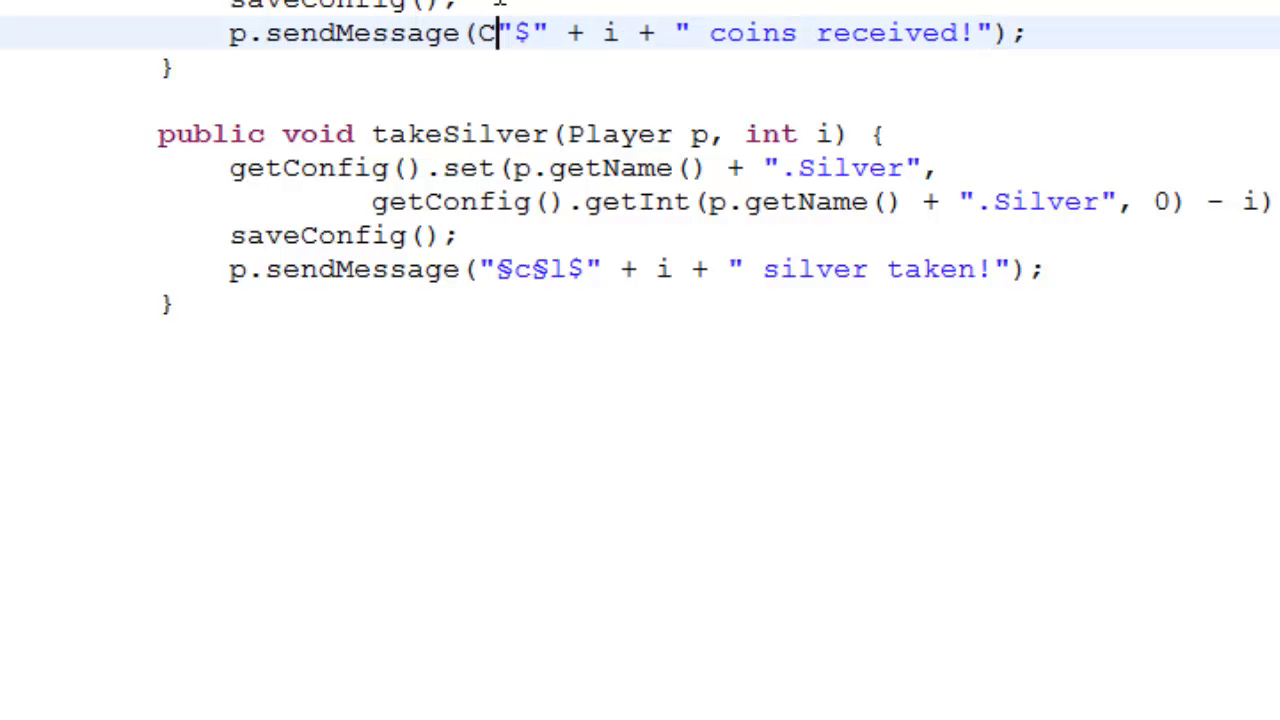
{"action": "type", "text": "hatColor."}
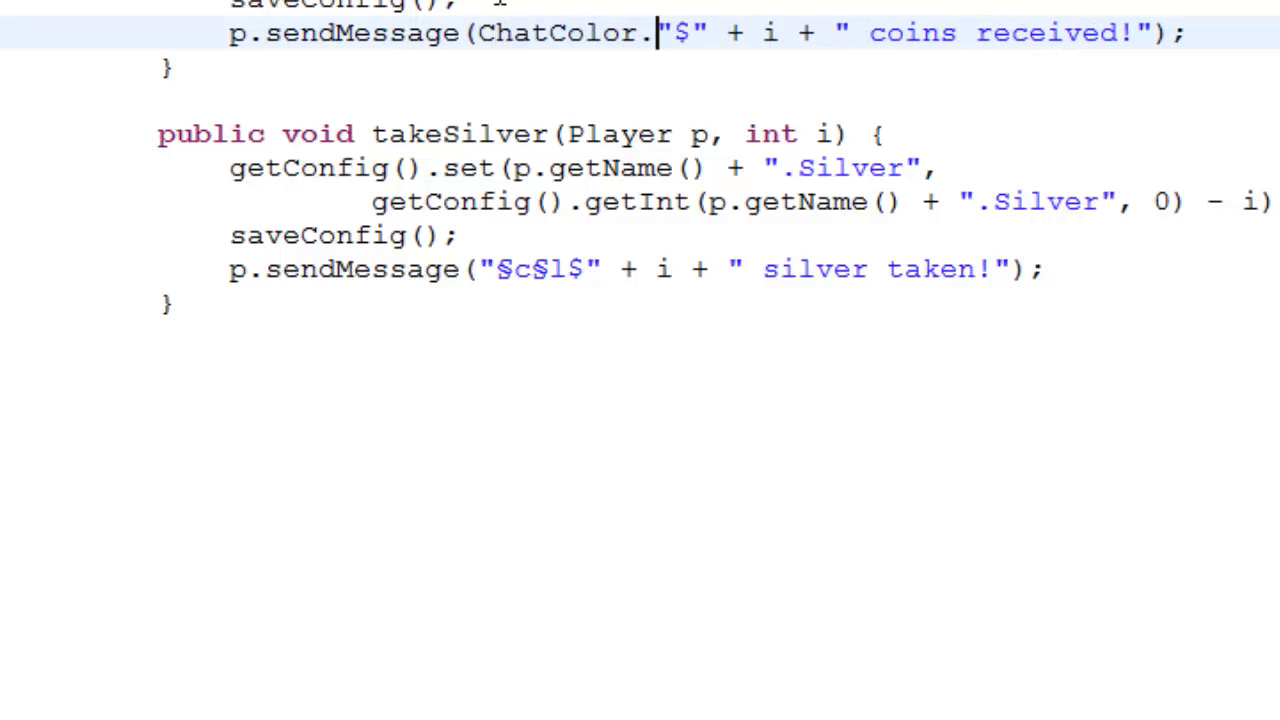
{"action": "type", "text": "g"}
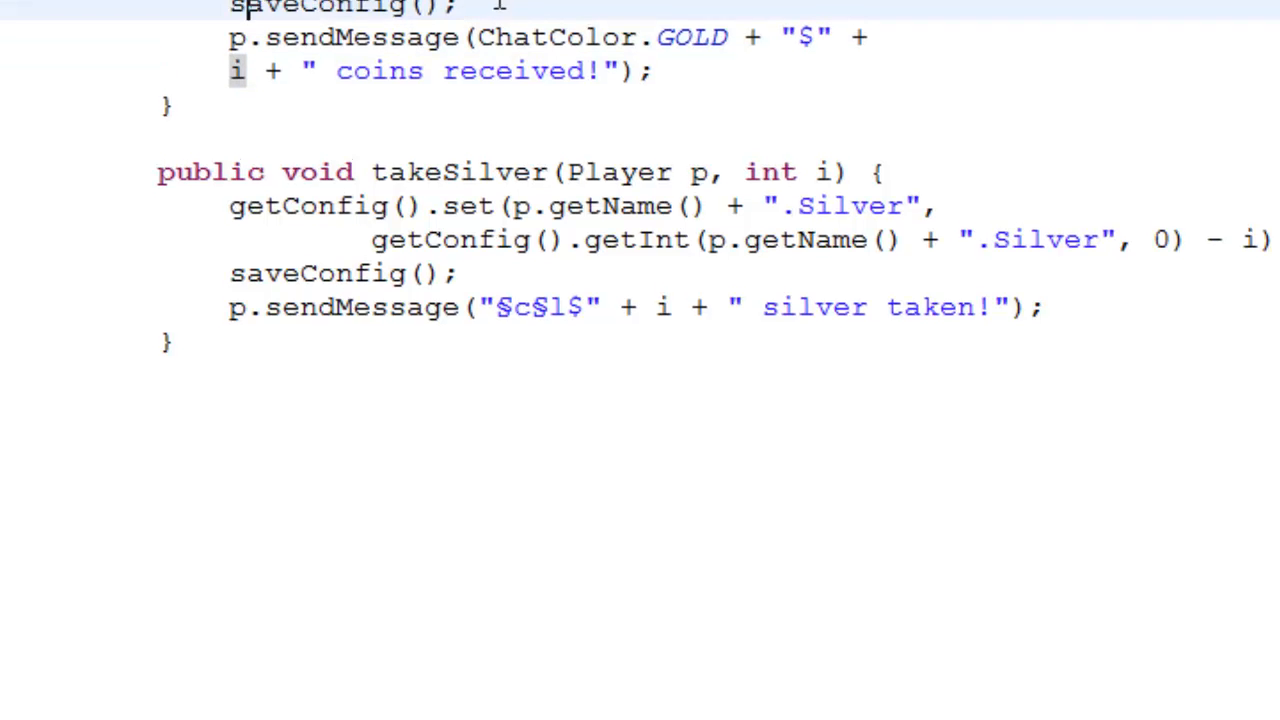
{"action": "scroll", "scroll_direction": "up", "scroll_amount": 3}
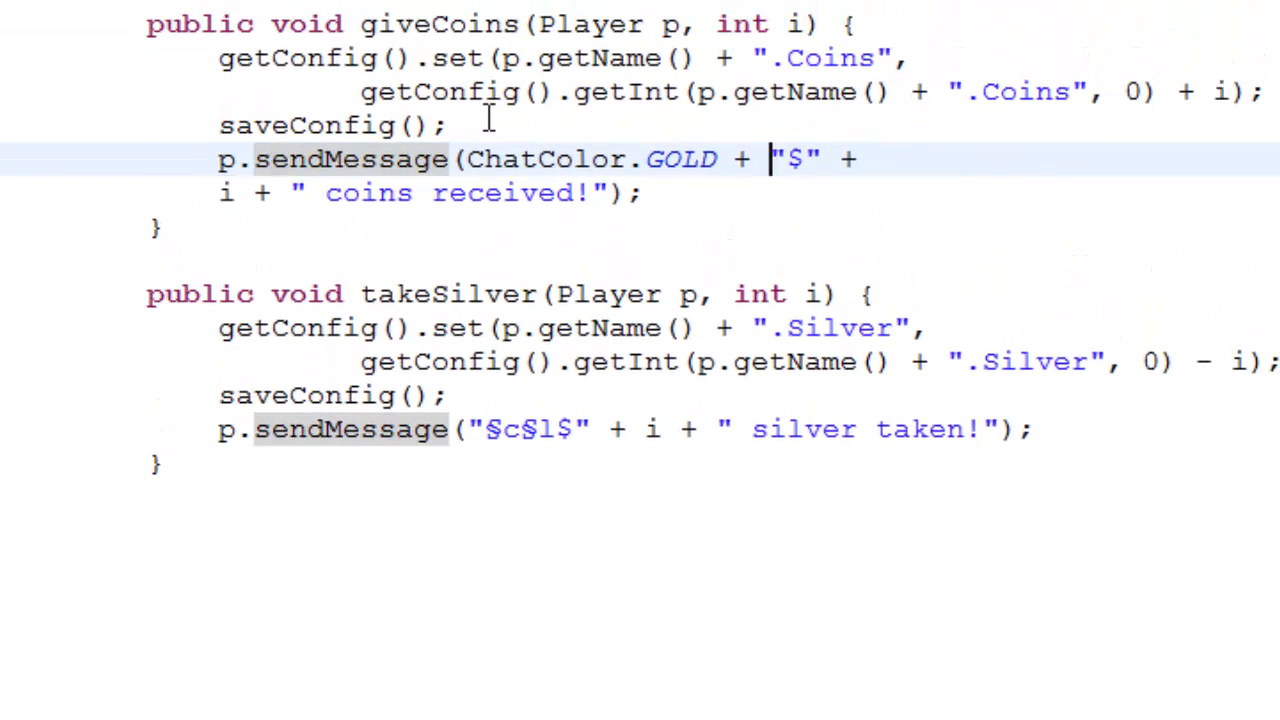
{"action": "type", "text": "C"}
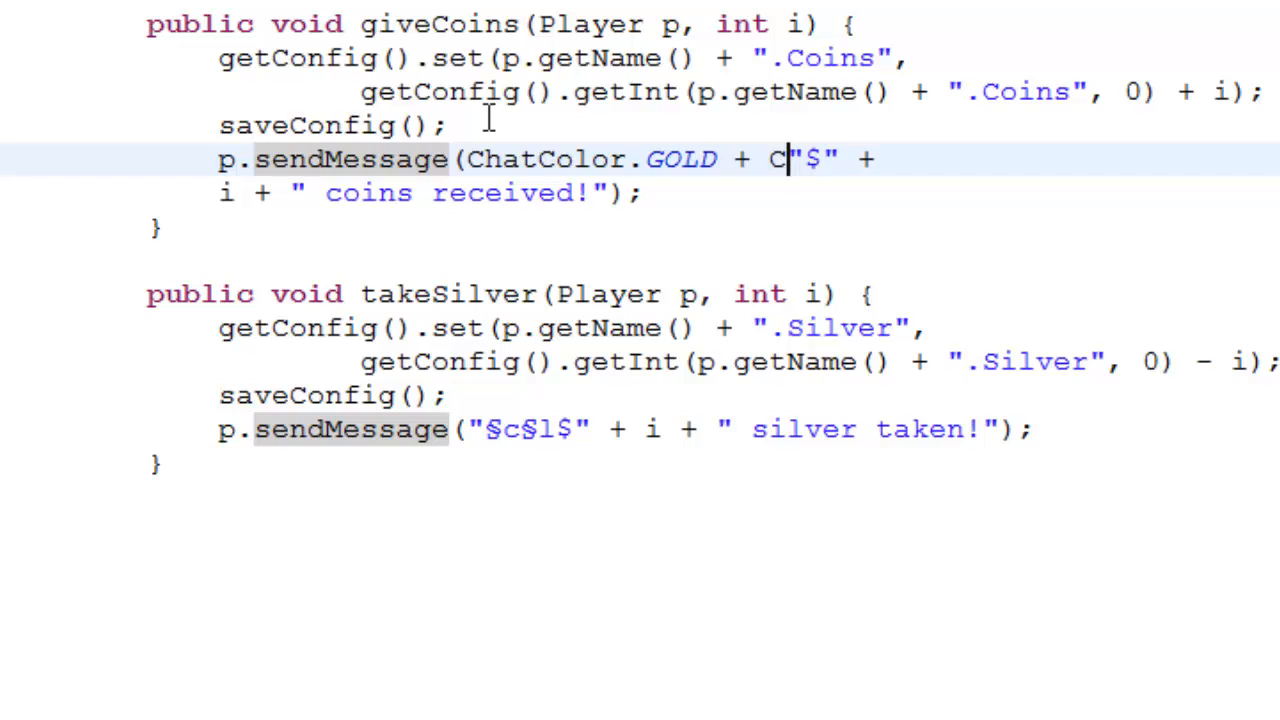
{"action": "type", "text": "hatColor."}
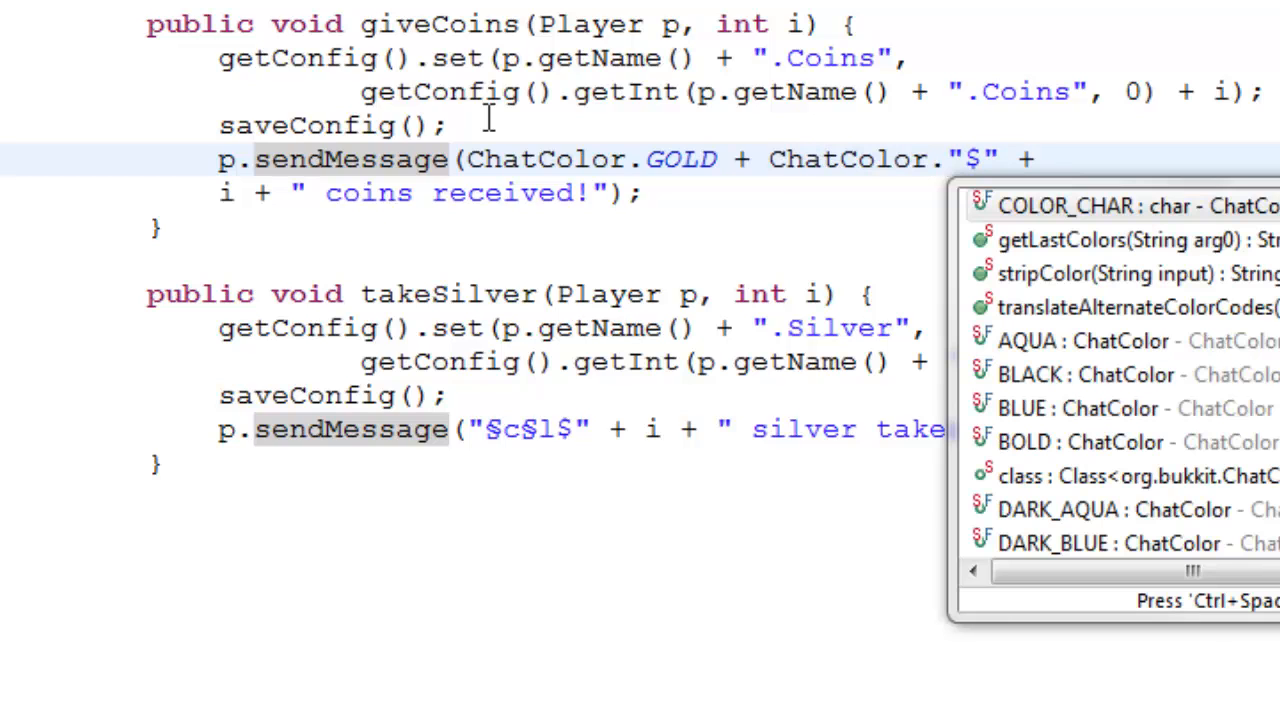
{"action": "type", "text": "b"}
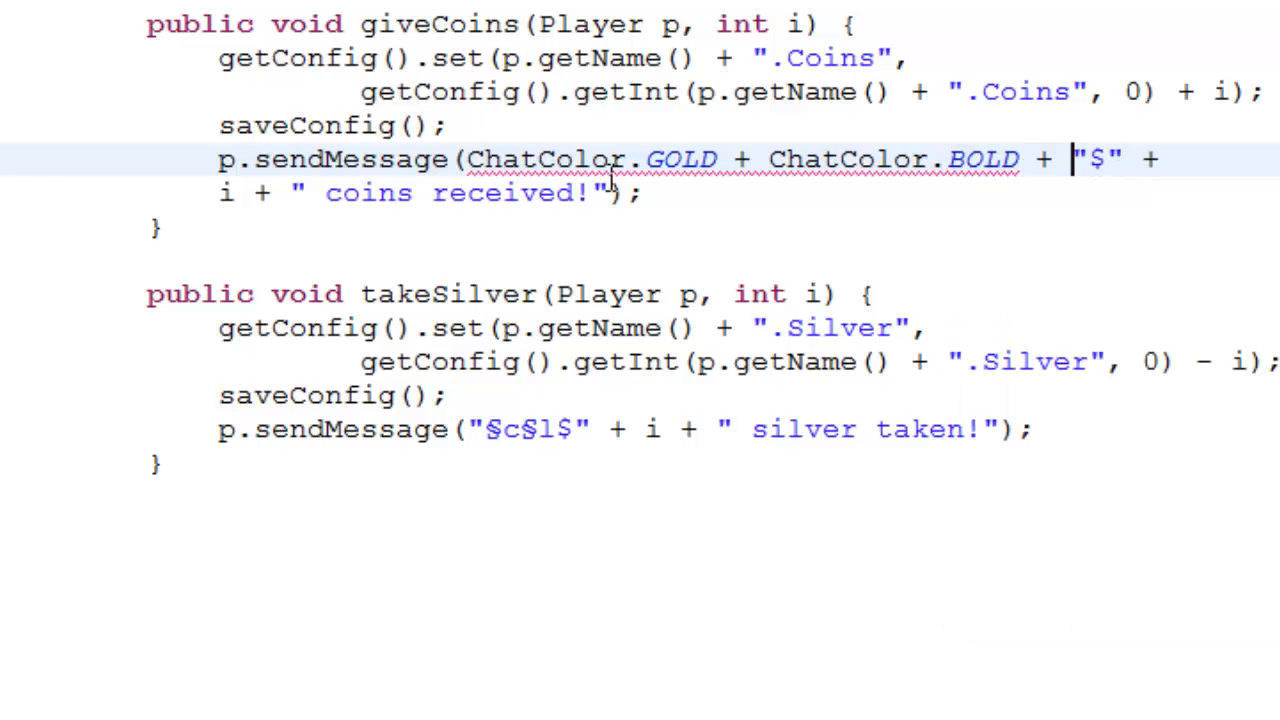
{"action": "mouse_move", "coordinate": [636, 160]}
{"action": "type", "text": "§"}
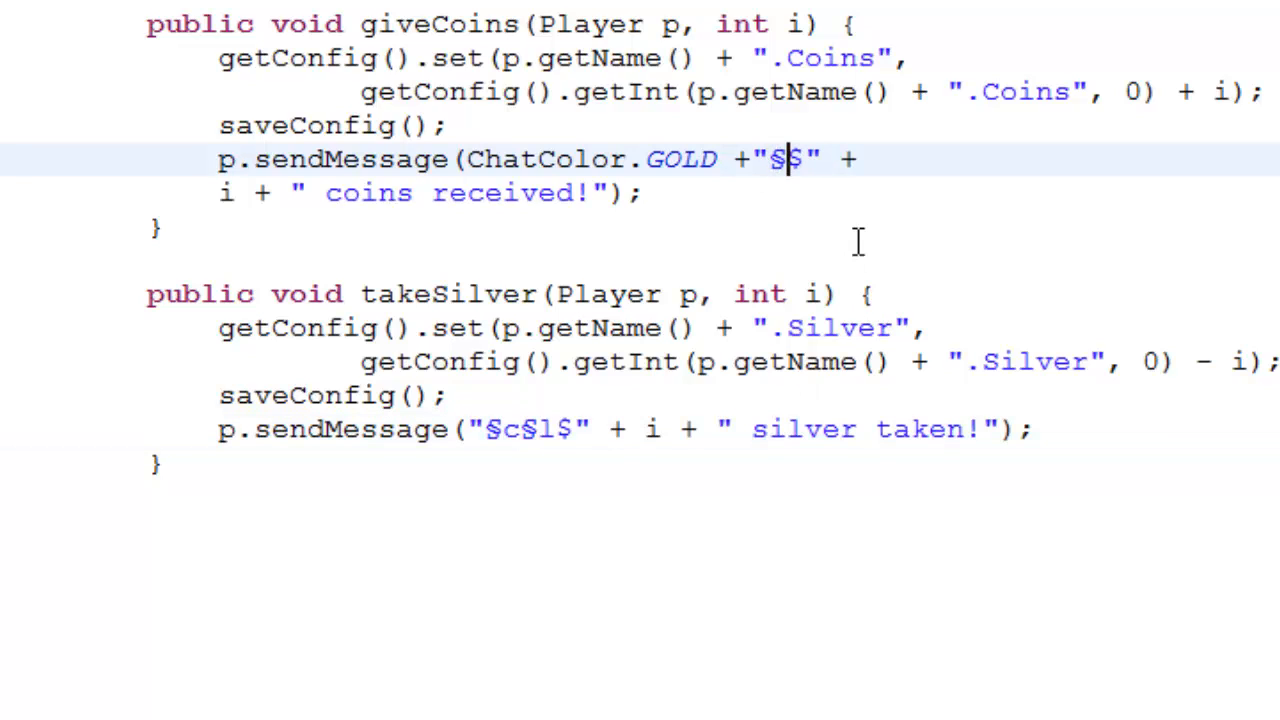
{"action": "type", "text": "l"}
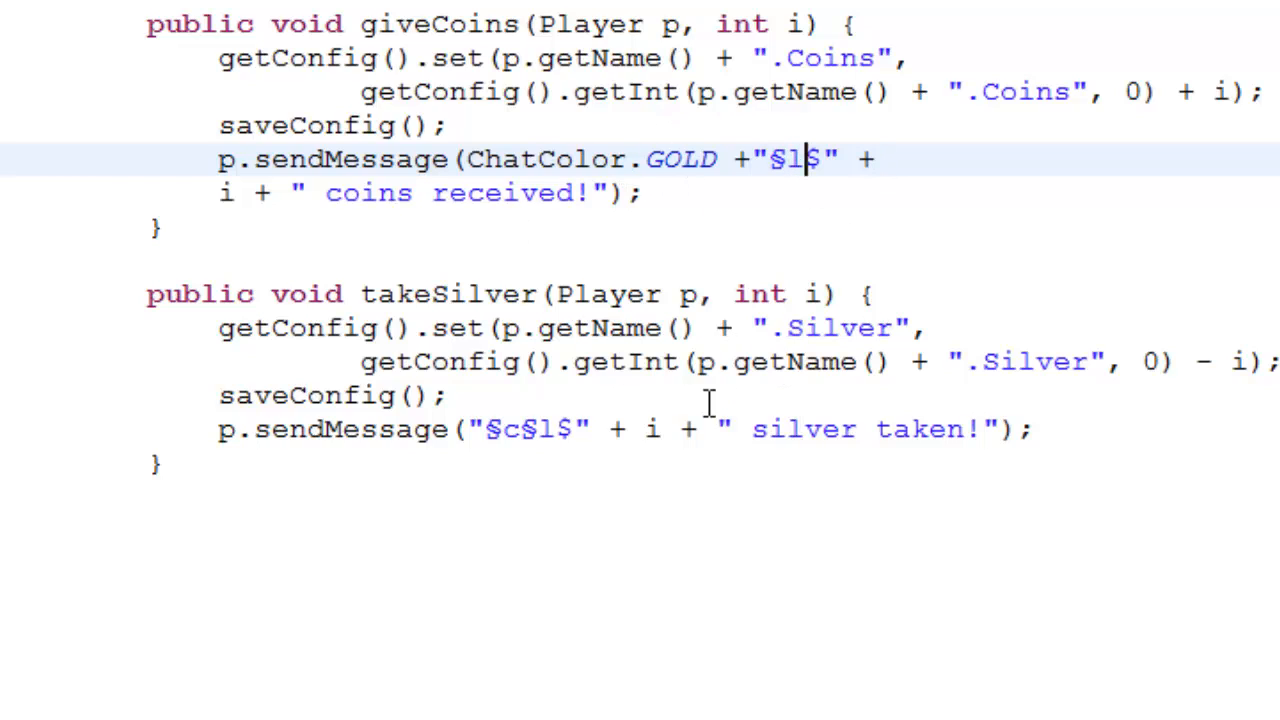
{"action": "mouse_move", "coordinate": [844, 160]}
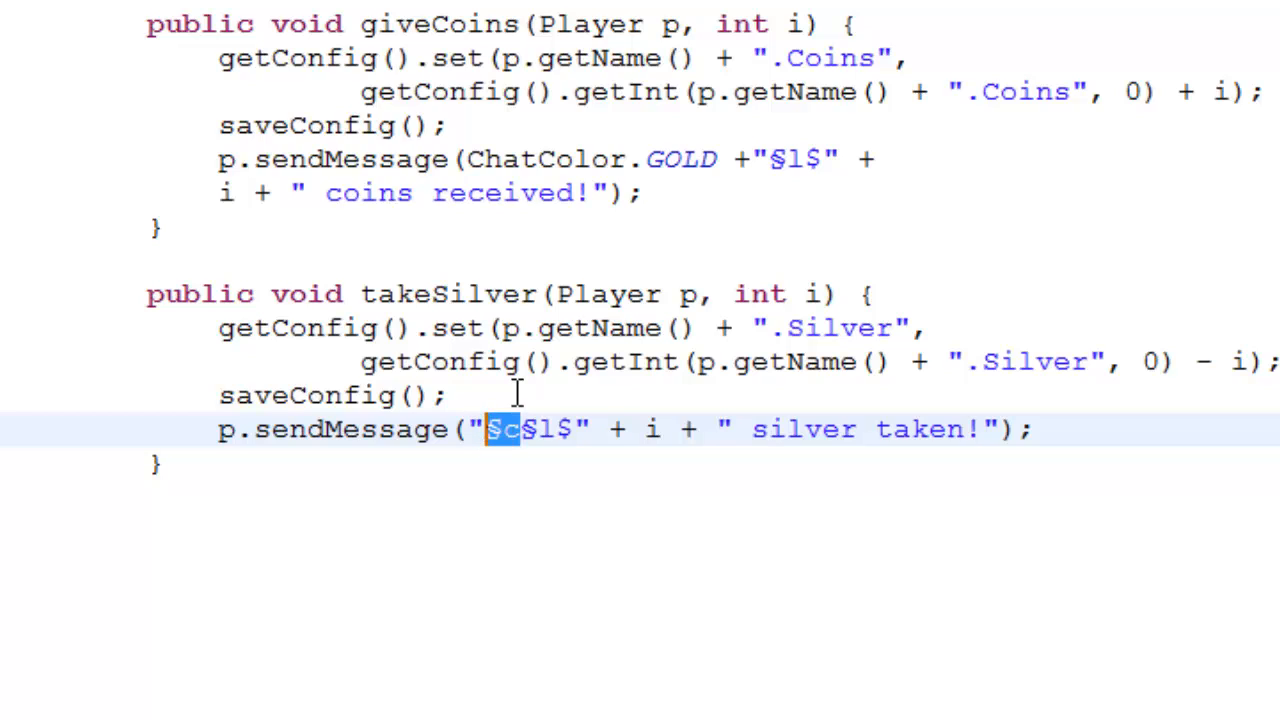
Turn takeSilver into takeCoins using the .Coins key and a ChatColor.RED coins message.
{"action": "key", "text": "Delete"}
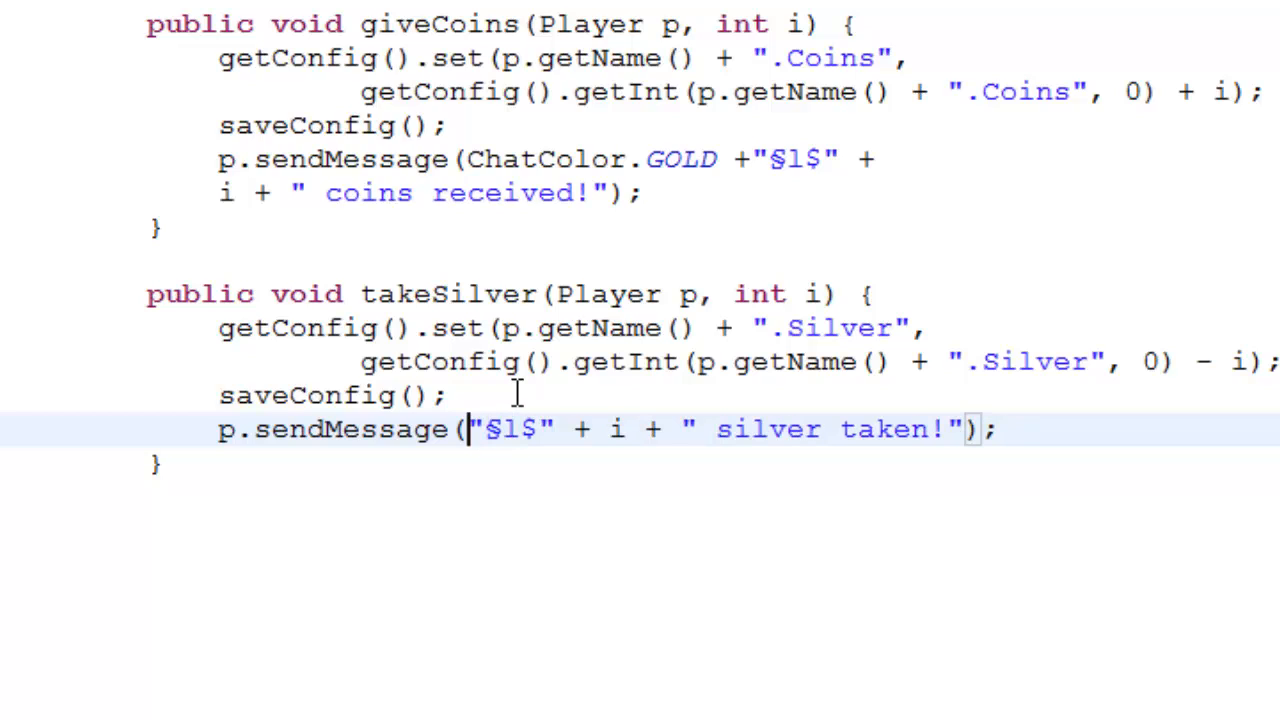
{"action": "type", "text": "ChatColor.RED +"}
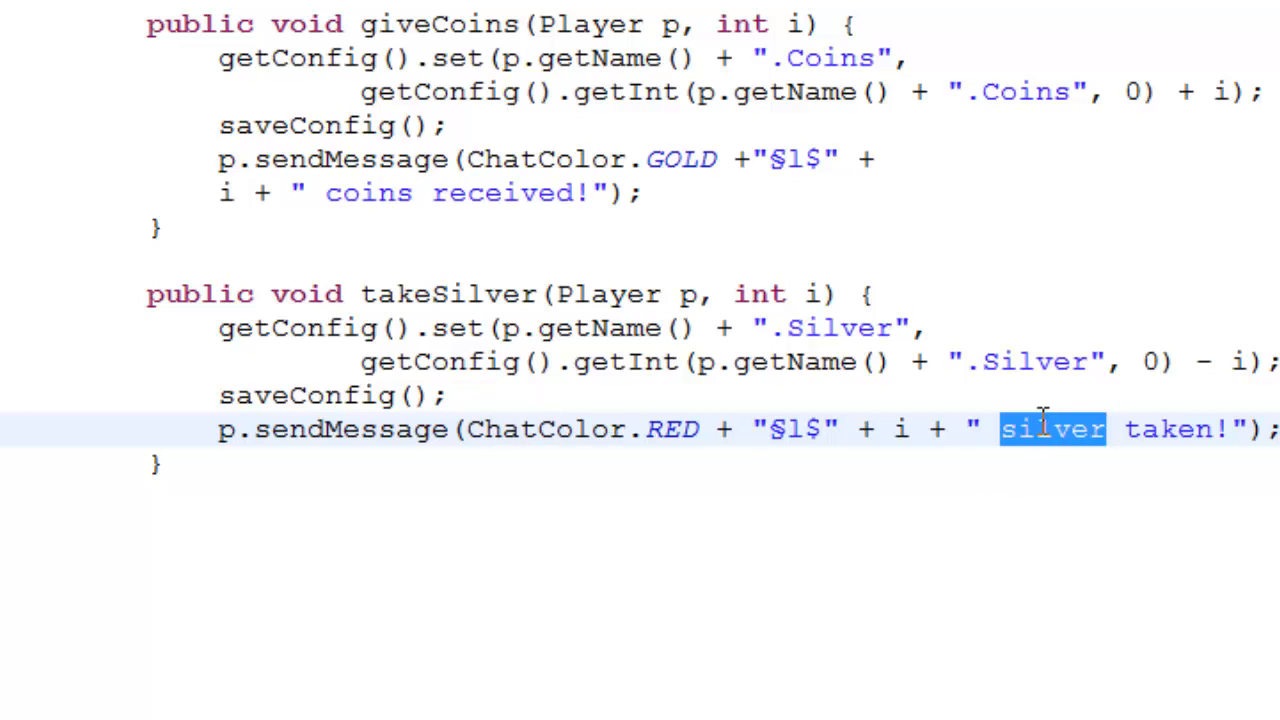
{"action": "type", "text": "coins"}
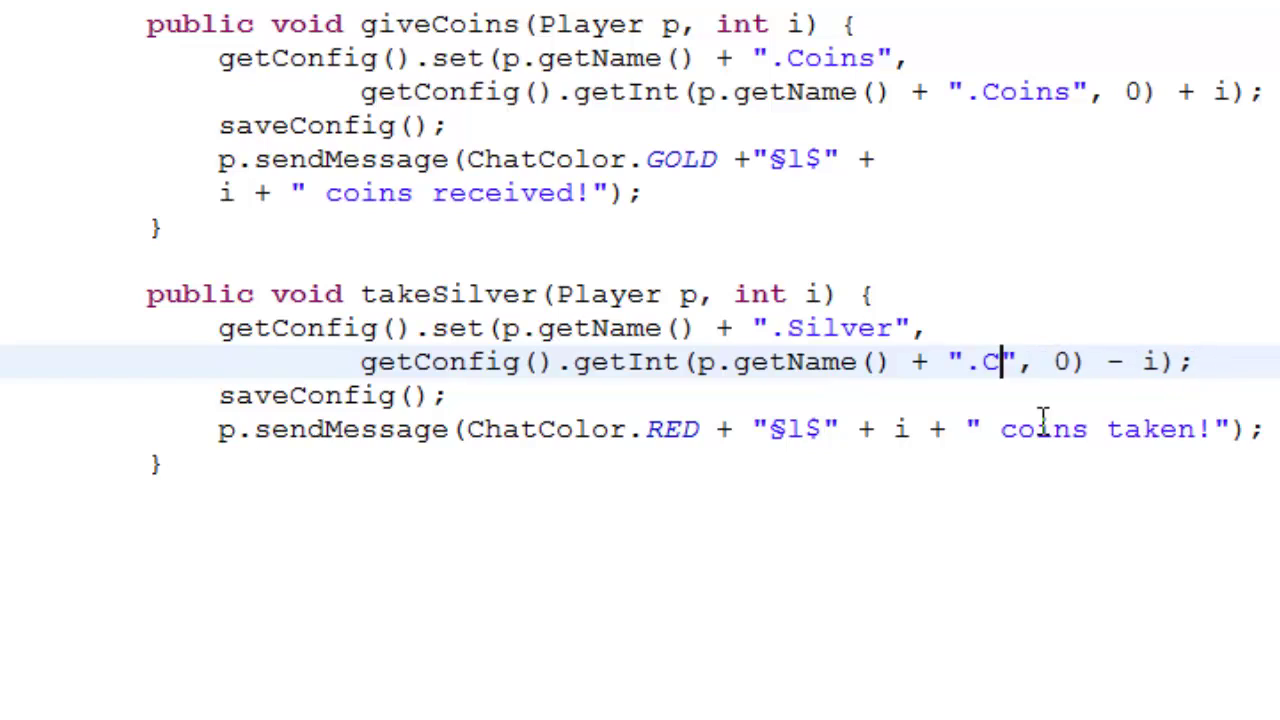
{"action": "key", "text": "Backspace"}
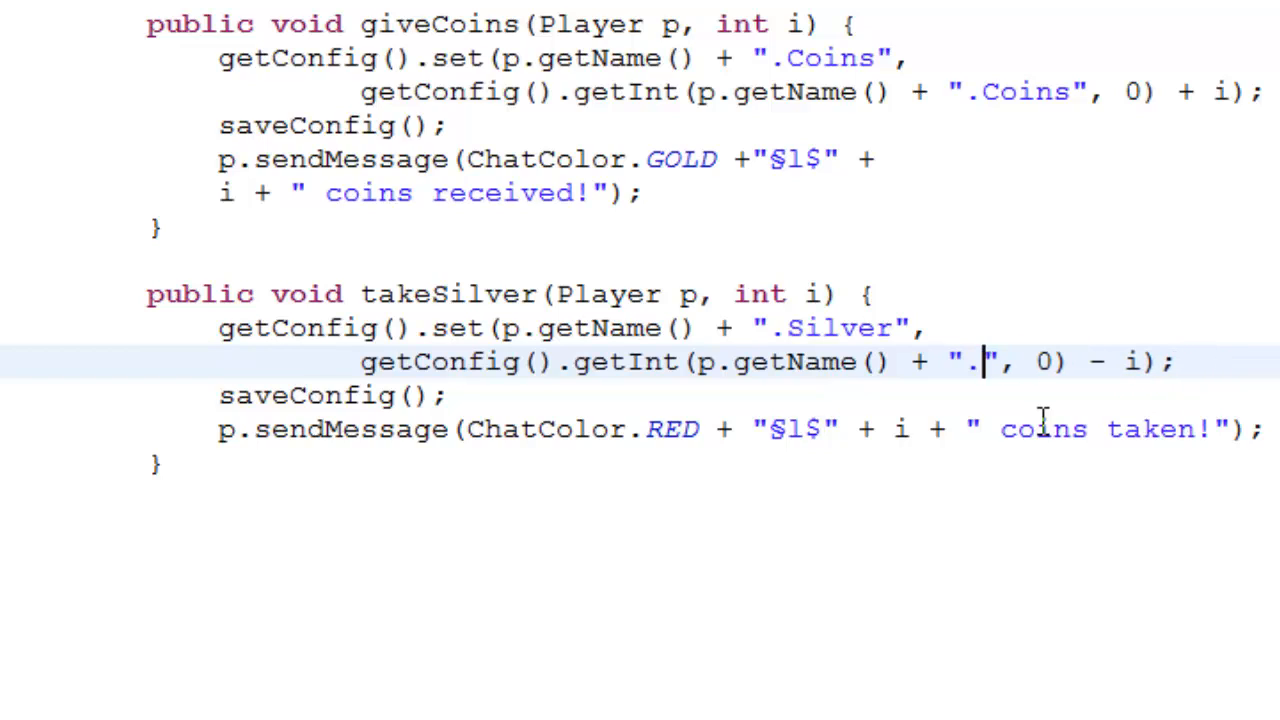
{"action": "type", "text": "Coi"}
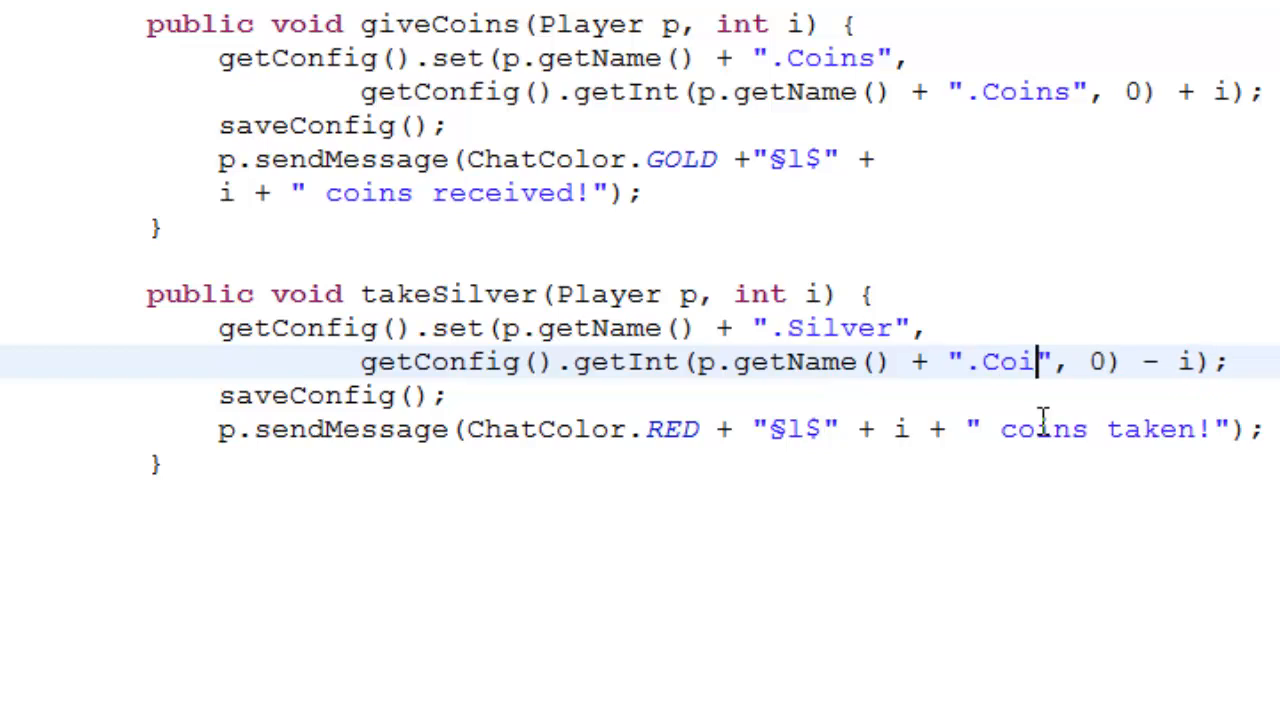
{"action": "type", "text": "ns"}
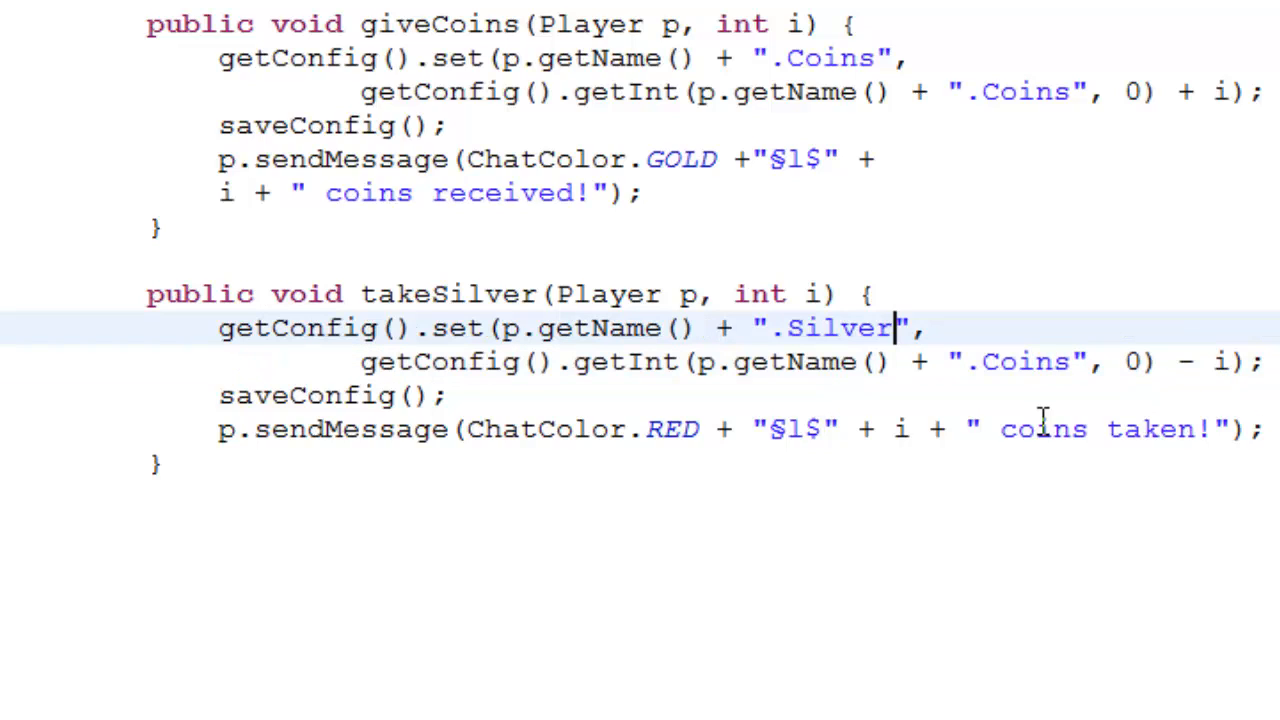
{"action": "key", "text": "BackSpace"}
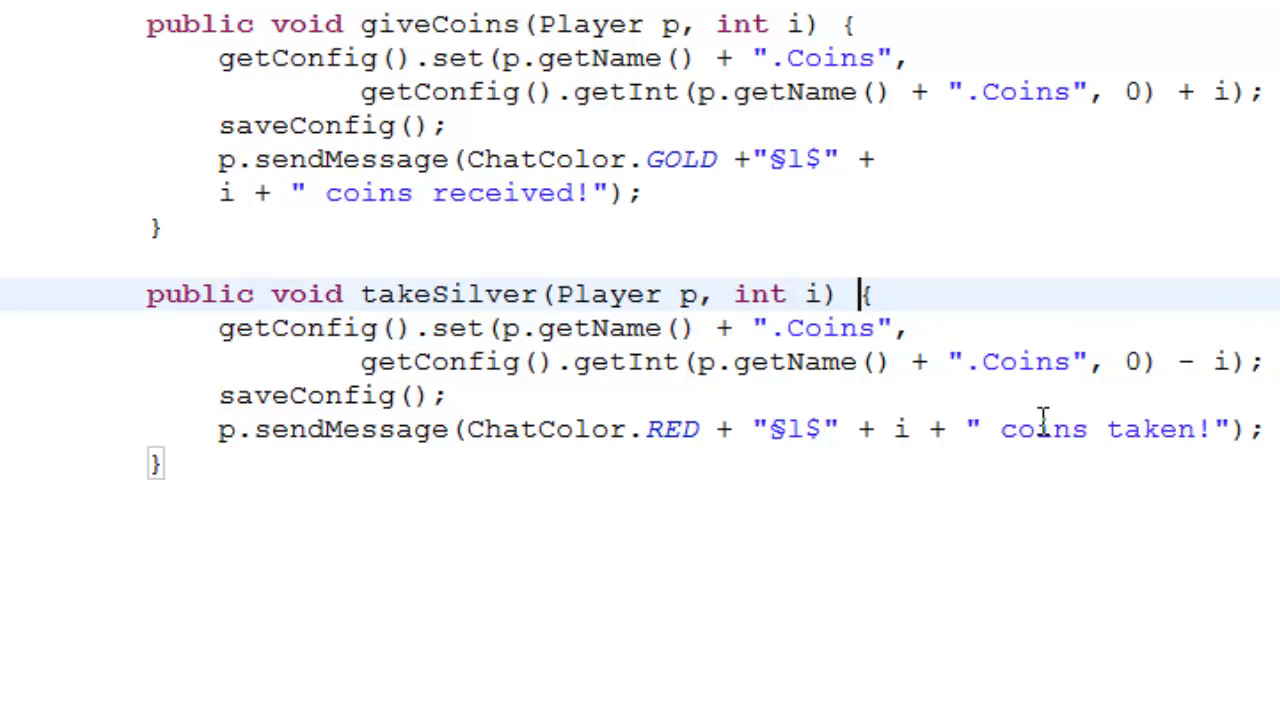
{"action": "key", "text": "BackSpace"}
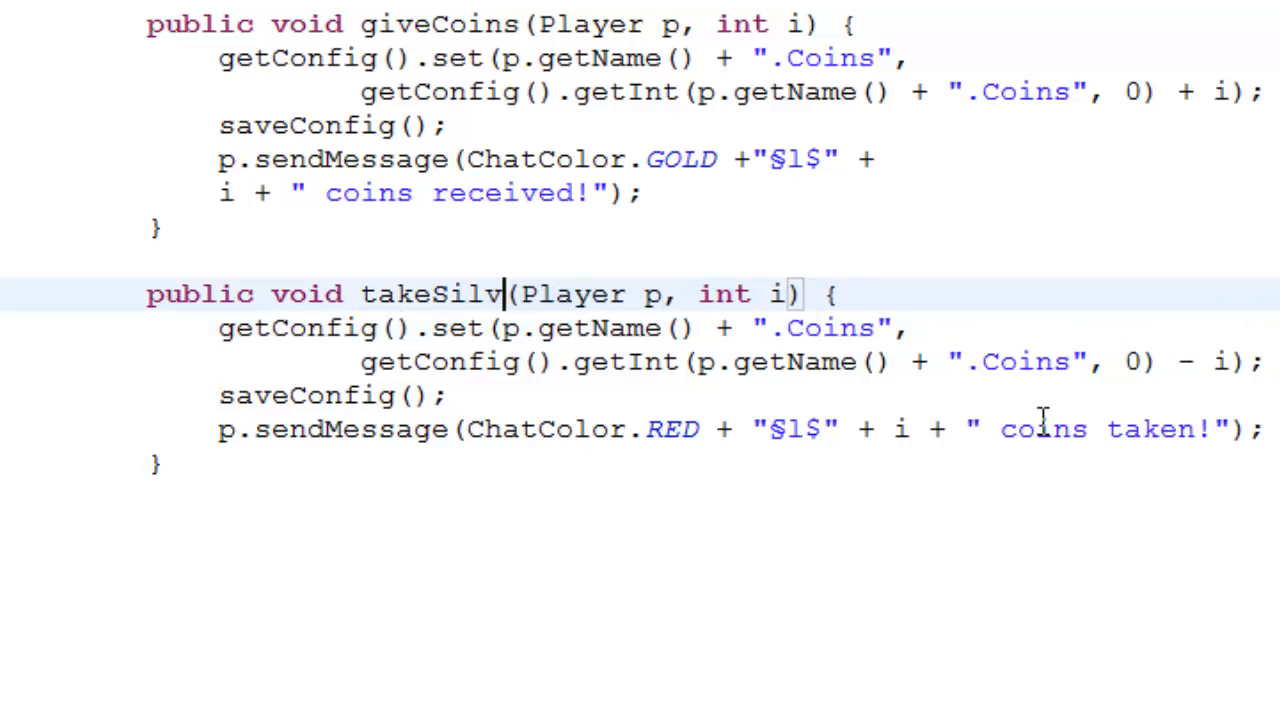
{"action": "type", "text": "Coins"}
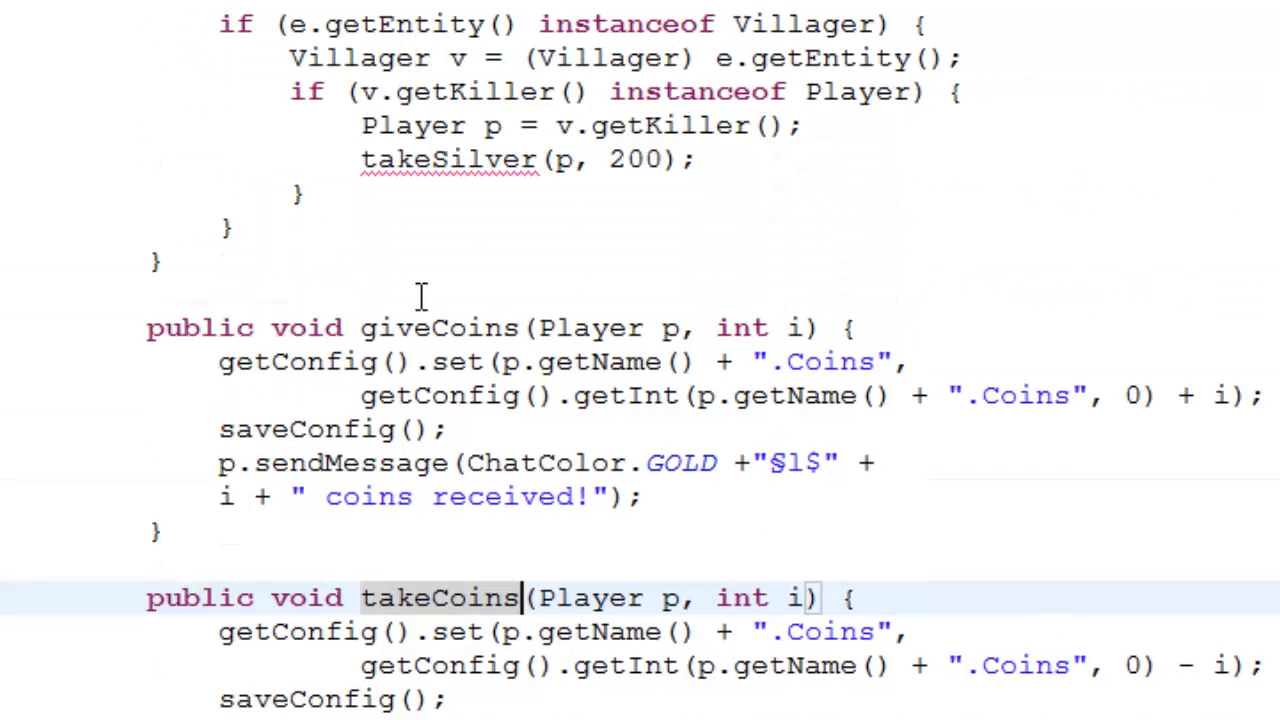
Replace the villager-kill handler's takeSilver call with takeCoins.
{"action": "double_click", "coordinate": [484, 160]}
{"action": "type", "text": "Coins"}
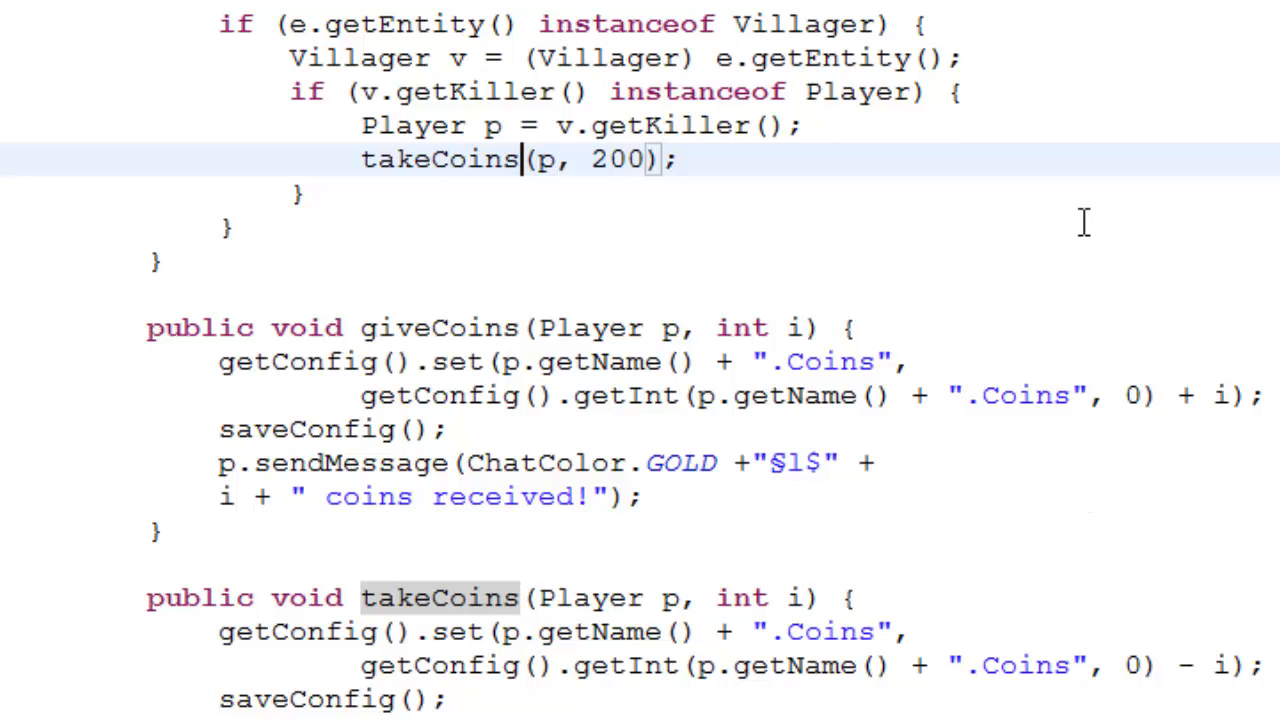
{"action": "scroll", "scroll_direction": "up", "scroll_amount": 3}
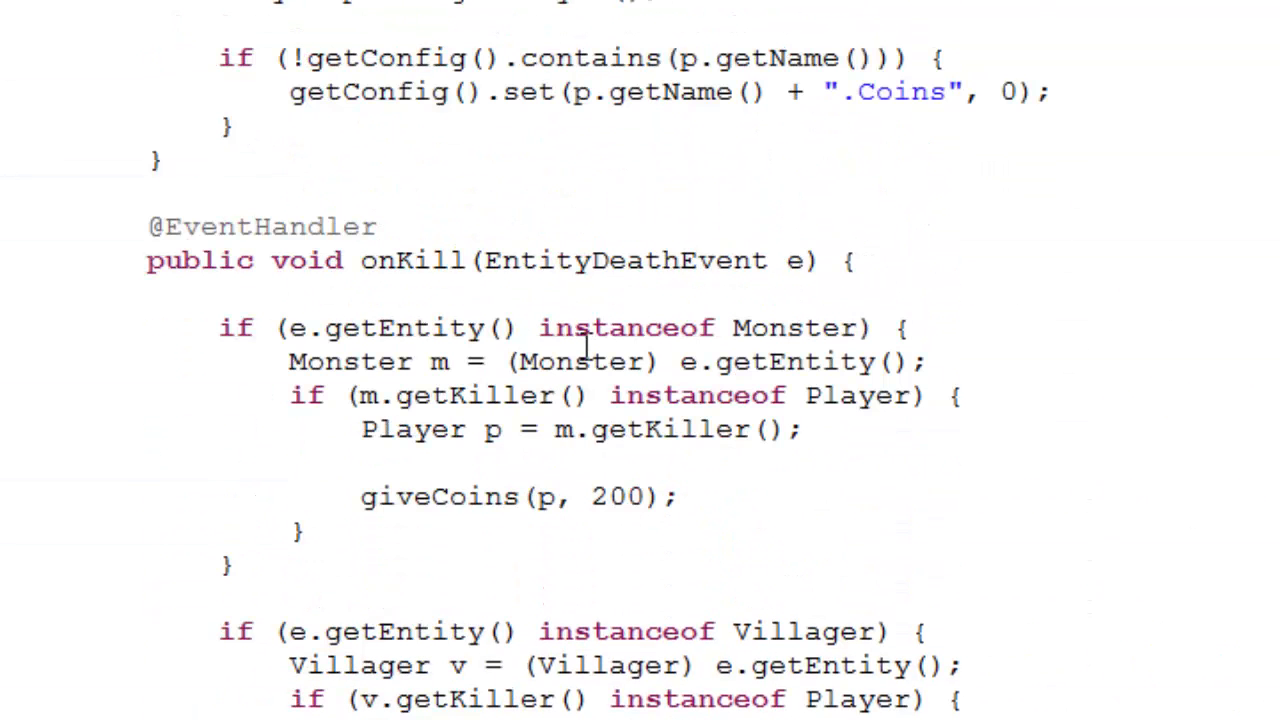
{"action": "mouse_move", "coordinate": [540, 44]}
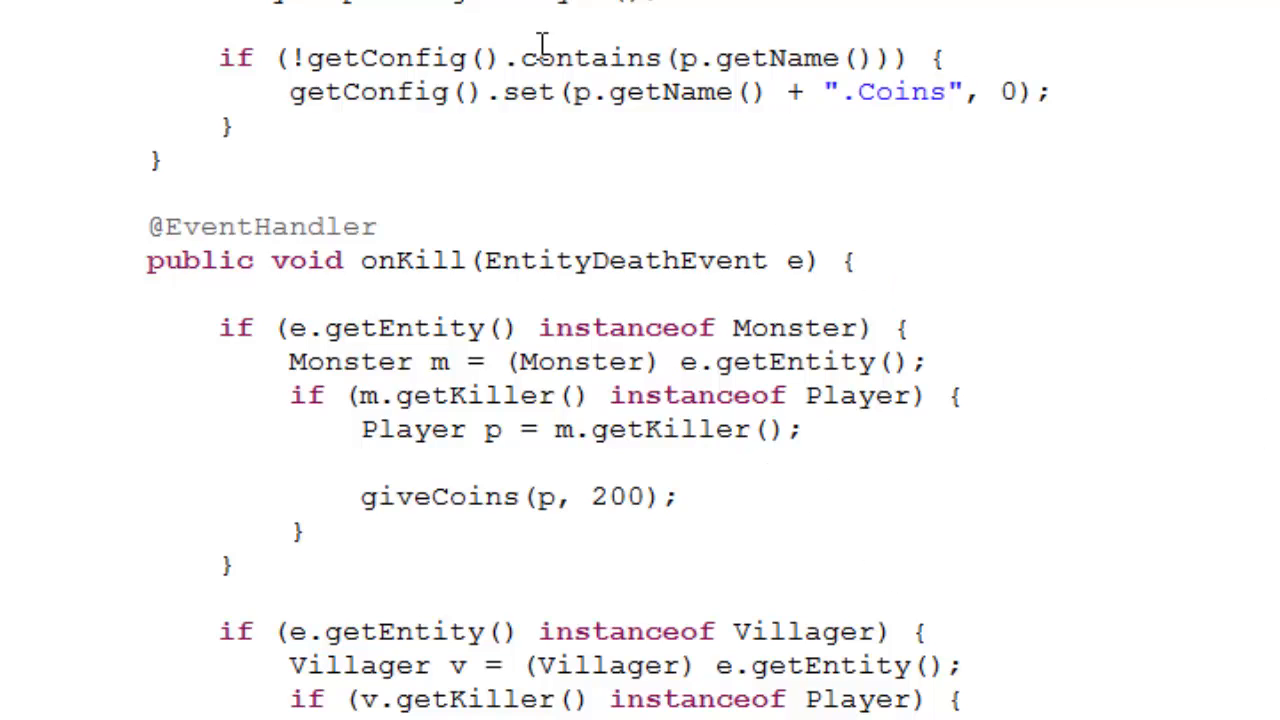
{"action": "scroll", "scroll_direction": "up", "scroll_amount": 3}
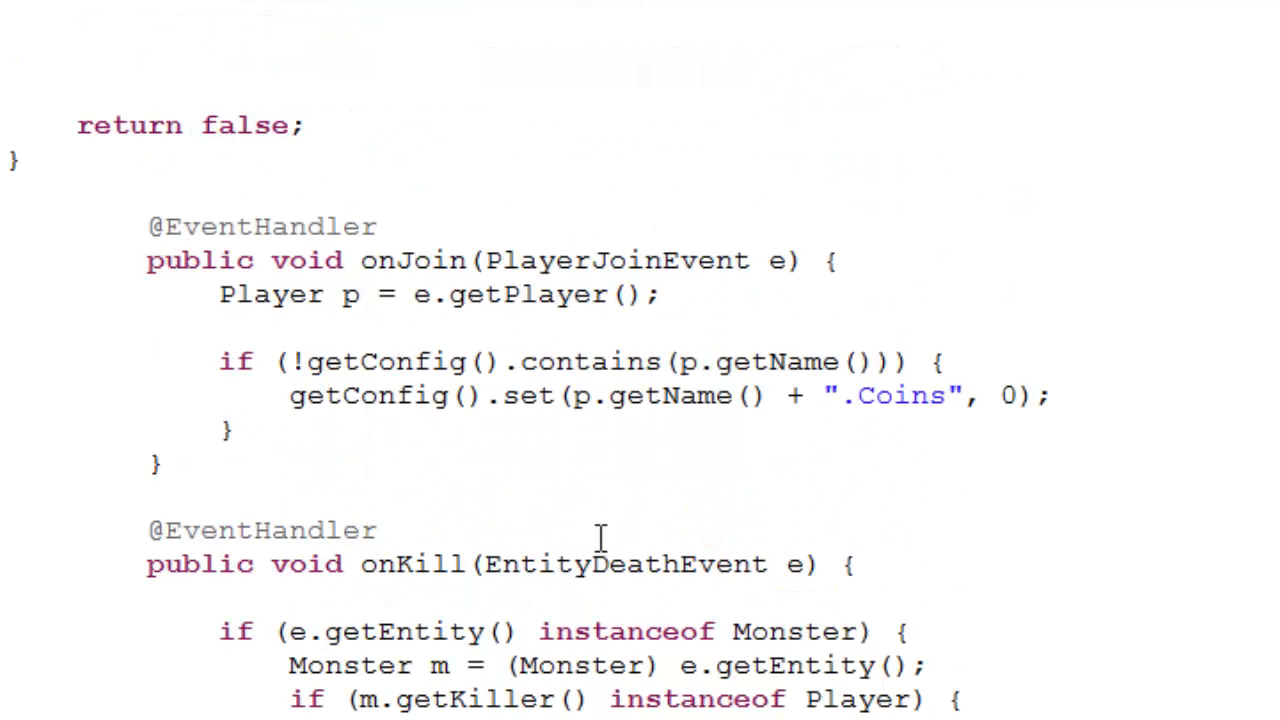
{"action": "scroll", "scroll_direction": "down", "scroll_amount": 3}
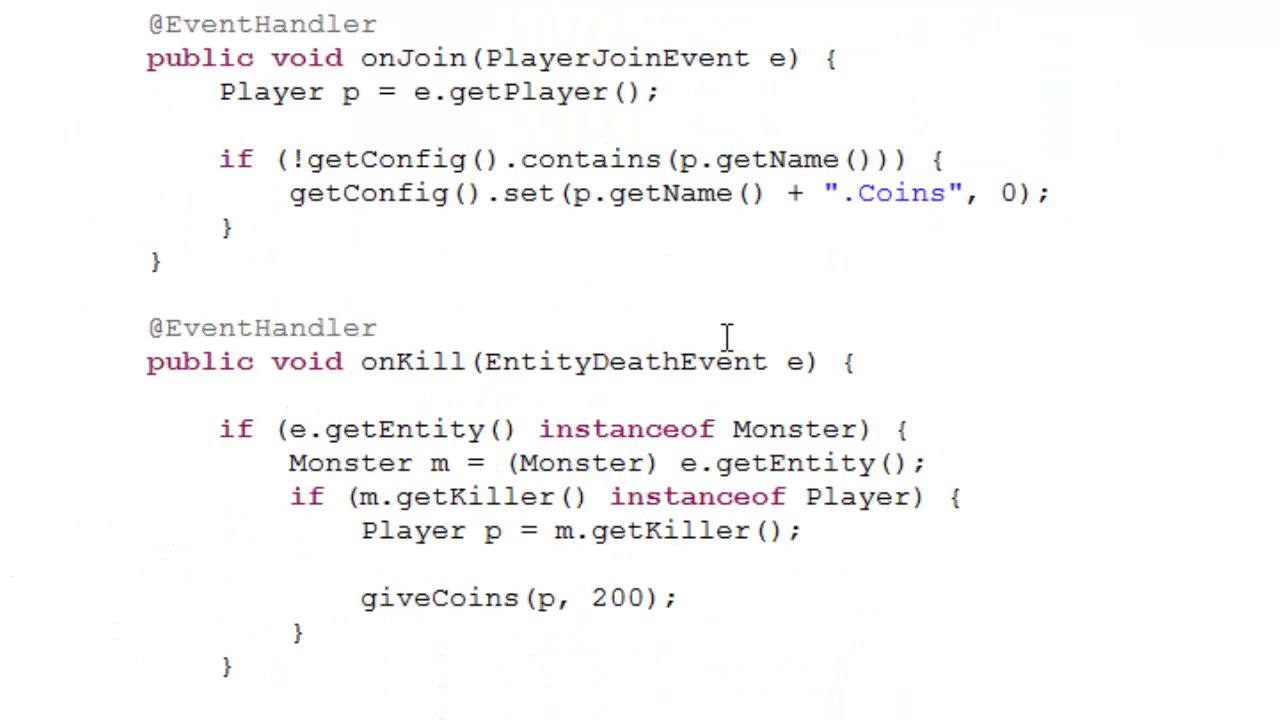
{"action": "scroll", "scroll_direction": "down", "scroll_amount": 3}
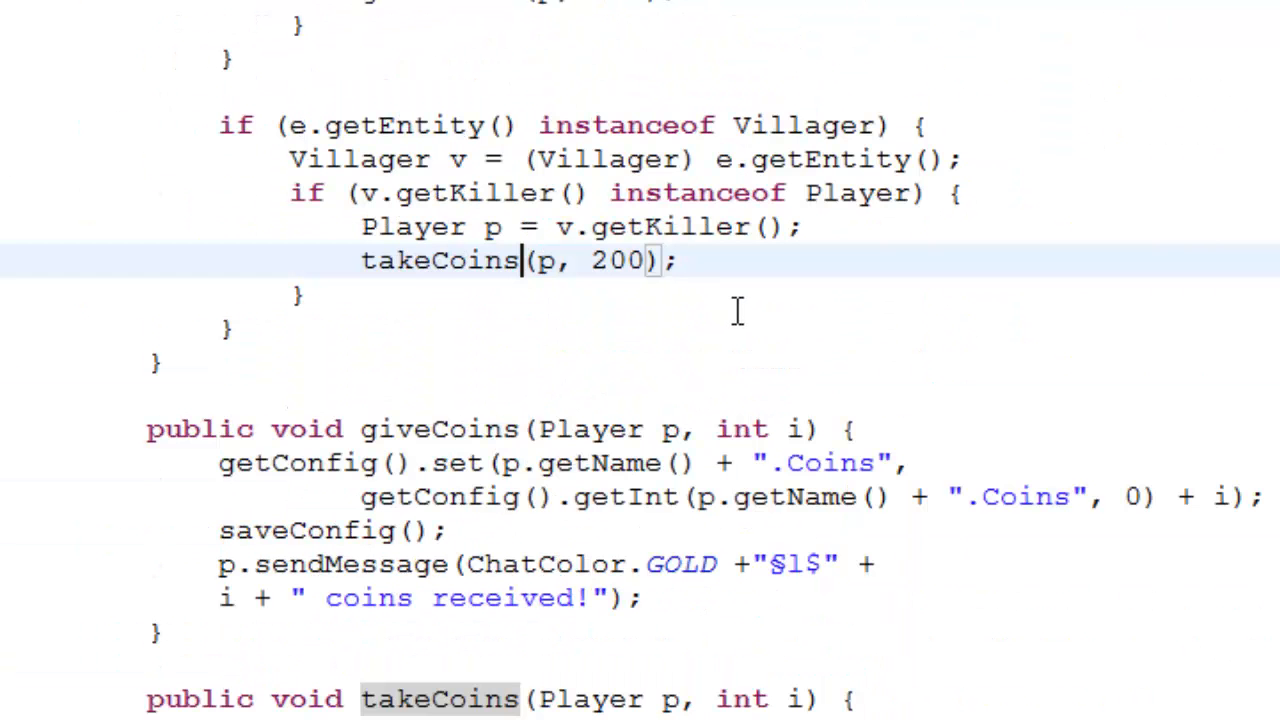
{"action": "mouse_move", "coordinate": [1160, 480]}
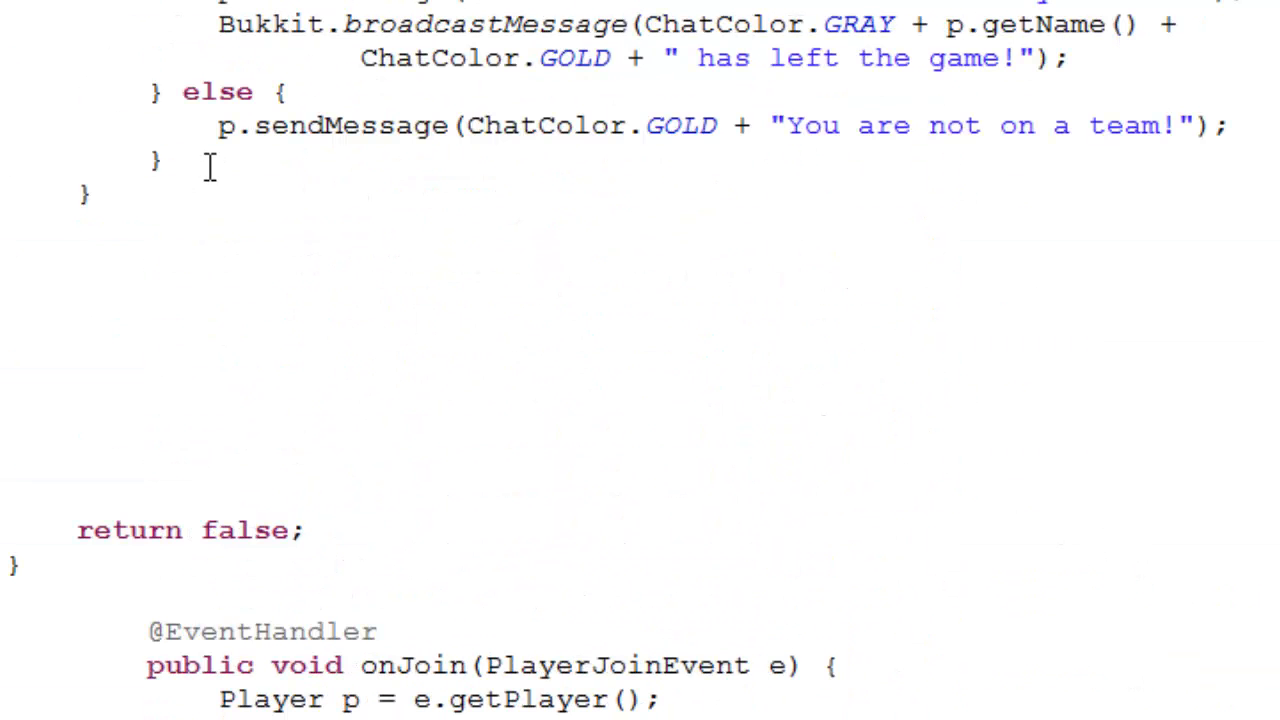
Add if (label.equalsIgnoreCase("money")) { containing Player p = (Player) sender;.
{"action": "key", "text": "enter"}
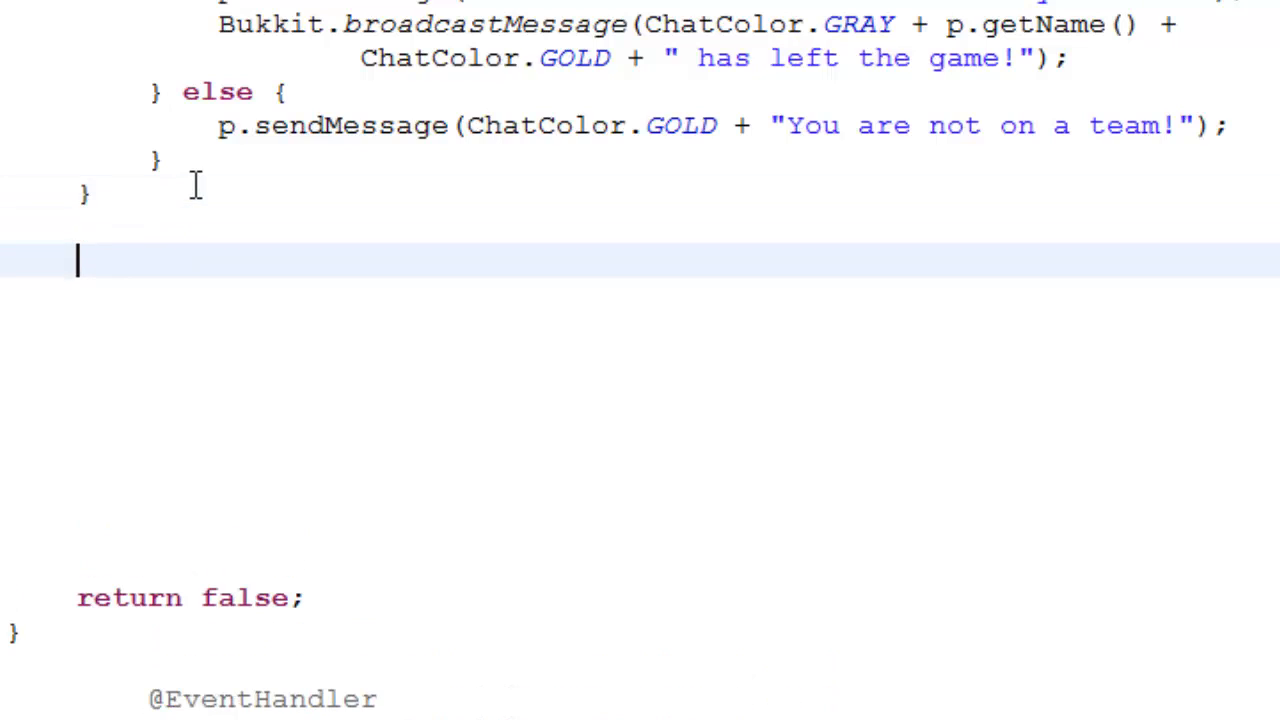
{"action": "type", "text": "if"}
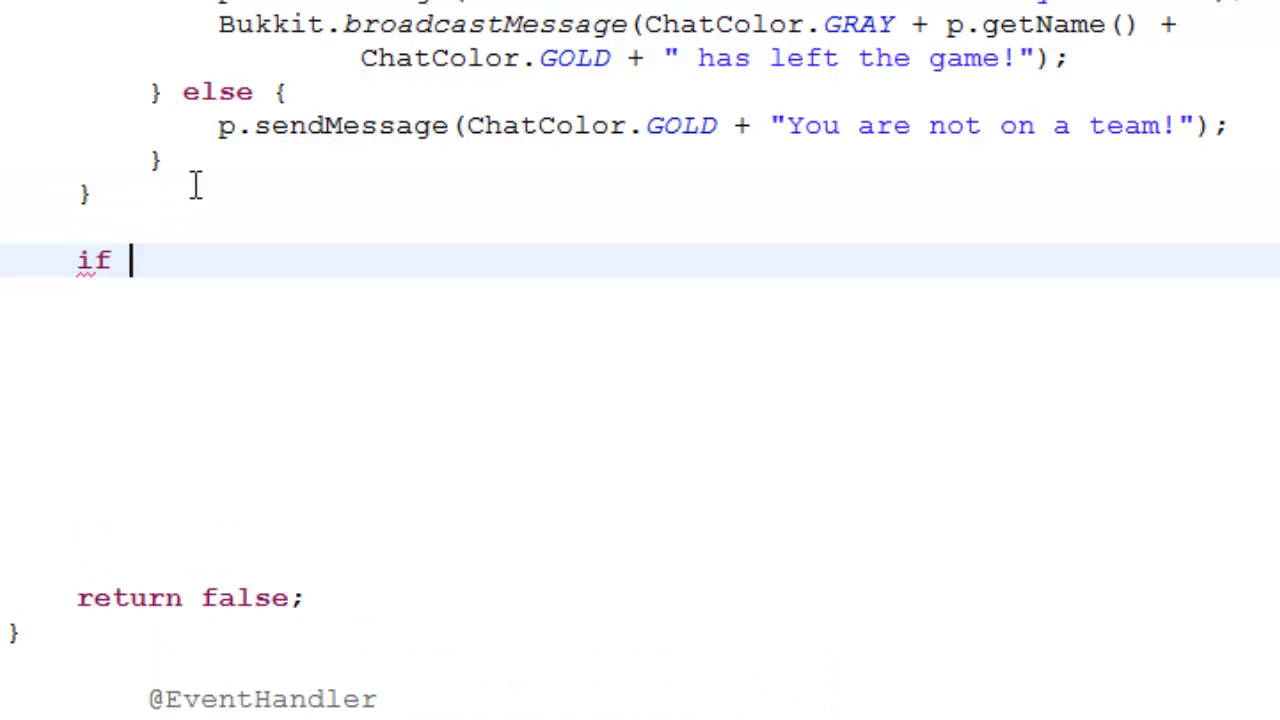
{"action": "type", "text": "(label"}
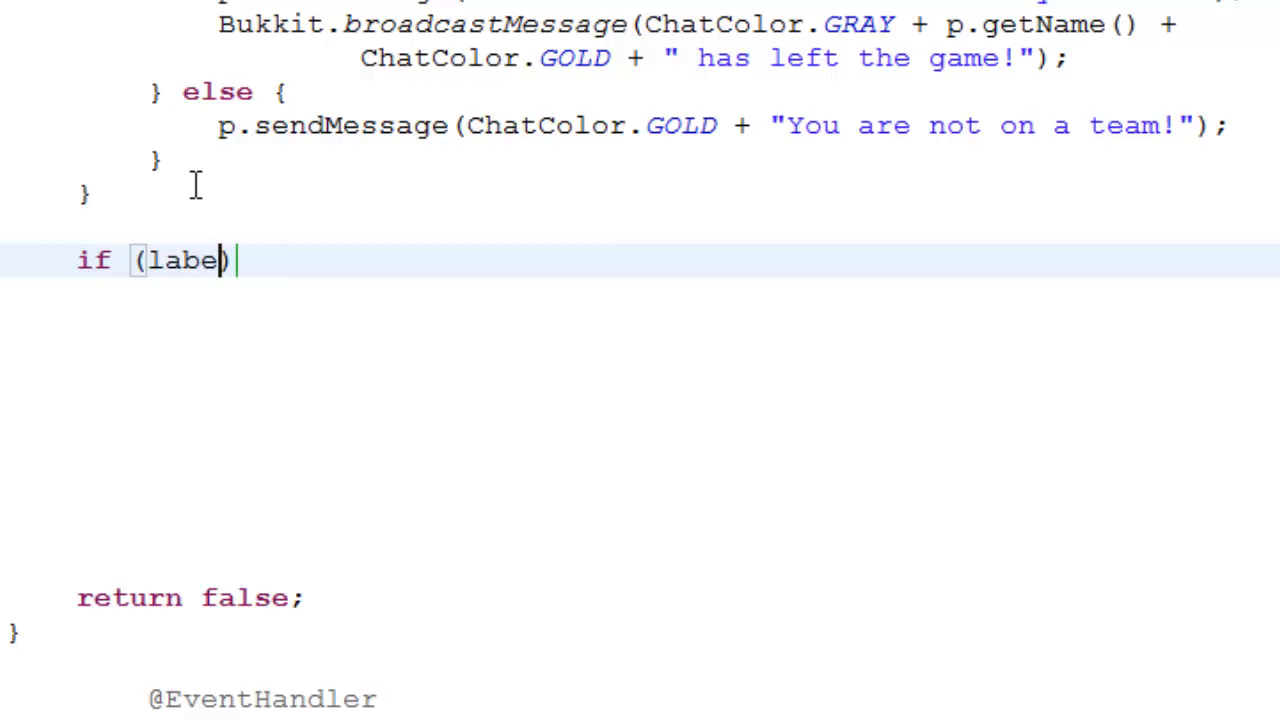
{"action": "type", "text": ".equalsIgnoreCase(\""}
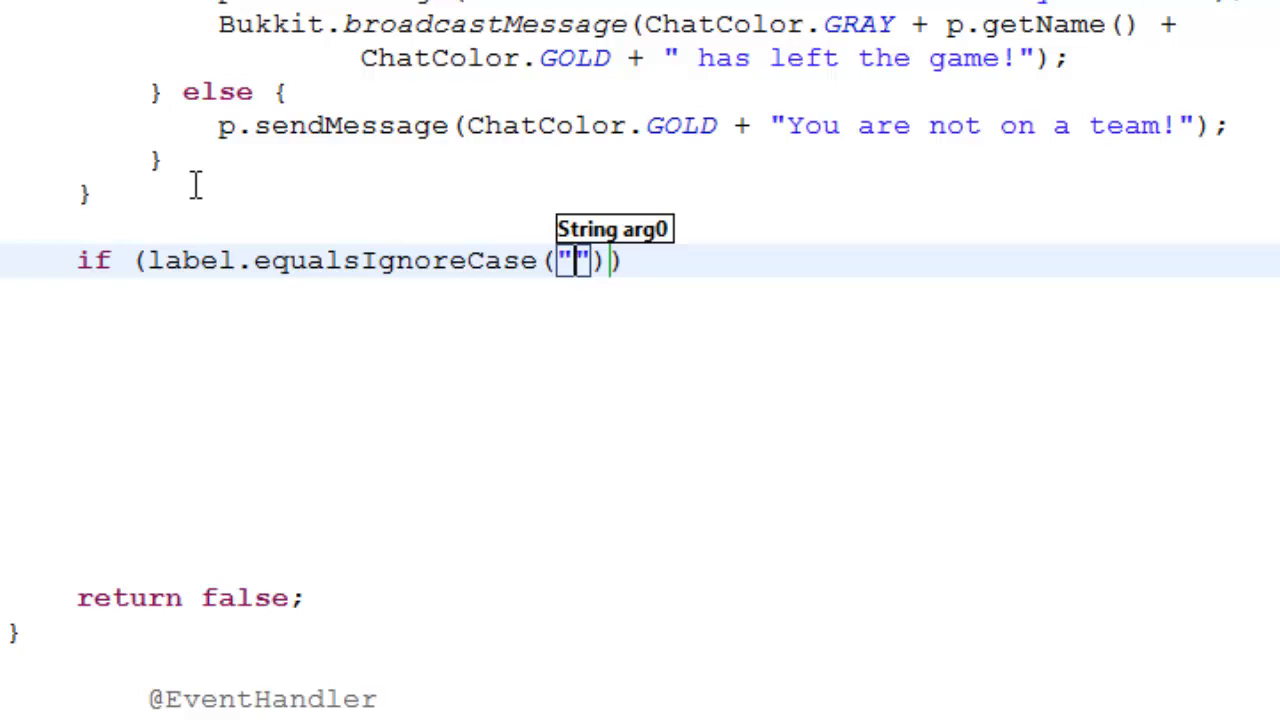
{"action": "type", "text": "money"}
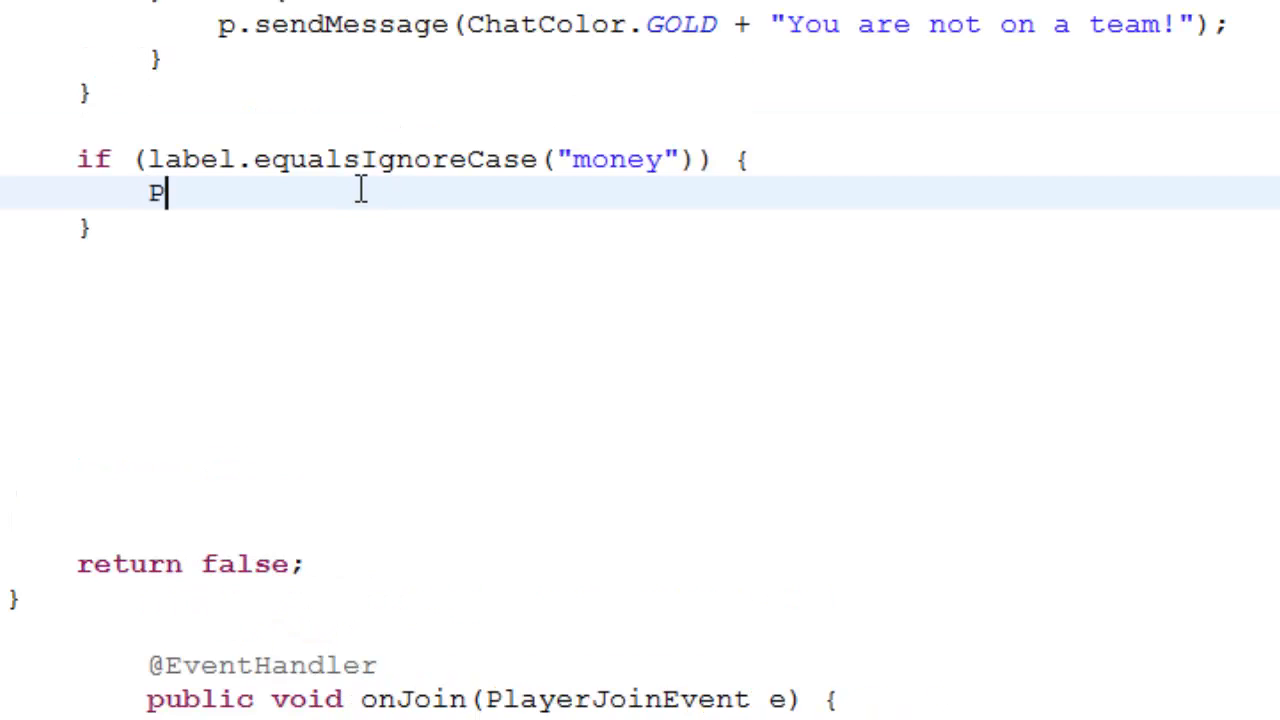
{"action": "type", "text": "layer p ="}
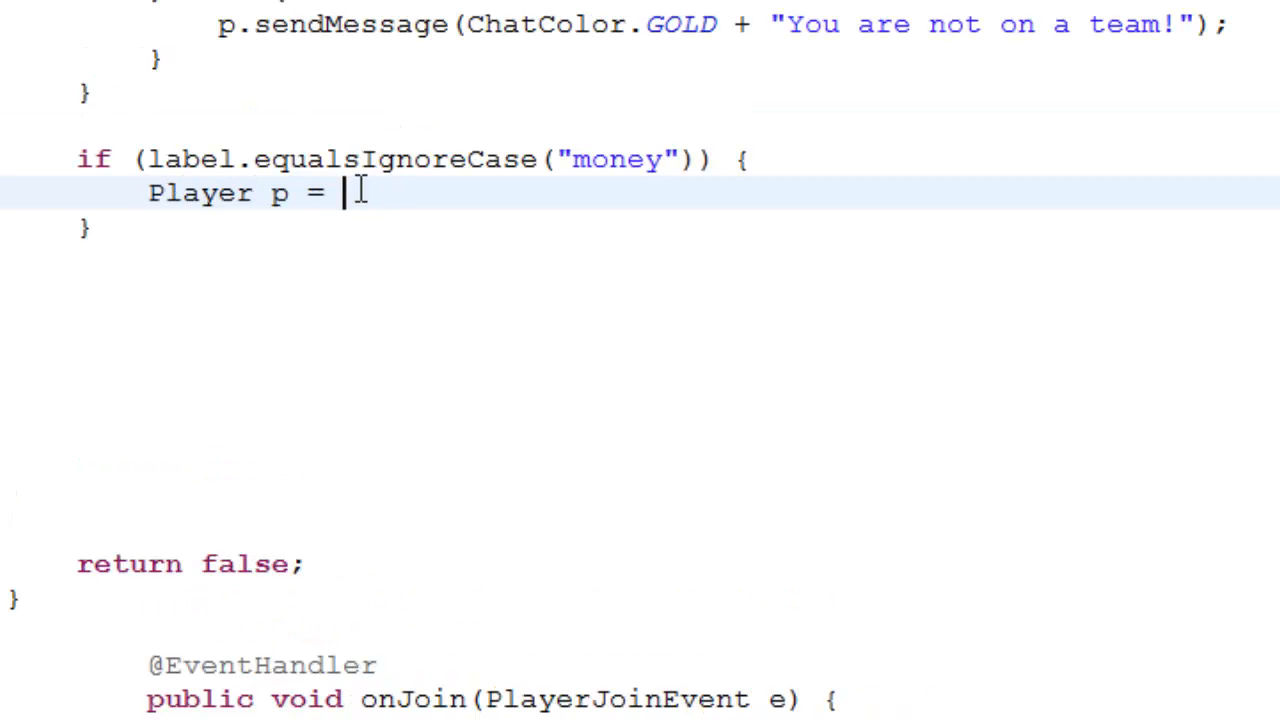
{"action": "type", "text": "(Player)"}
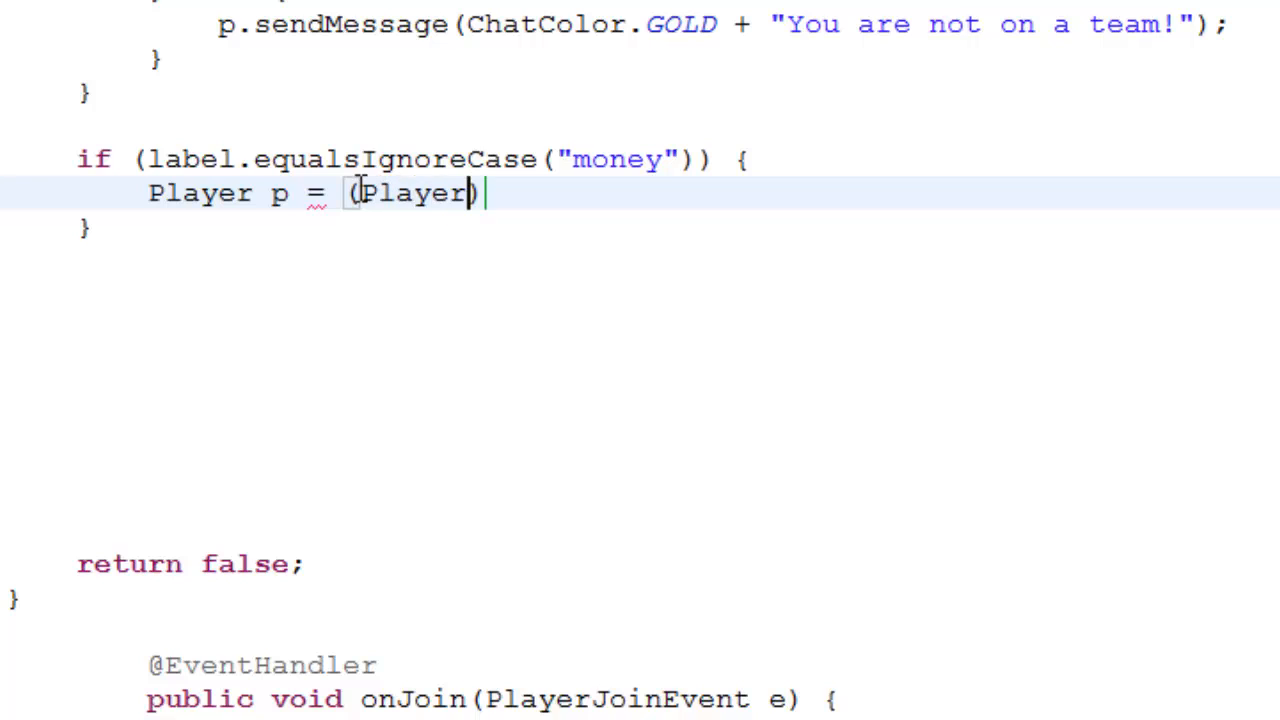
{"action": "type", "text": "sen"}
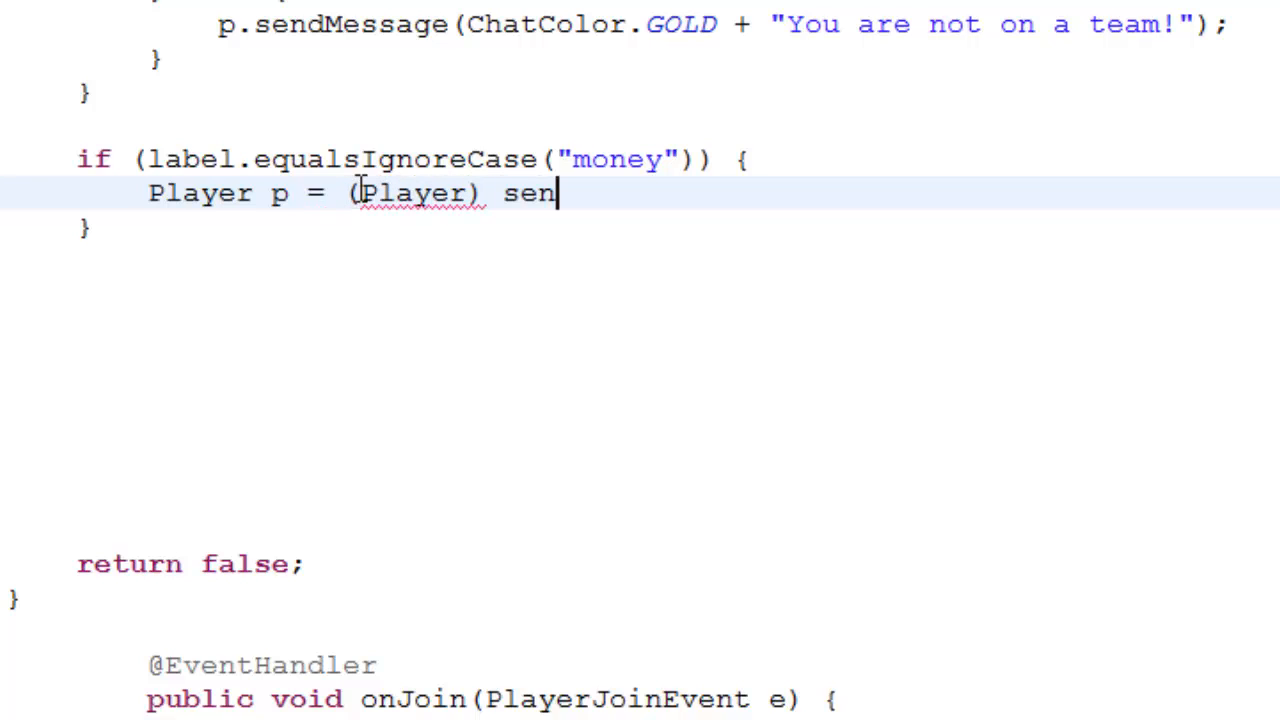
{"action": "type", "text": "der;"}
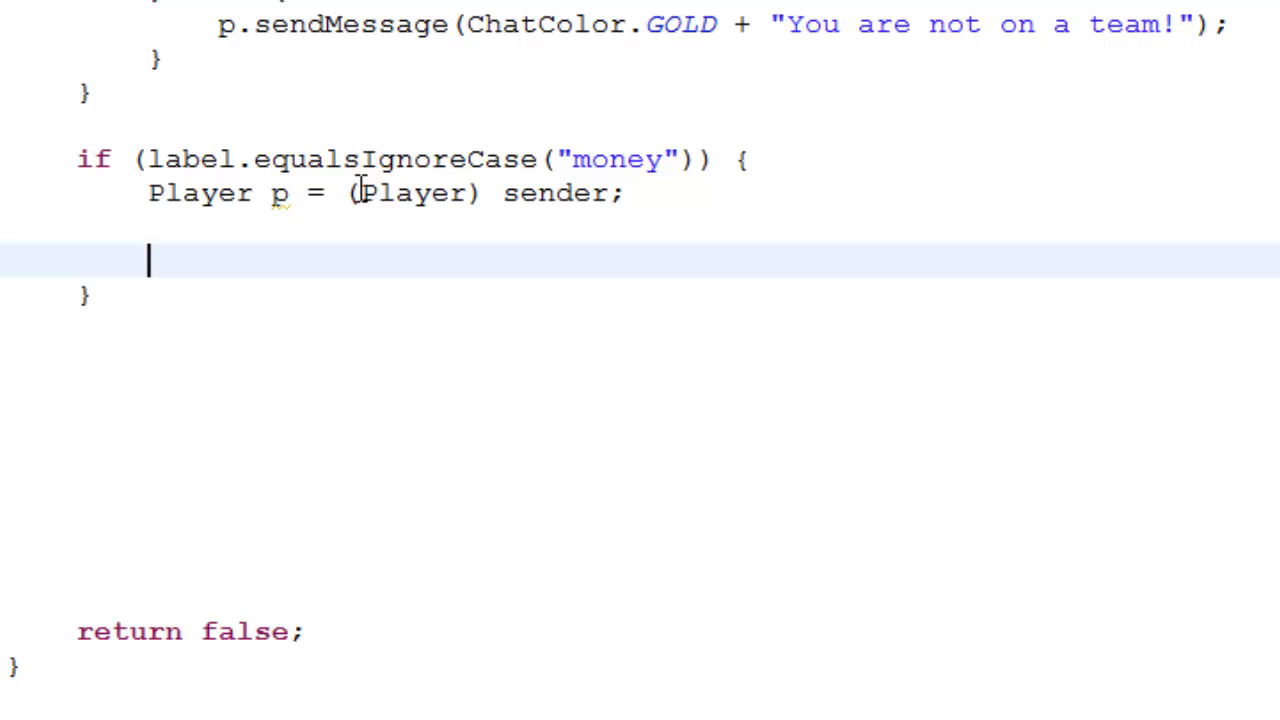
Add an if (args.length == 0) { branch for plain /money, discarding a scratch /money give note.
{"action": "type", "text": "if ("}
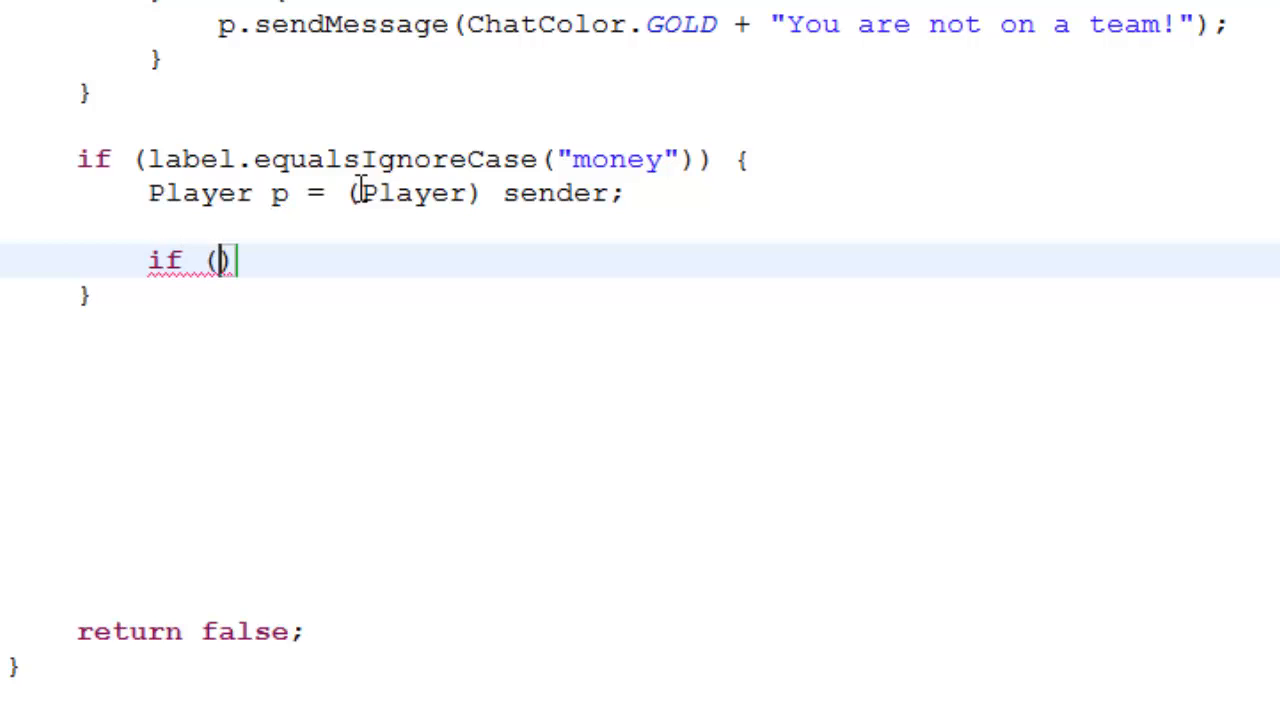
{"action": "type", "text": "args."}
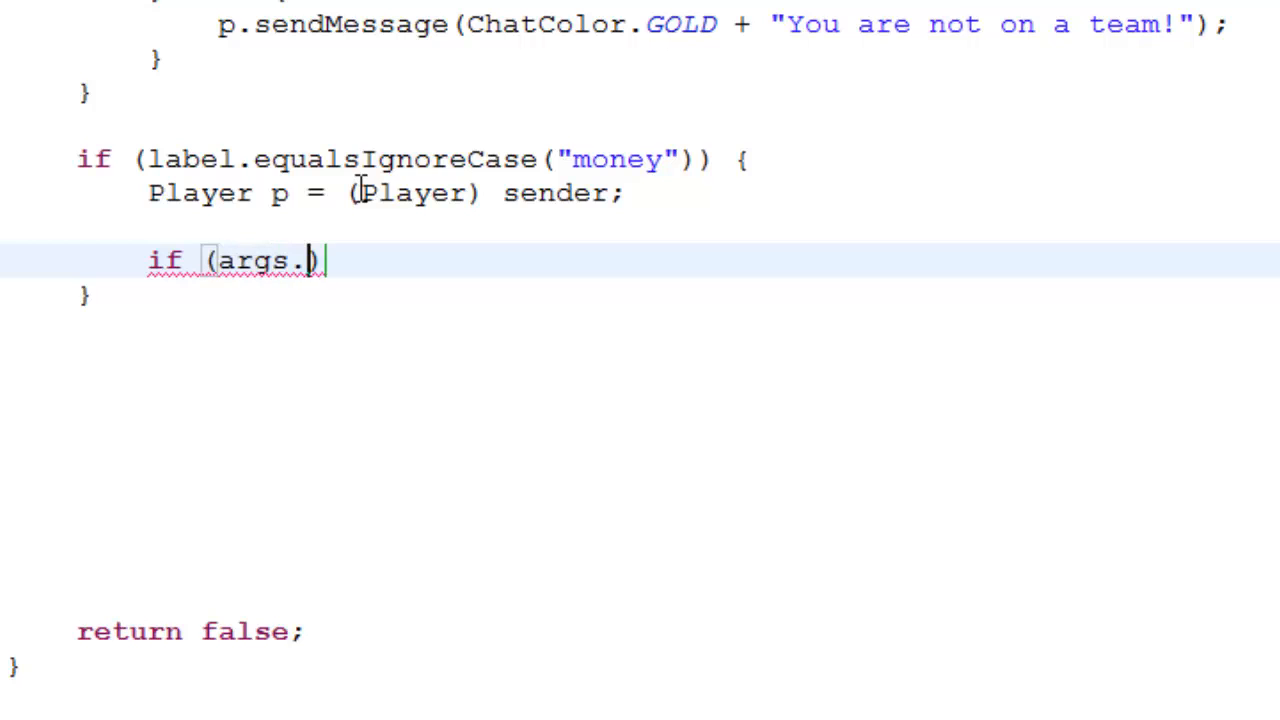
{"action": "type", "text": "length)"}
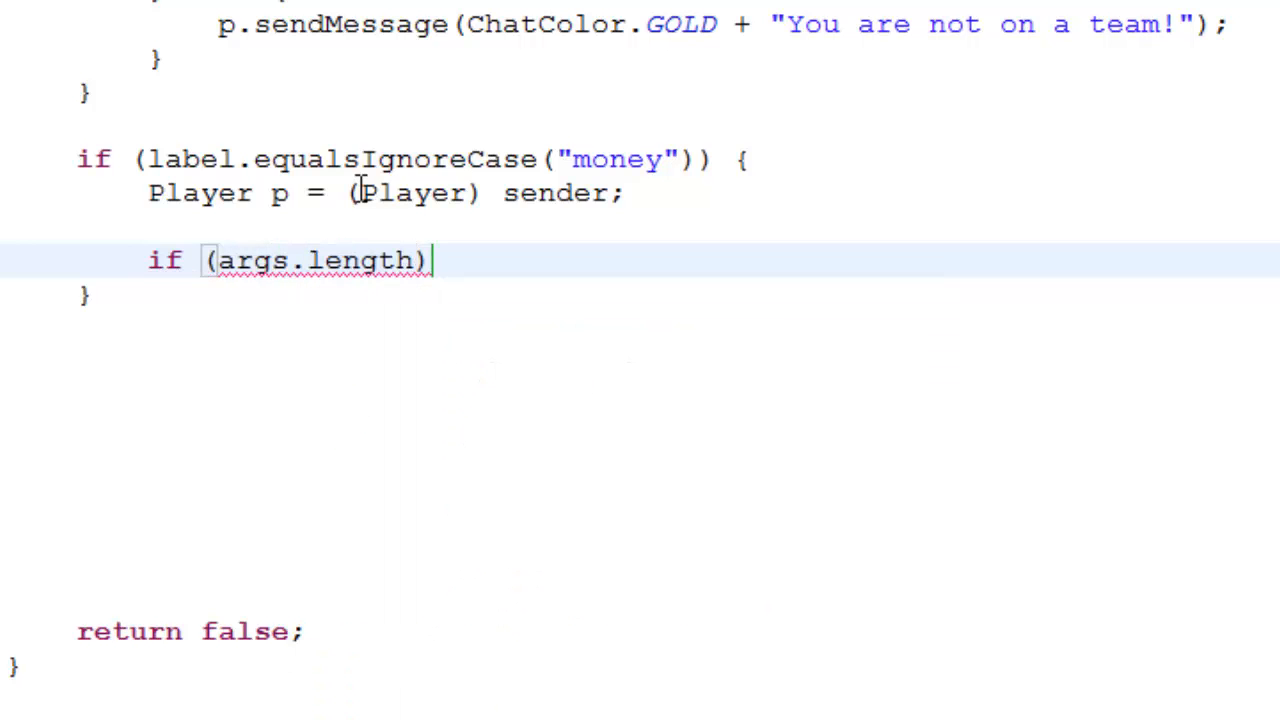
{"action": "type", "text": "="}
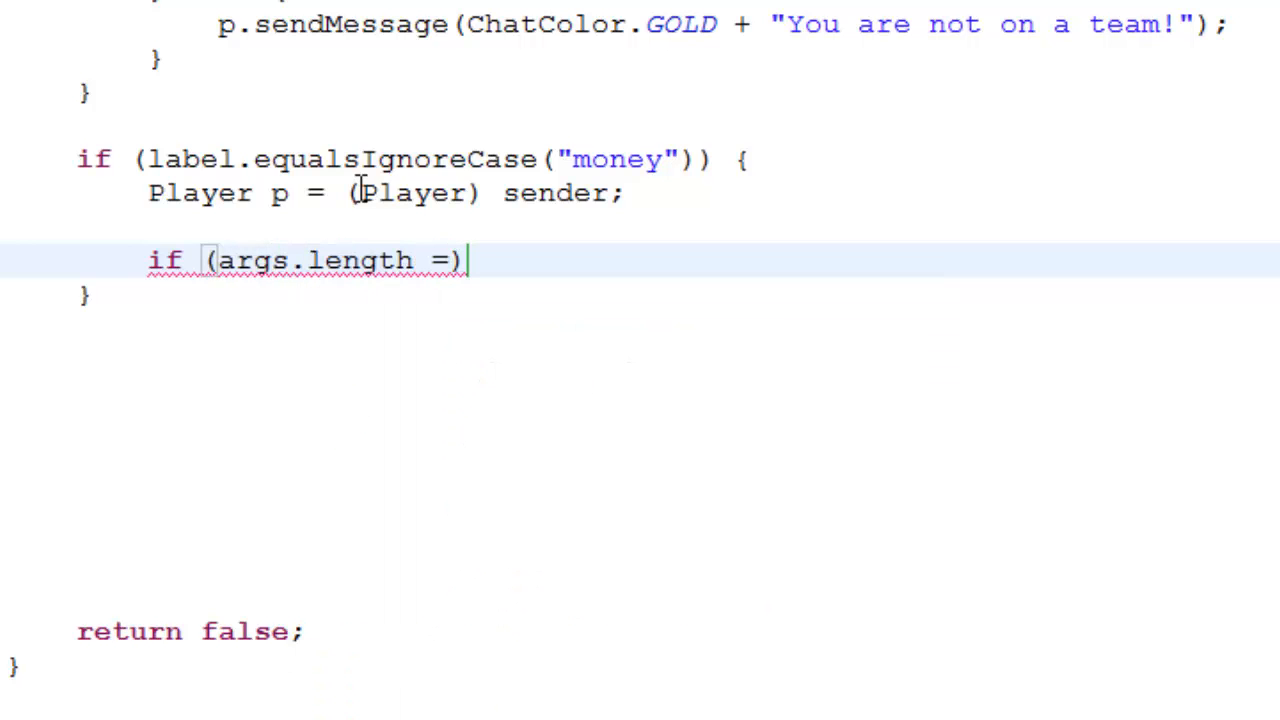
{"action": "type", "text": "= 1"}
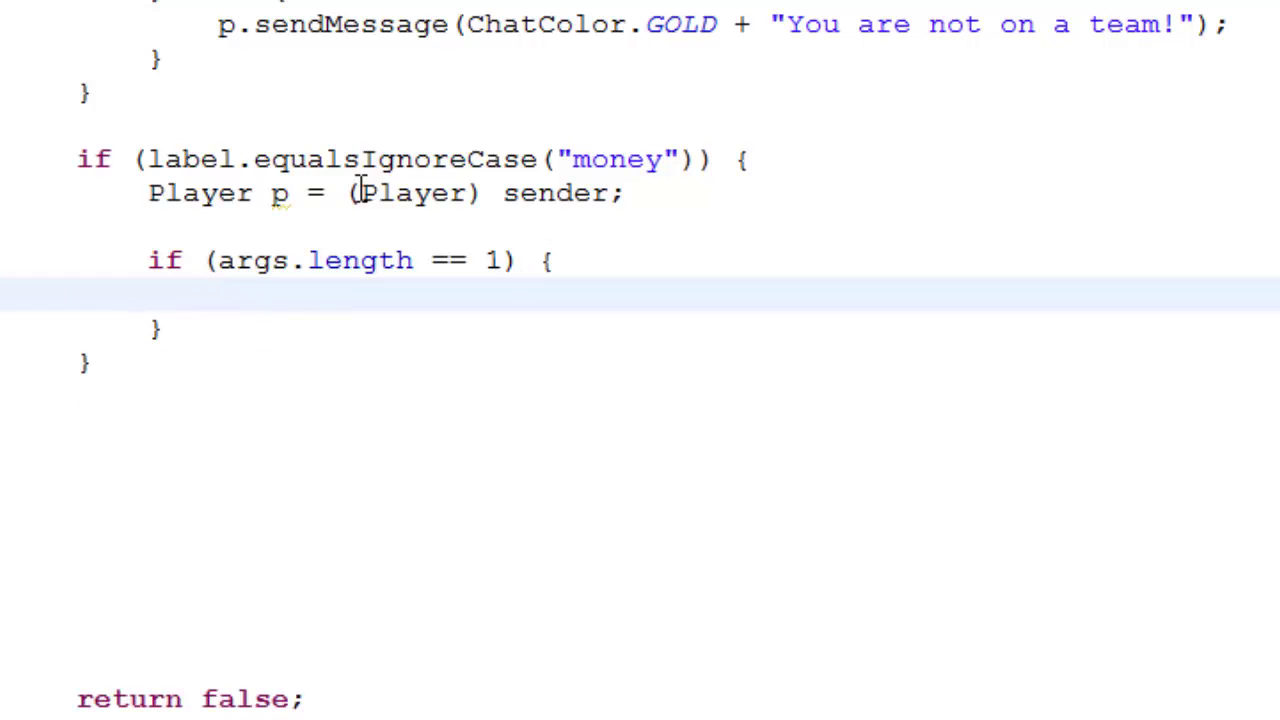
{"action": "type", "text": "/"}
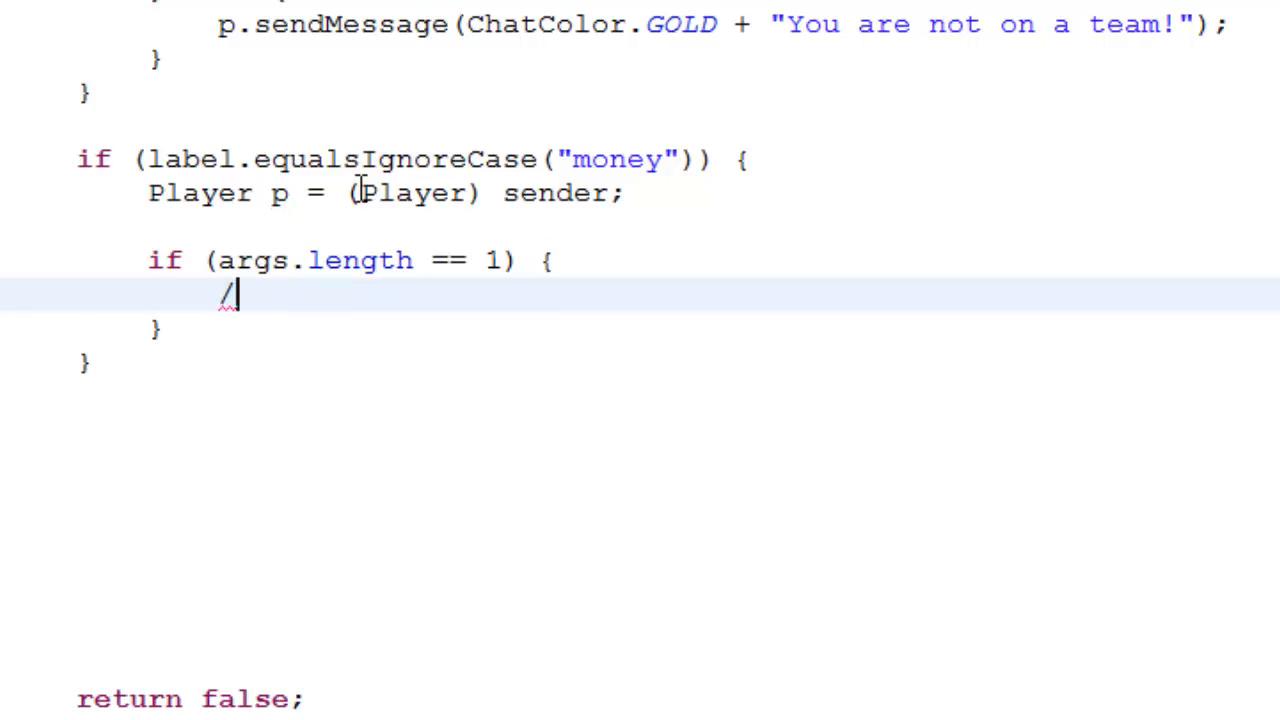
{"action": "type", "text": "money gib"}
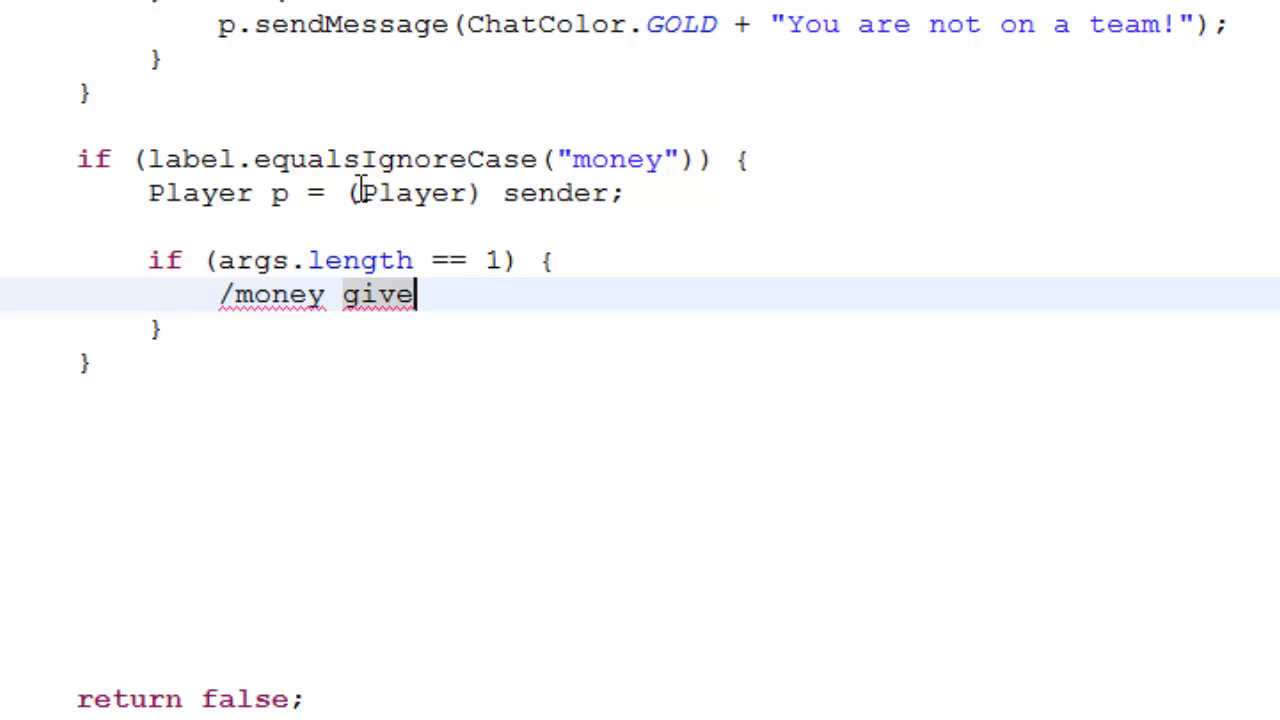
{"action": "key", "text": "Backspace"}
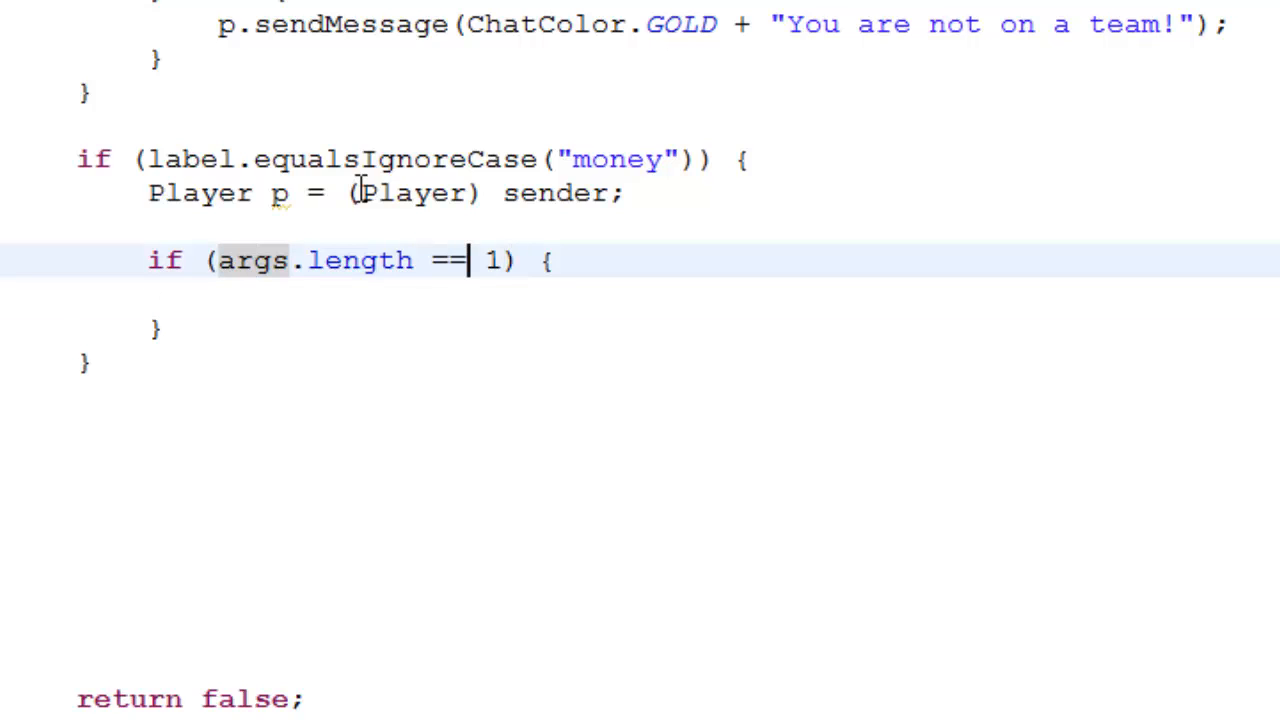
{"action": "key", "text": "Backspace"}
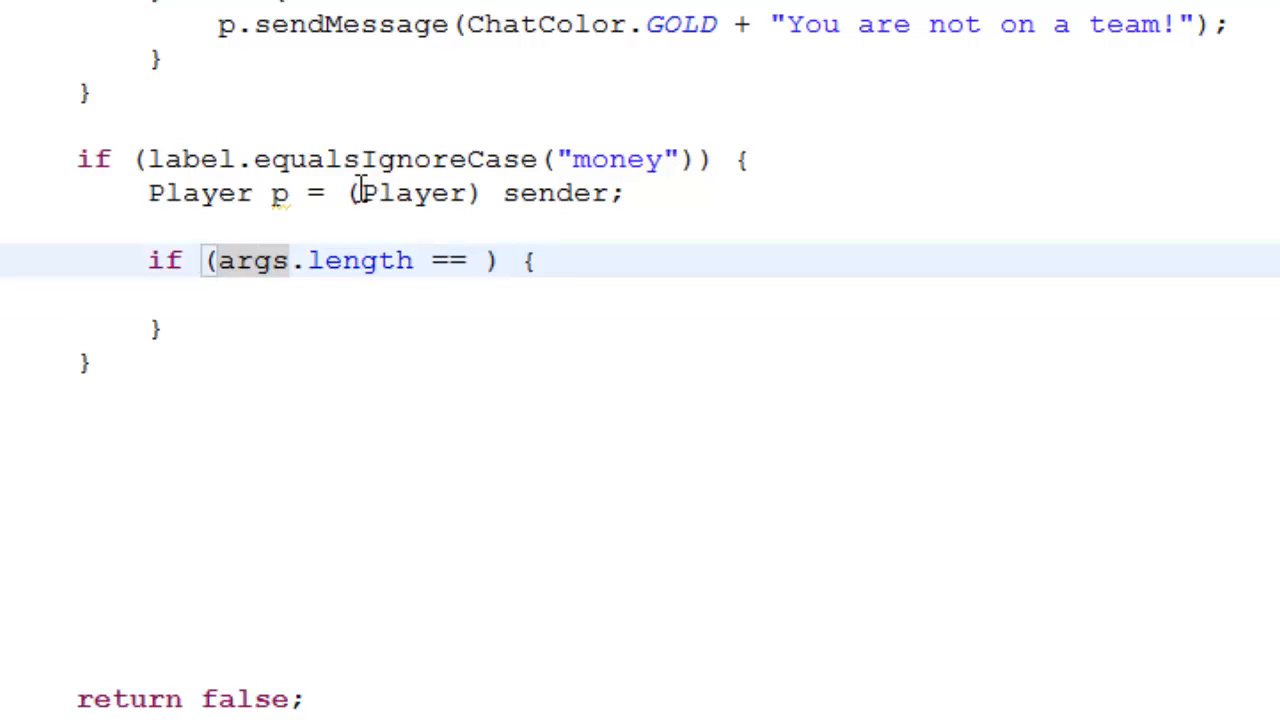
{"action": "type", "text": "0"}
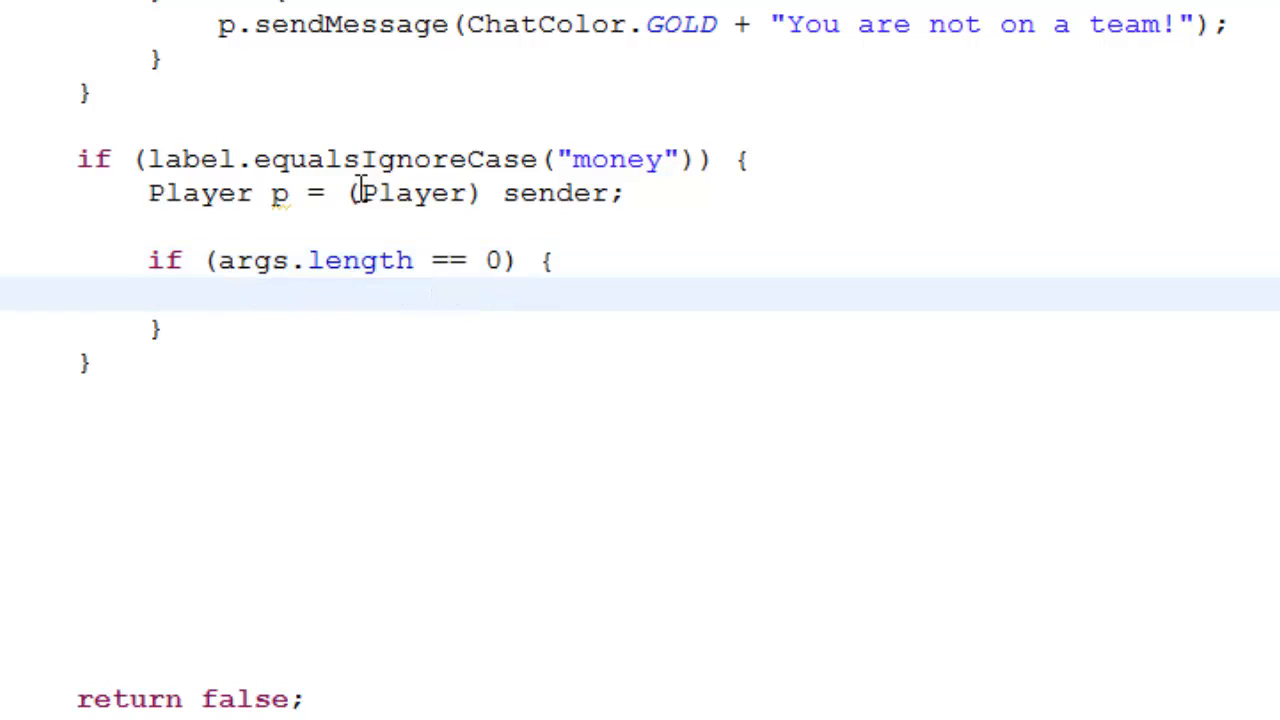
{"action": "type", "text": "/money"}
{"action": "type", "text": "p.send"}
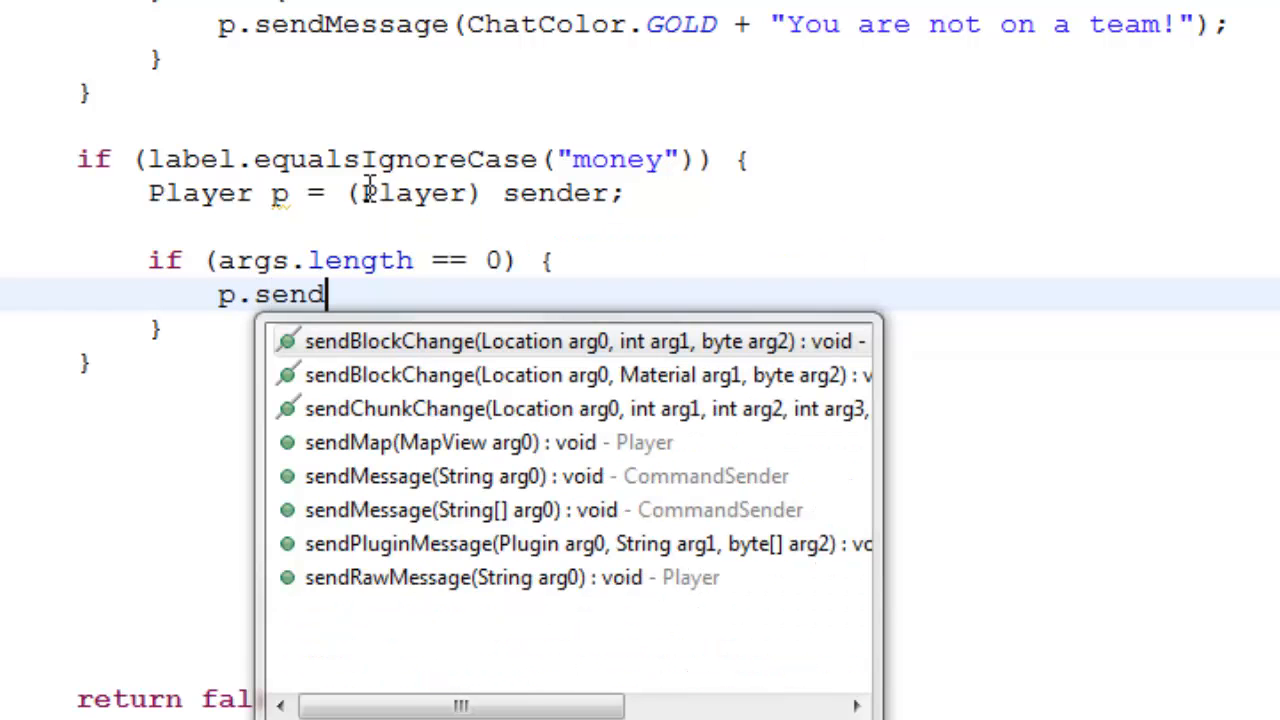
Begin p.sendMessage(ChatColor.GOLD + for the balance message.
{"action": "type", "text": "m"}
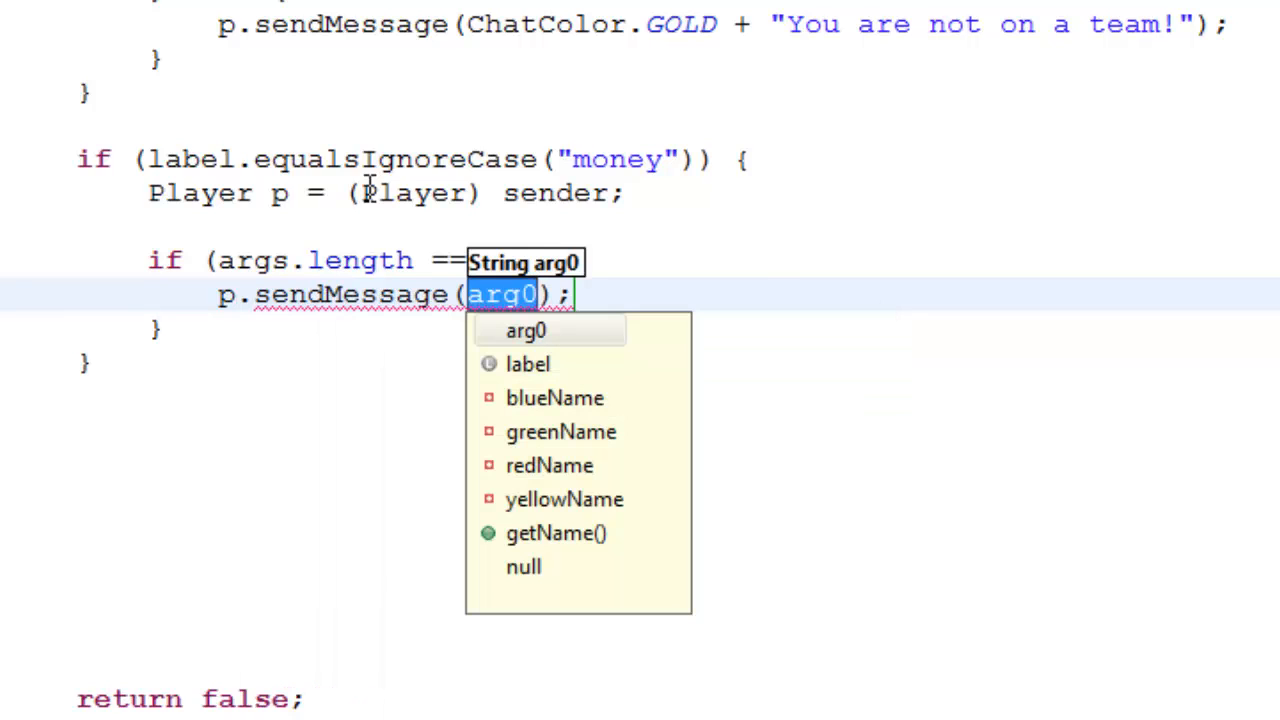
{"action": "type", "text": "ChatColor."}
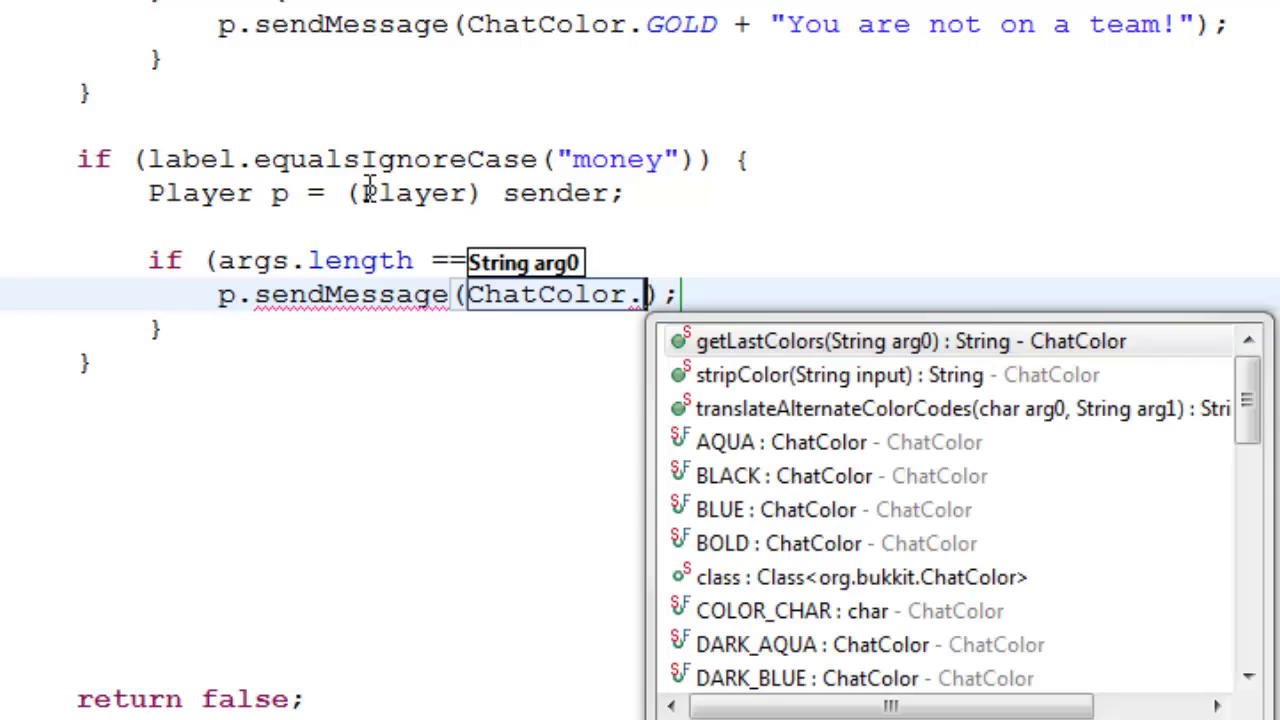
{"action": "type", "text": "g"}
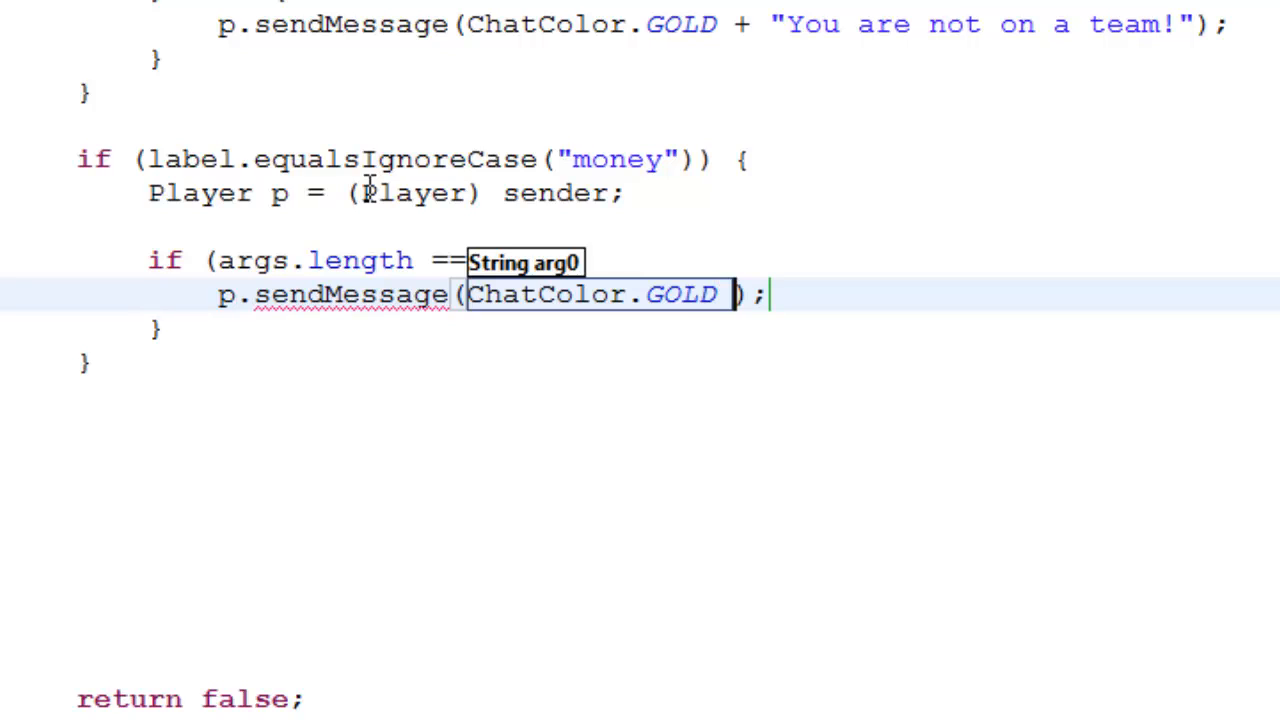
{"action": "type", "text": "+ \"You have \" +"}
{"action": "type", "text": "getConfig().getInt(p.getName() + \".Coins\" + \" coins!\"));"}
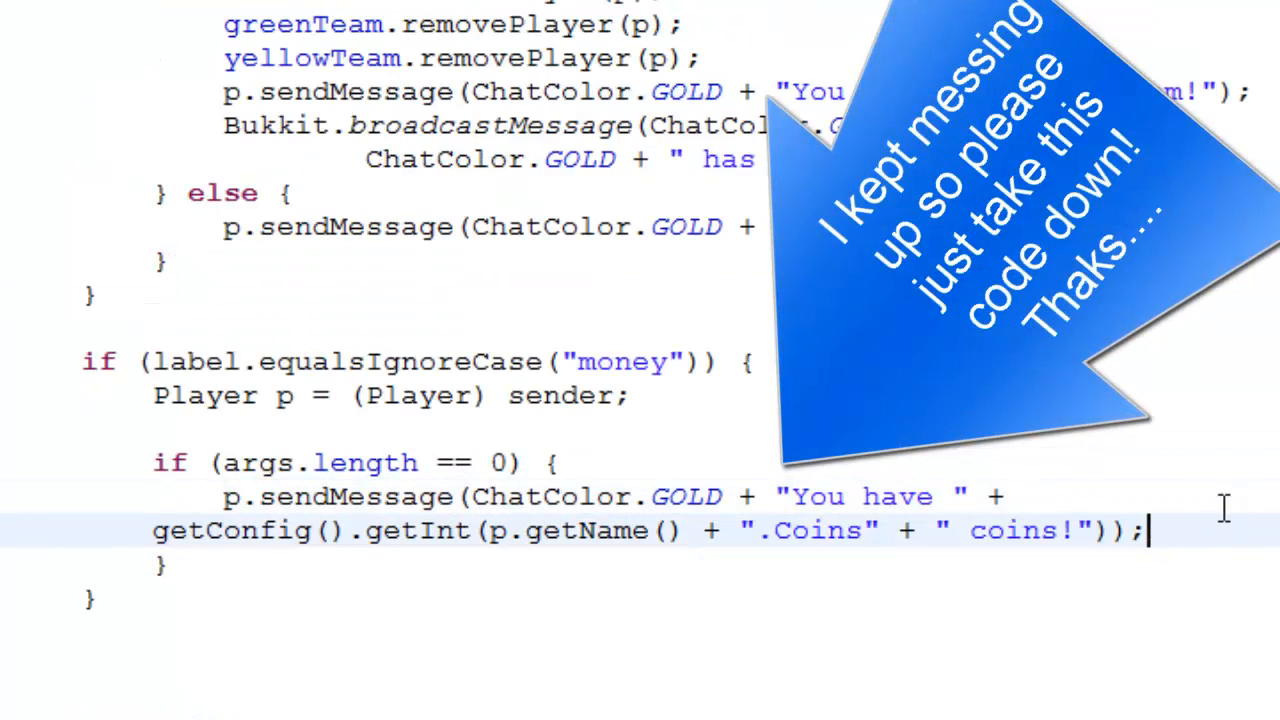
{"action": "mouse_move", "coordinate": [1264, 530]}
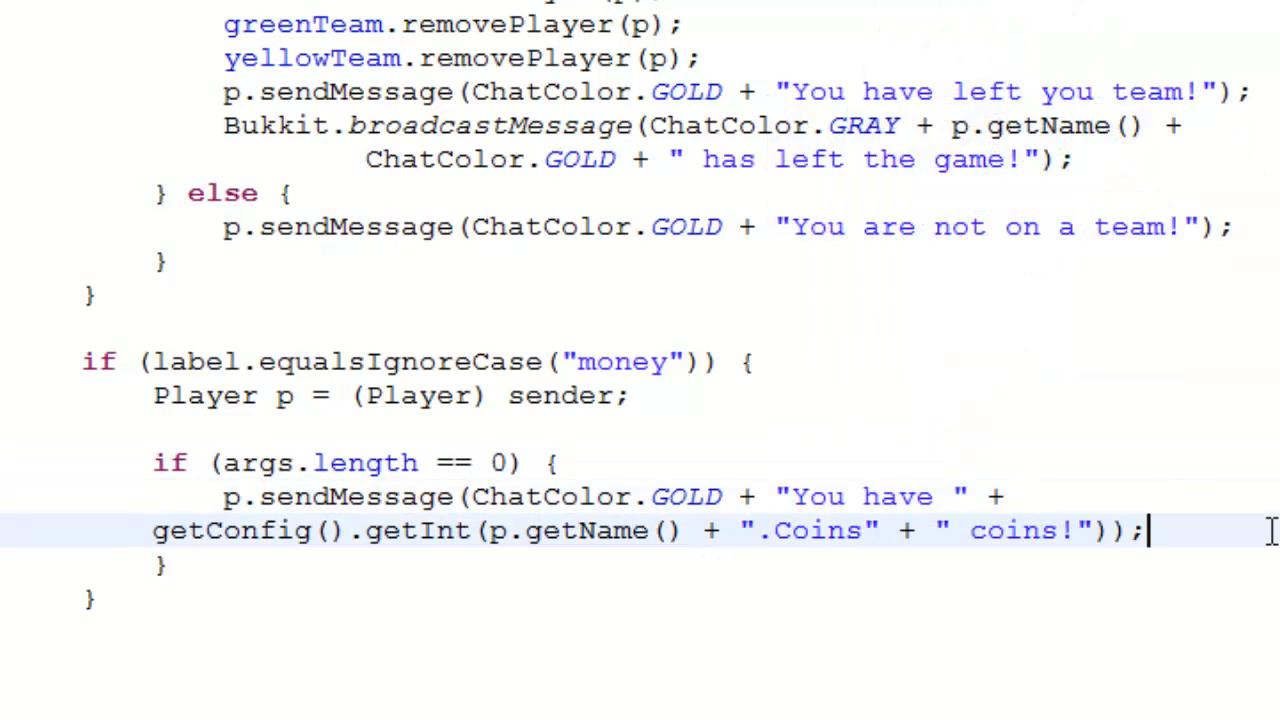
{"action": "mouse_move", "coordinate": [1250, 512]}
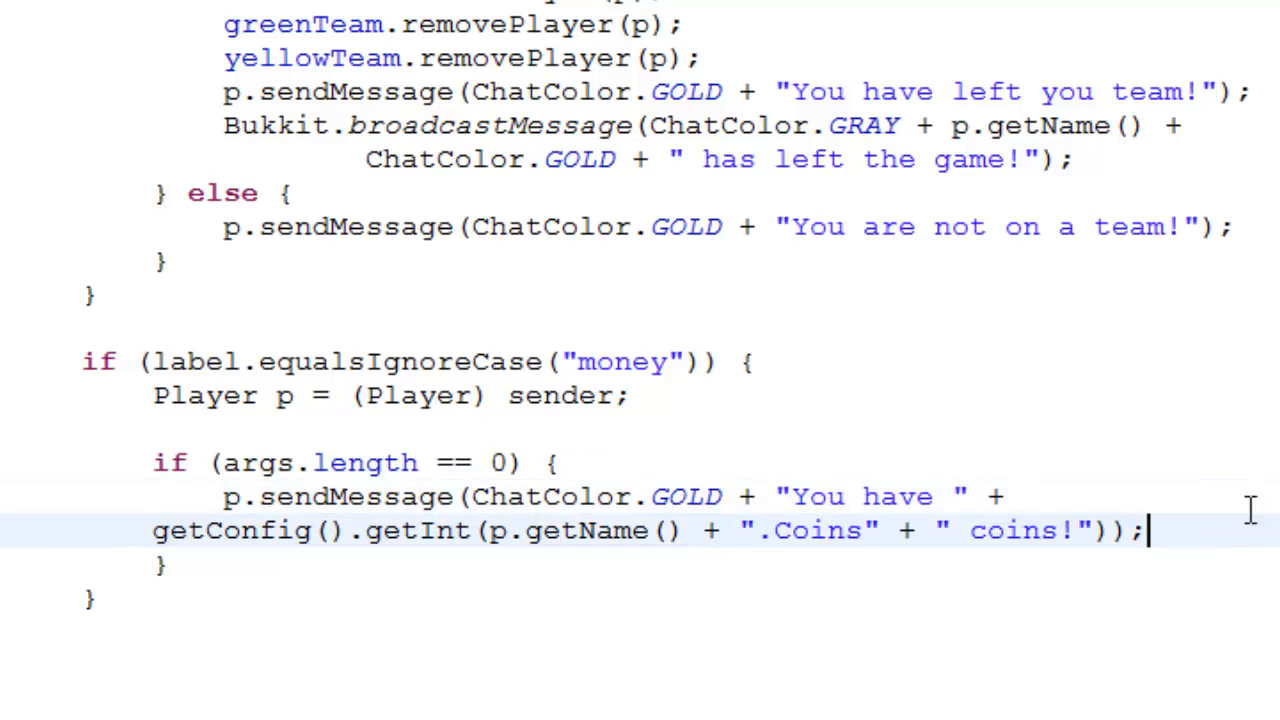
Finish the "You have" message with getConfig().getInt(p.getName() + ".Coins") and select its lookup line.
{"action": "left_click", "coordinate": [1020, 496]}
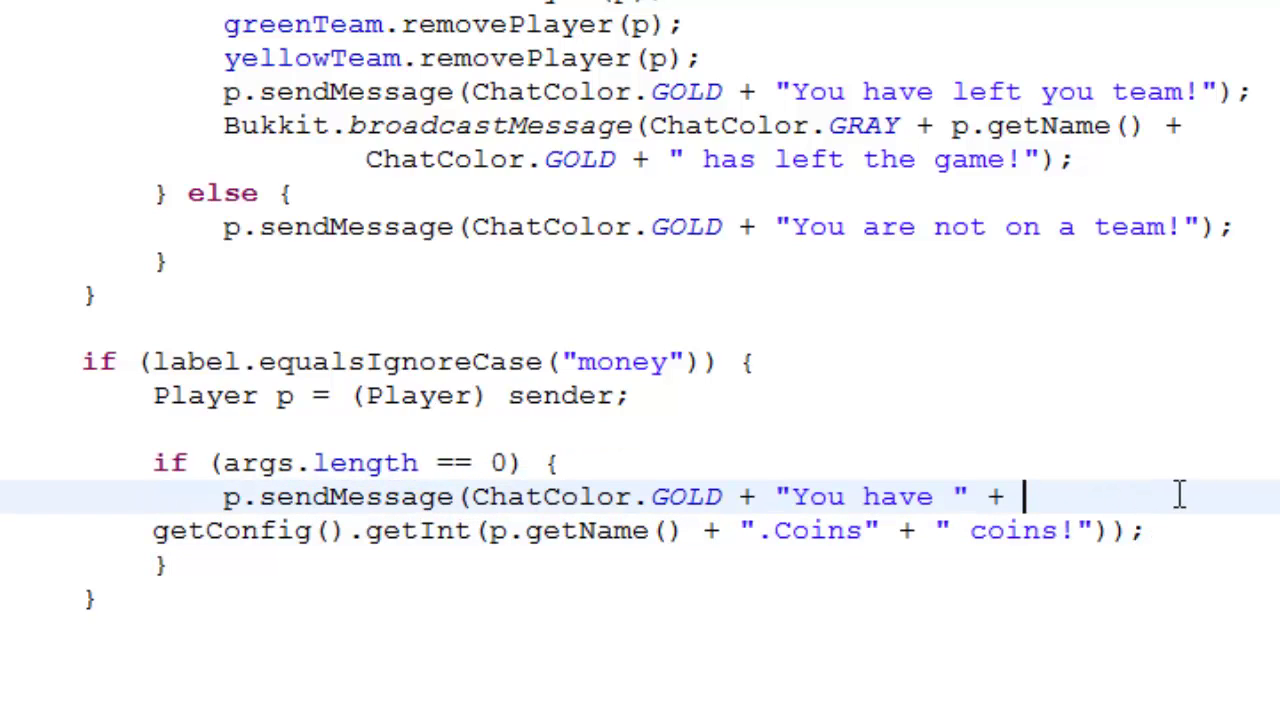
{"action": "mouse_move", "coordinate": [1196, 540]}
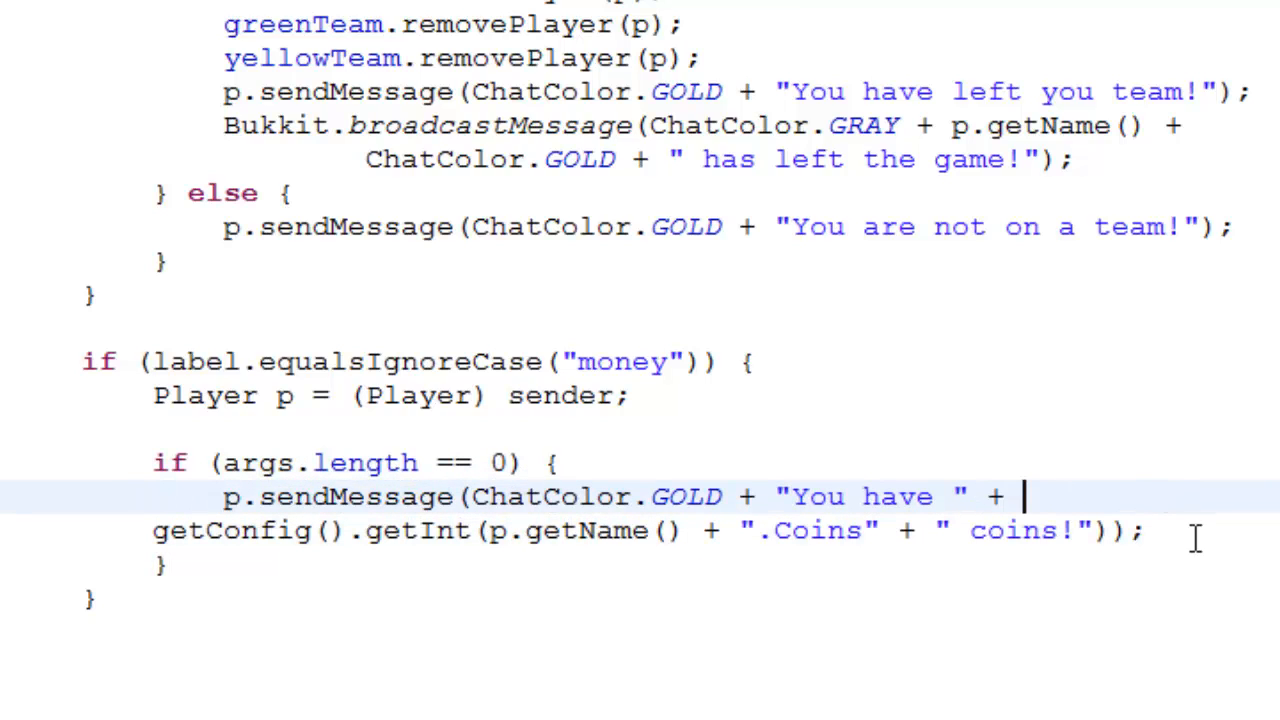
{"action": "left_click_drag", "start_coordinate": [1024, 496], "coordinate": [1150, 530]}
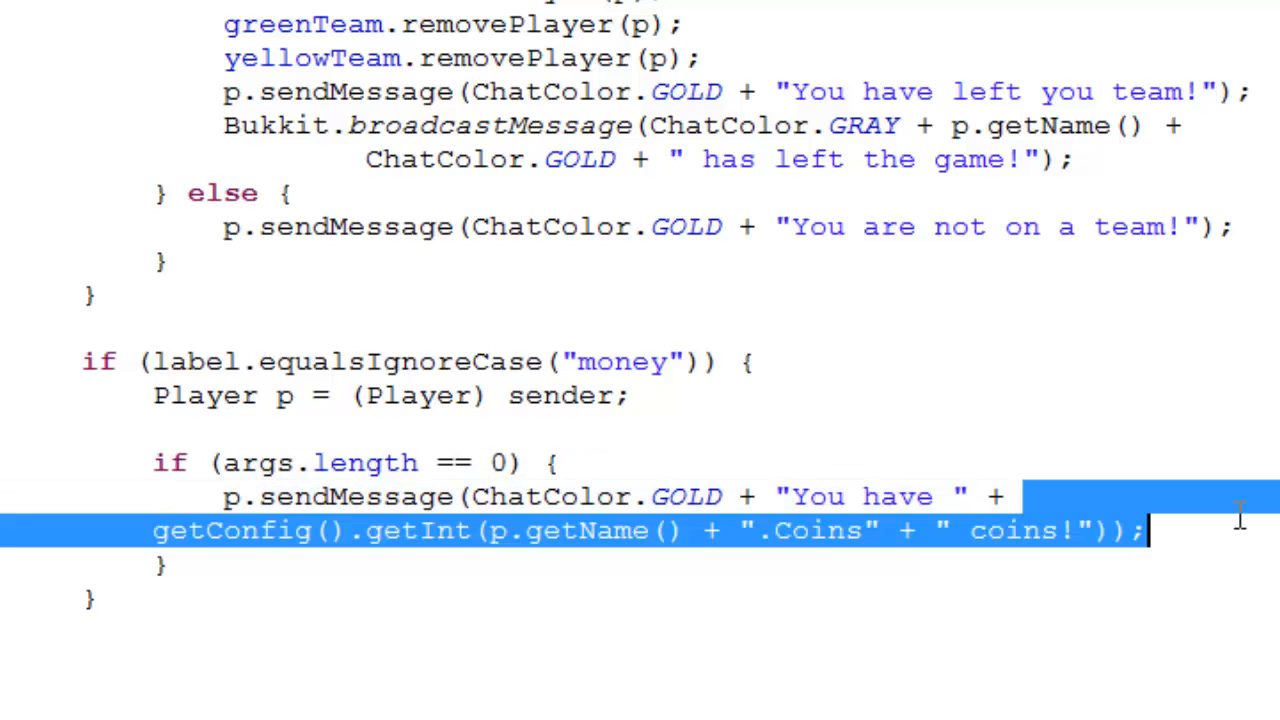